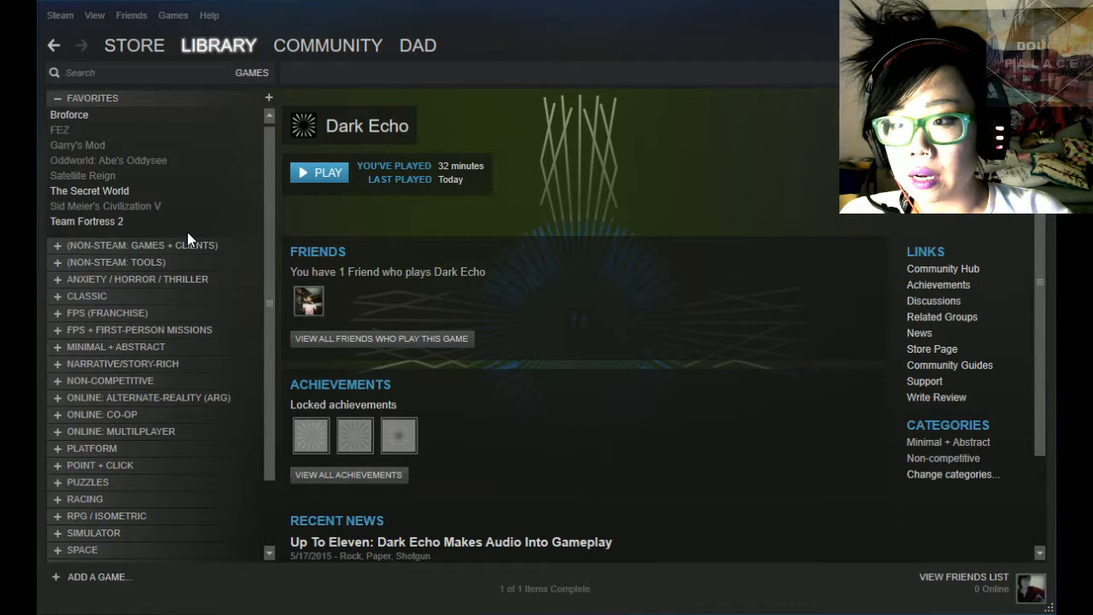
pyautogui.moveTo(164, 231)
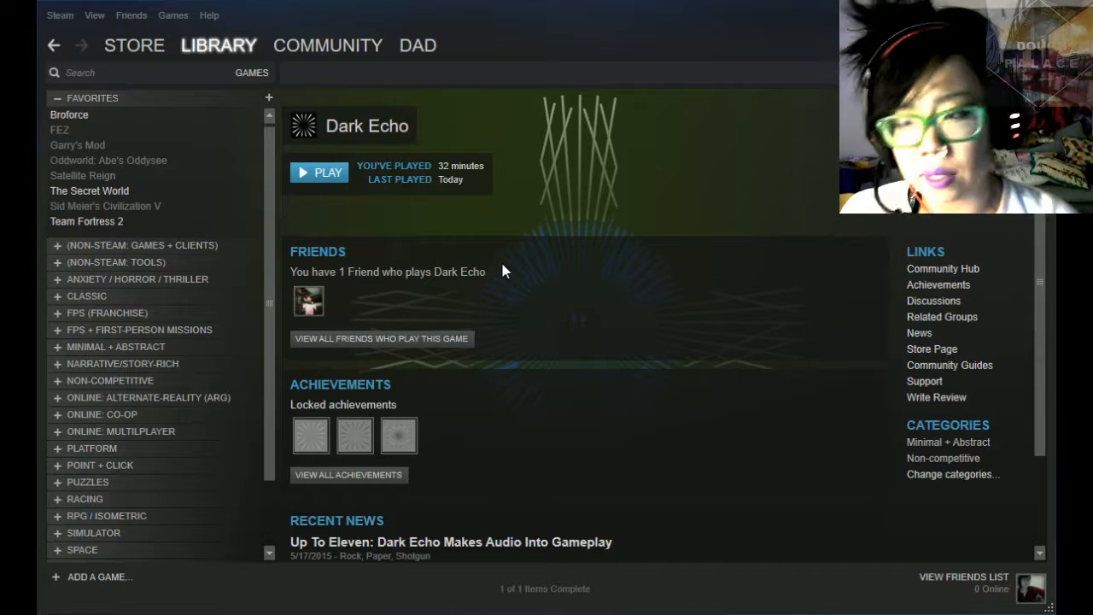
pyautogui.moveTo(555, 79)
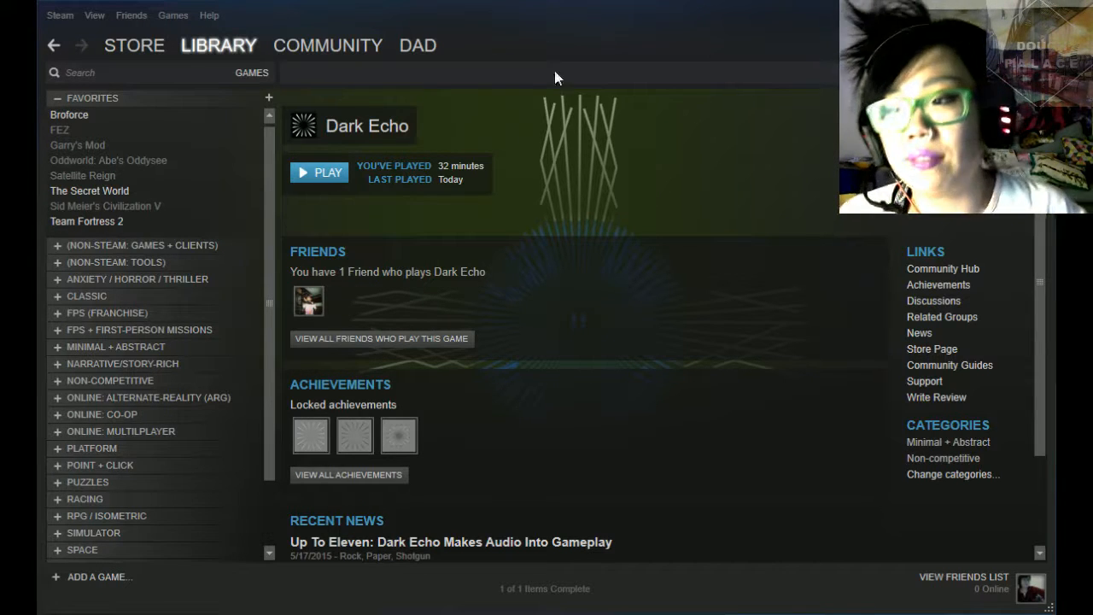
pyautogui.moveTo(573, 39)
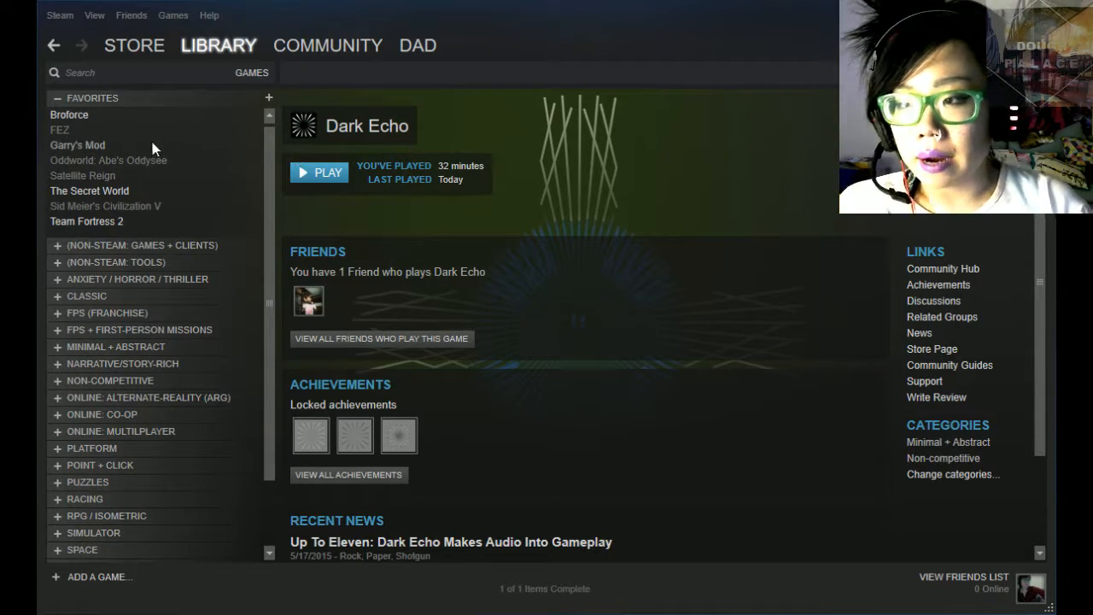
# - Browse the Favorites pages for Garry's Mod, Oddworld: Abe's Oddysee and Satellite Reign
pyautogui.click(79, 145)
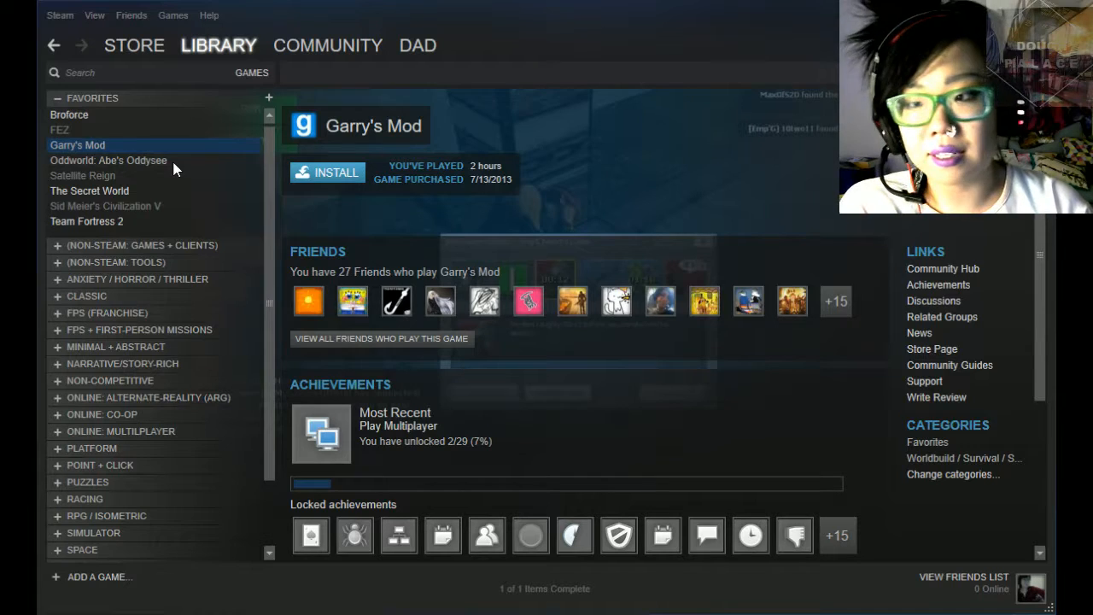
pyautogui.moveTo(171, 176)
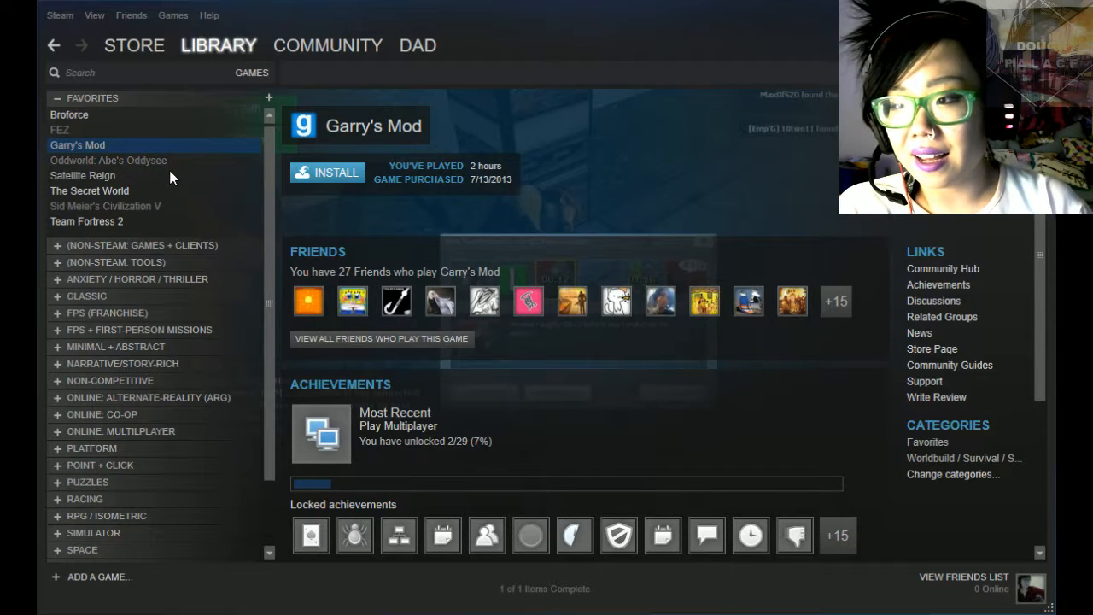
pyautogui.click(110, 160)
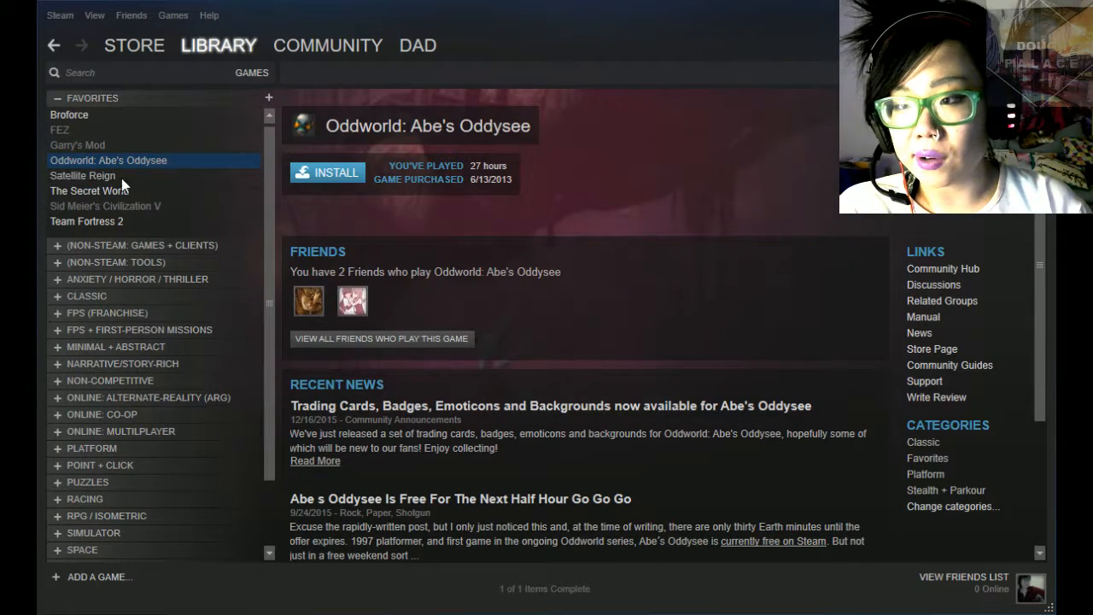
pyautogui.moveTo(157, 176)
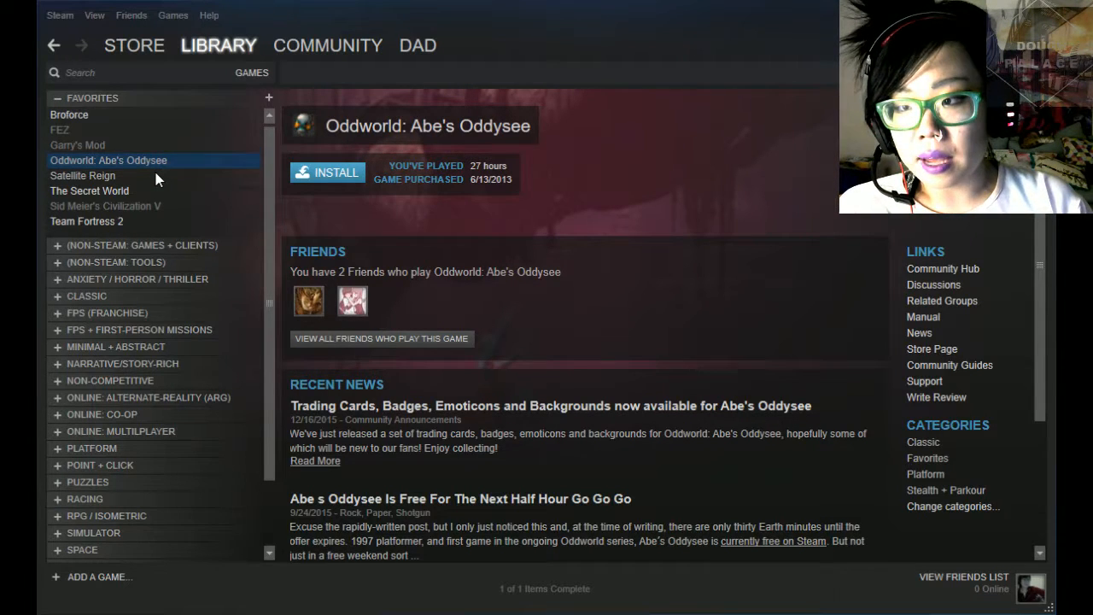
pyautogui.click(82, 174)
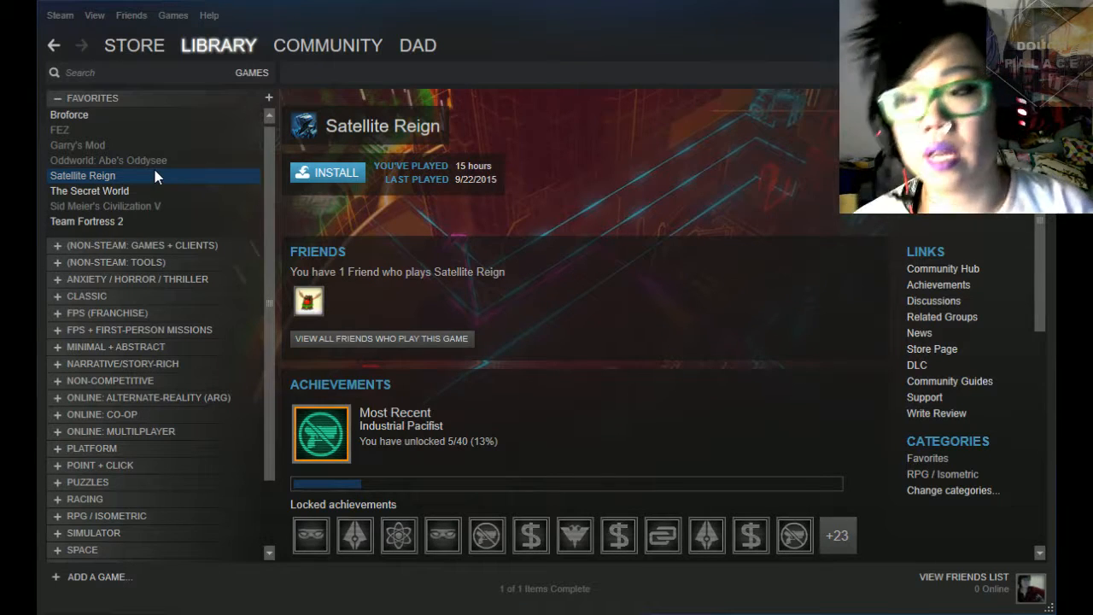
pyautogui.moveTo(171, 140)
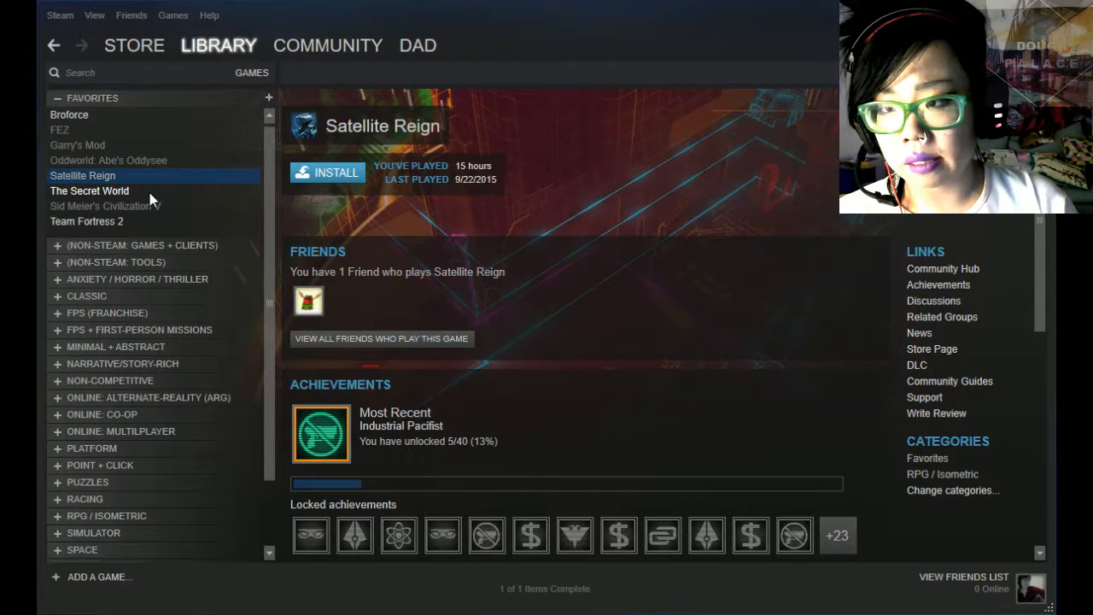
# - Browse The Secret World, Civilization V and Team Fortress 2, then collapse the Favorites list
pyautogui.click(89, 192)
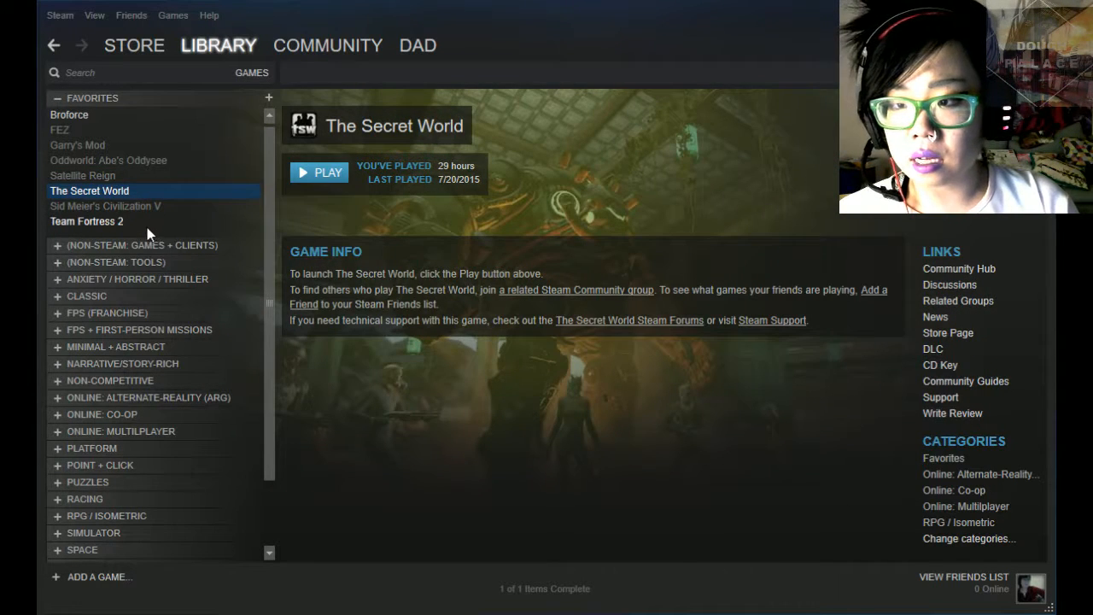
pyautogui.moveTo(179, 239)
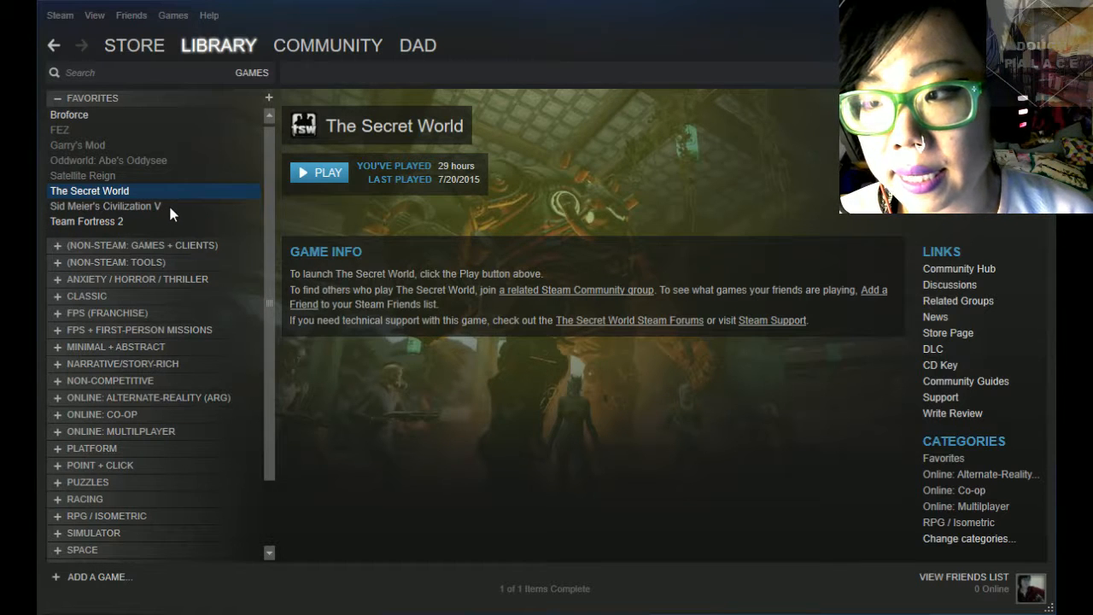
pyautogui.click(106, 205)
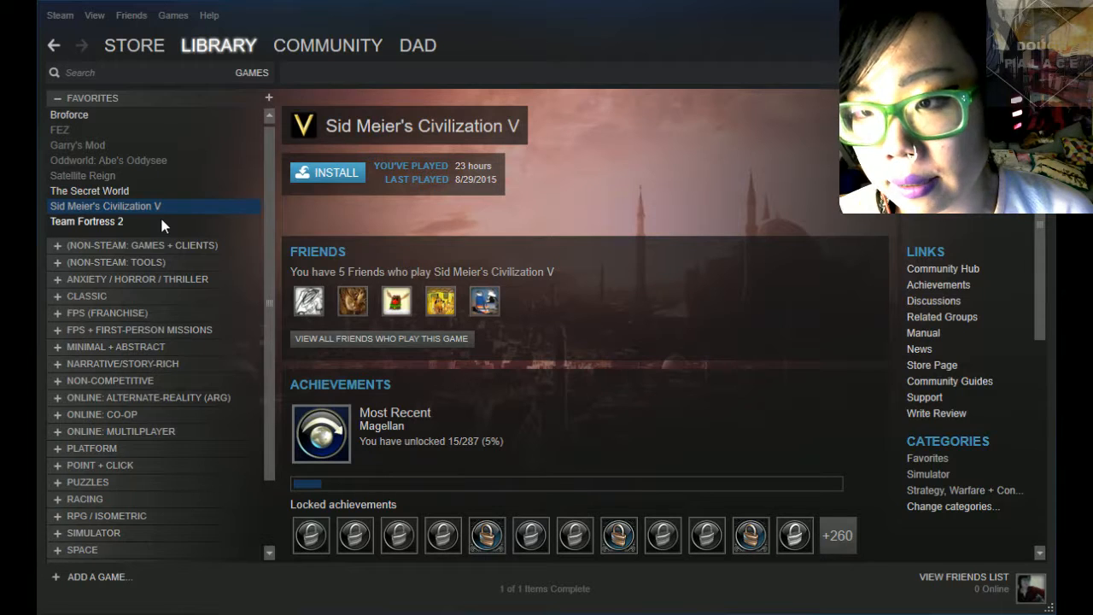
pyautogui.click(86, 222)
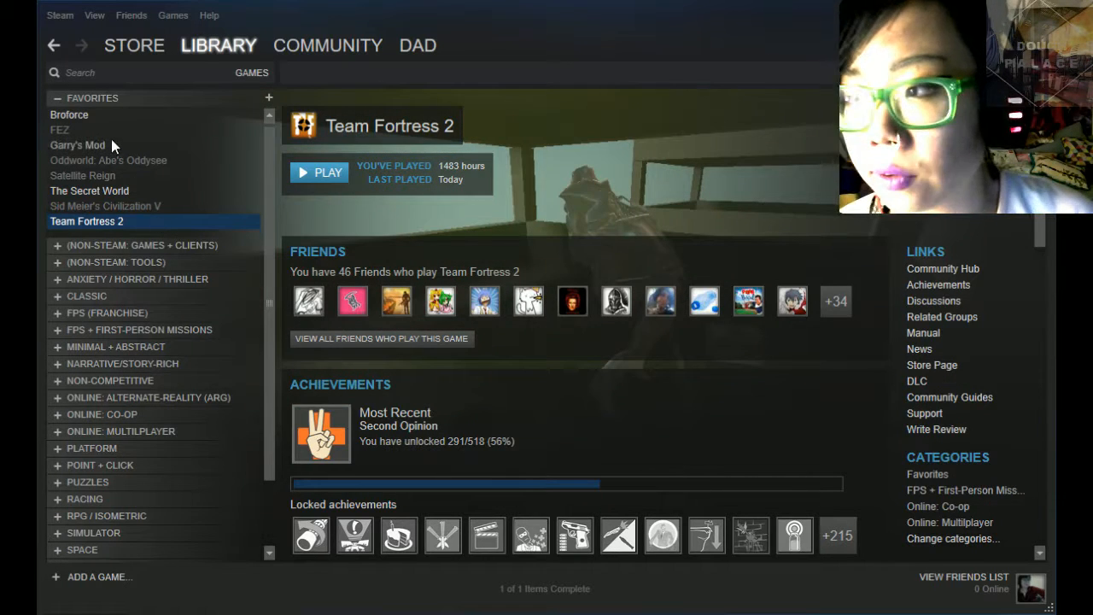
pyautogui.click(58, 97)
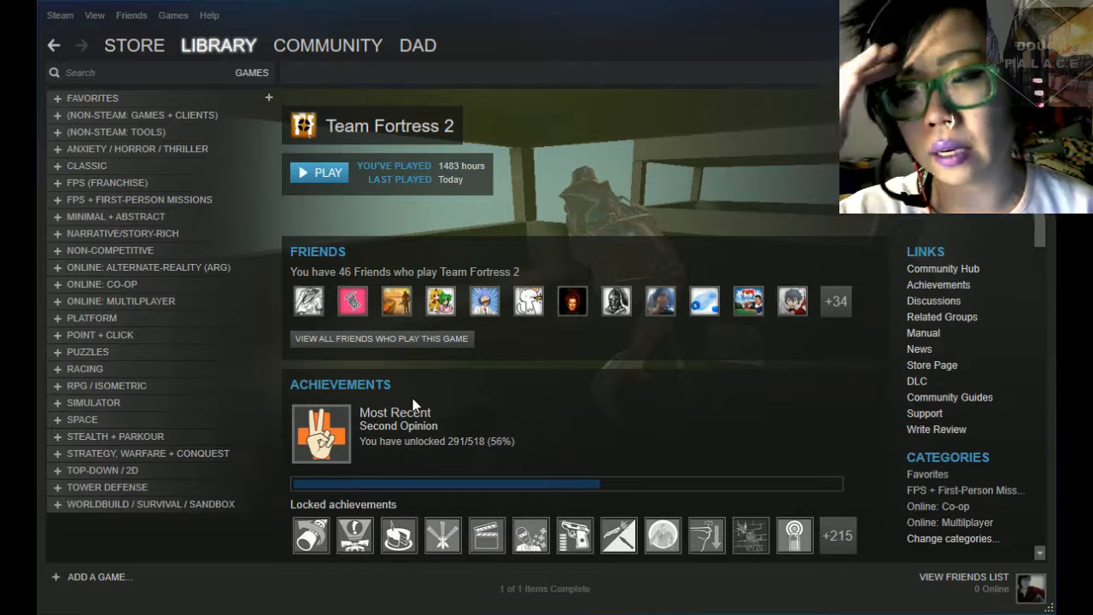
pyautogui.moveTo(323, 393)
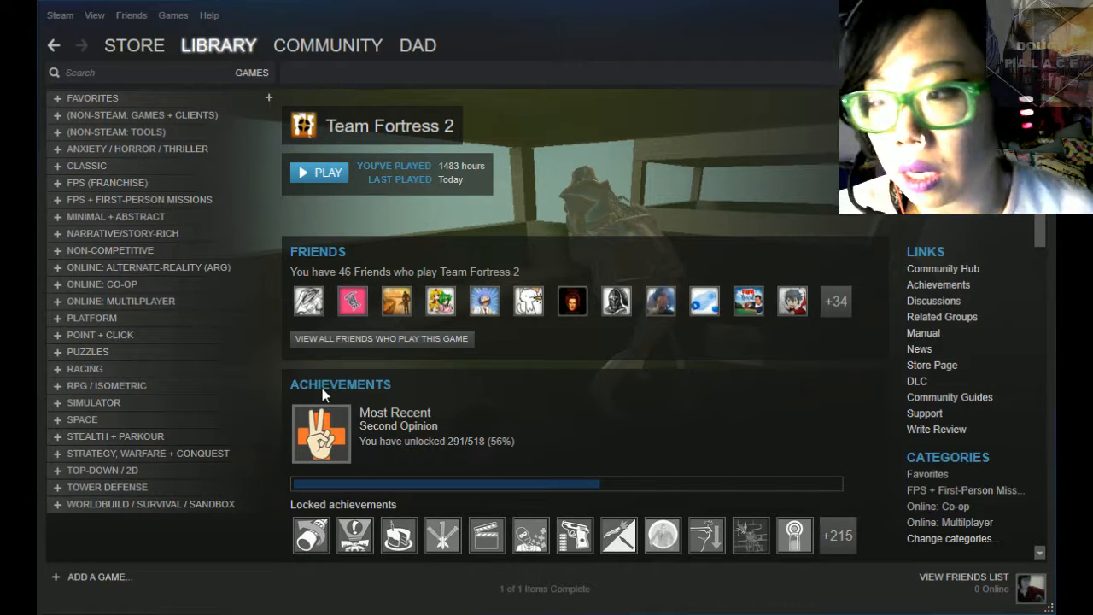
pyautogui.moveTo(532, 389)
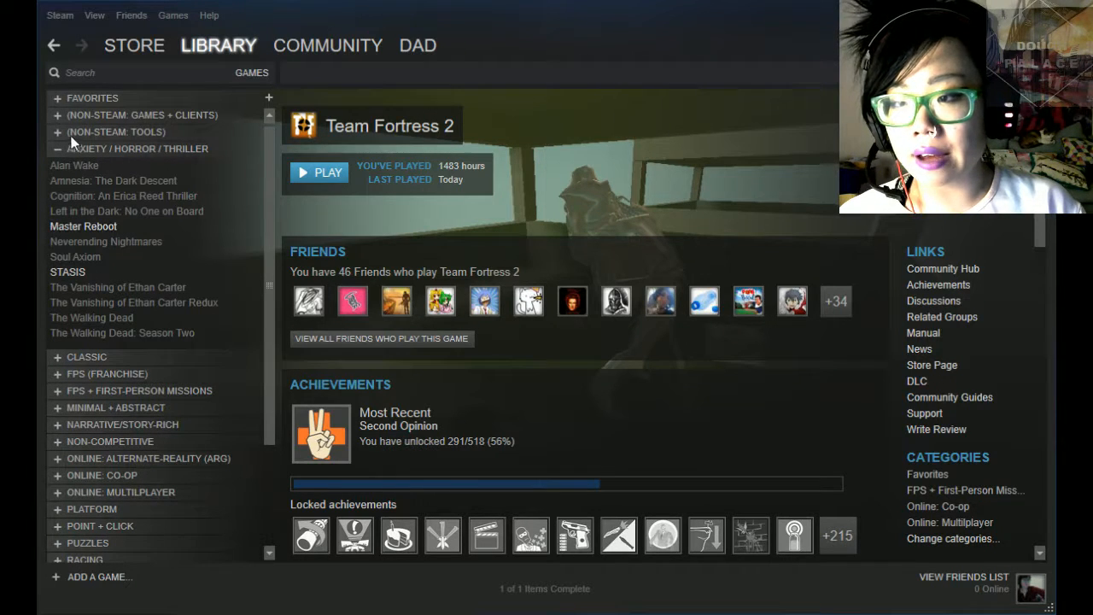
pyautogui.moveTo(116, 407)
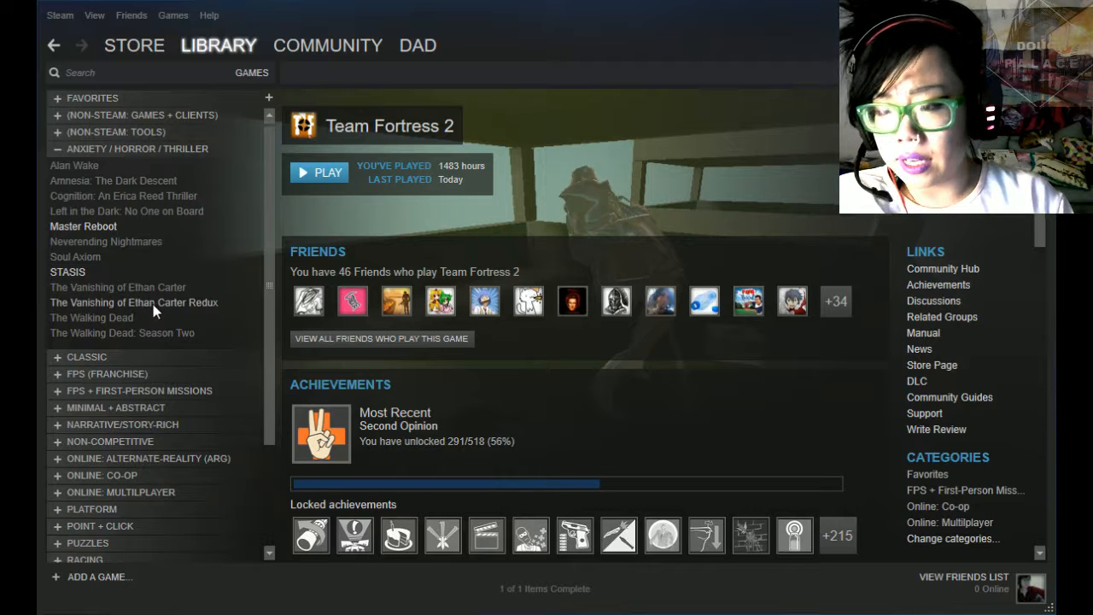
pyautogui.moveTo(161, 334)
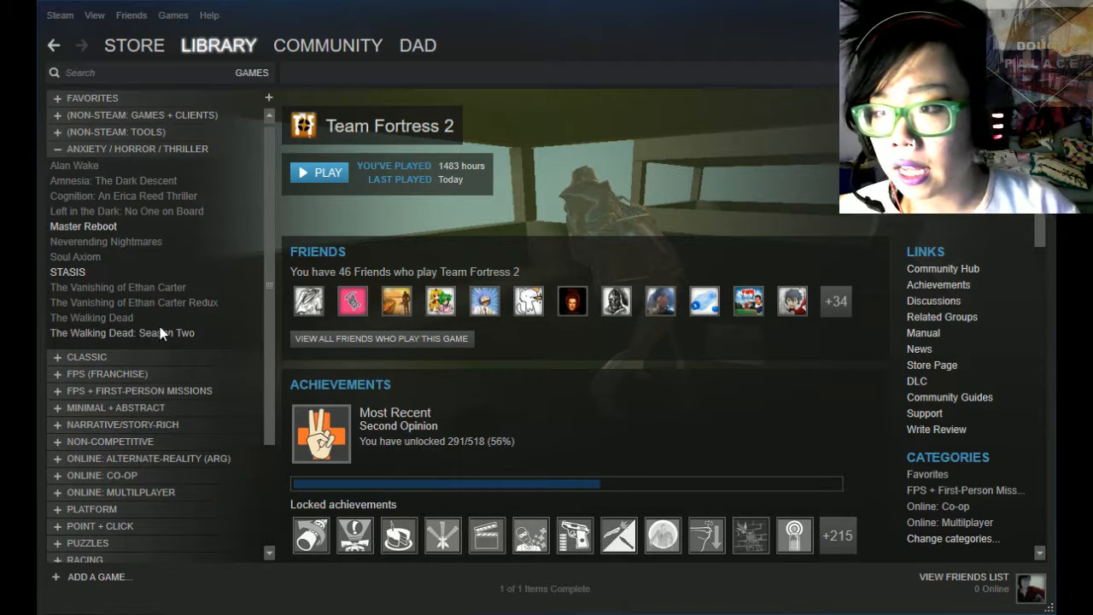
pyautogui.moveTo(230, 128)
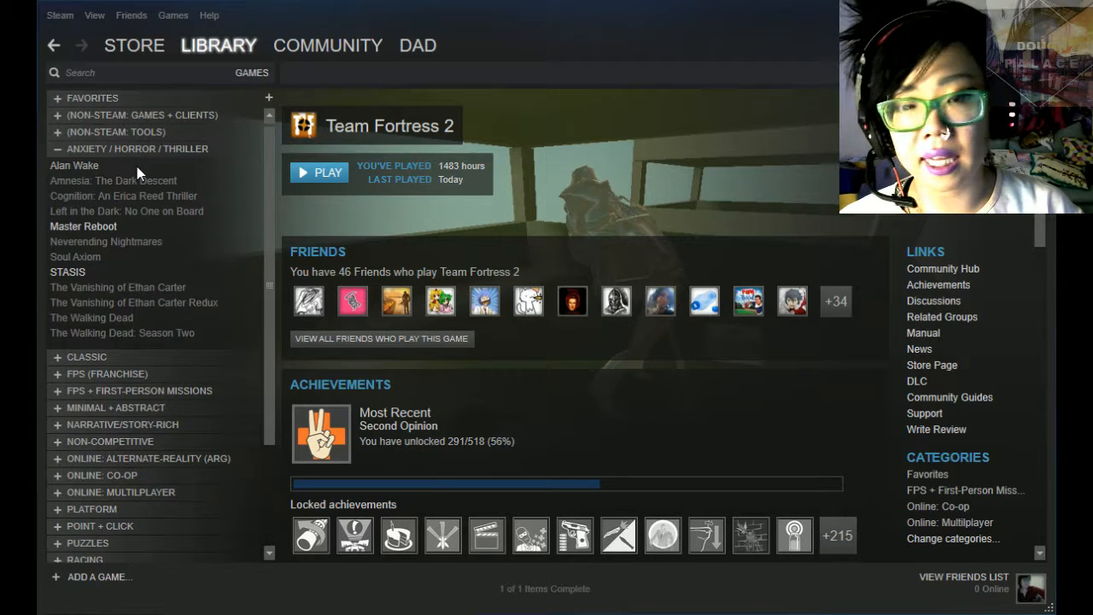
pyautogui.moveTo(151, 199)
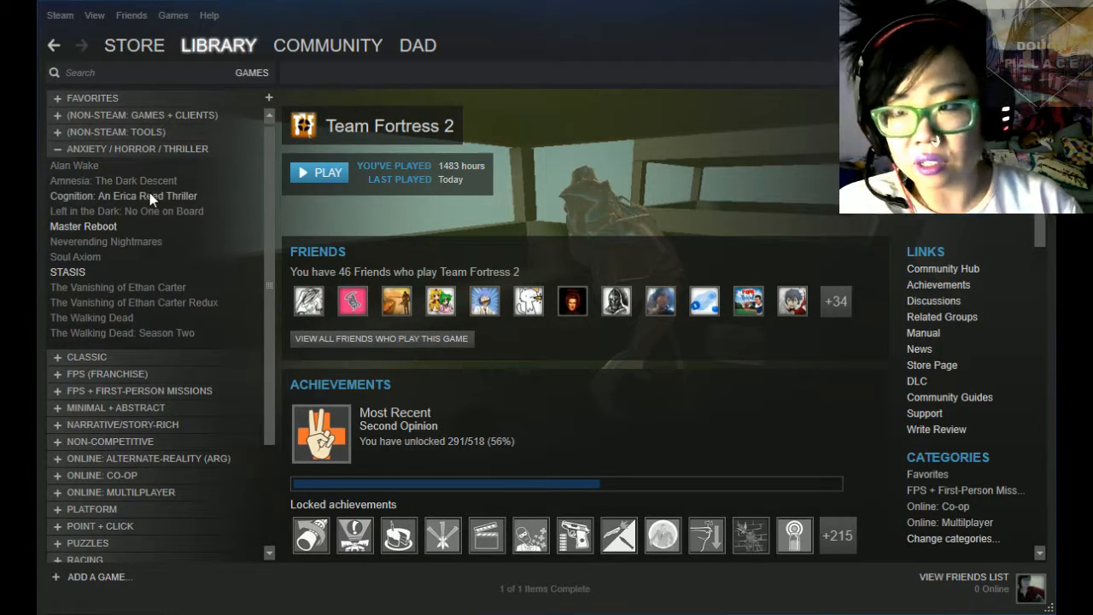
pyautogui.moveTo(153, 212)
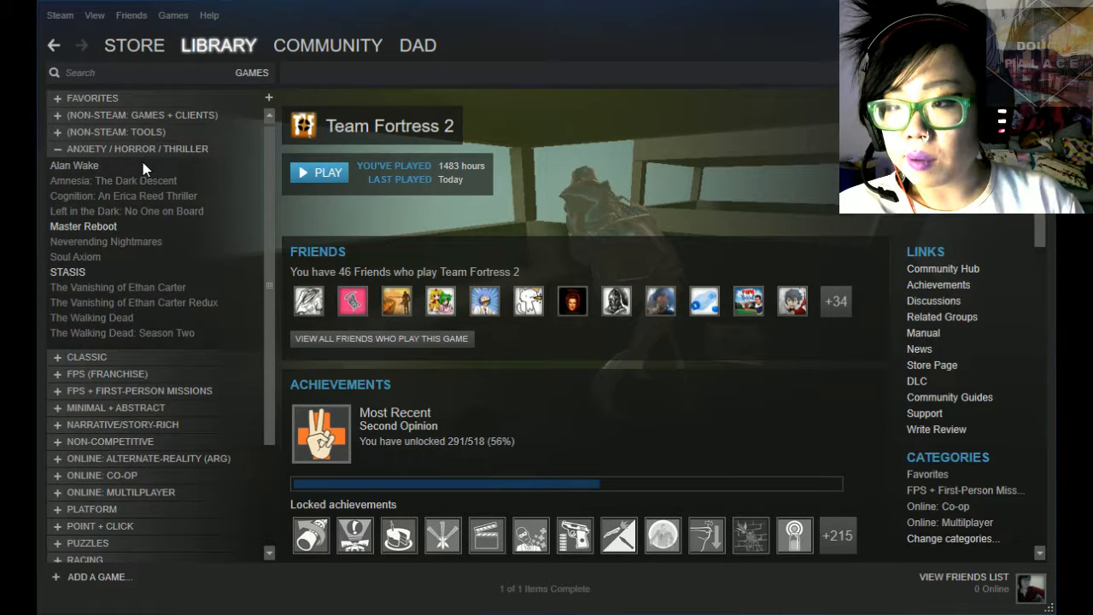
pyautogui.click(75, 164)
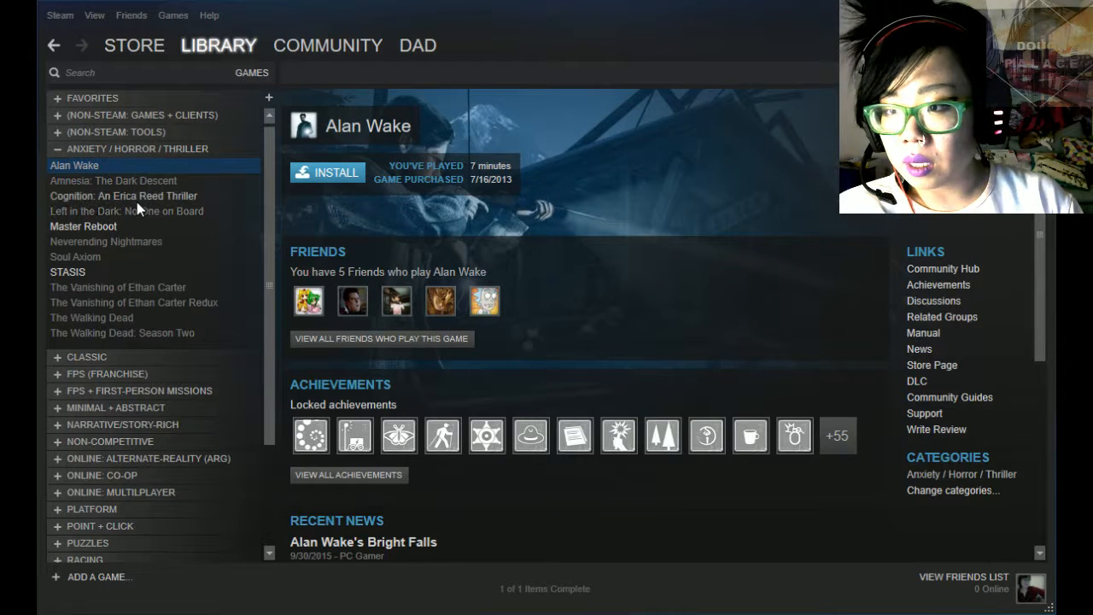
pyautogui.click(123, 195)
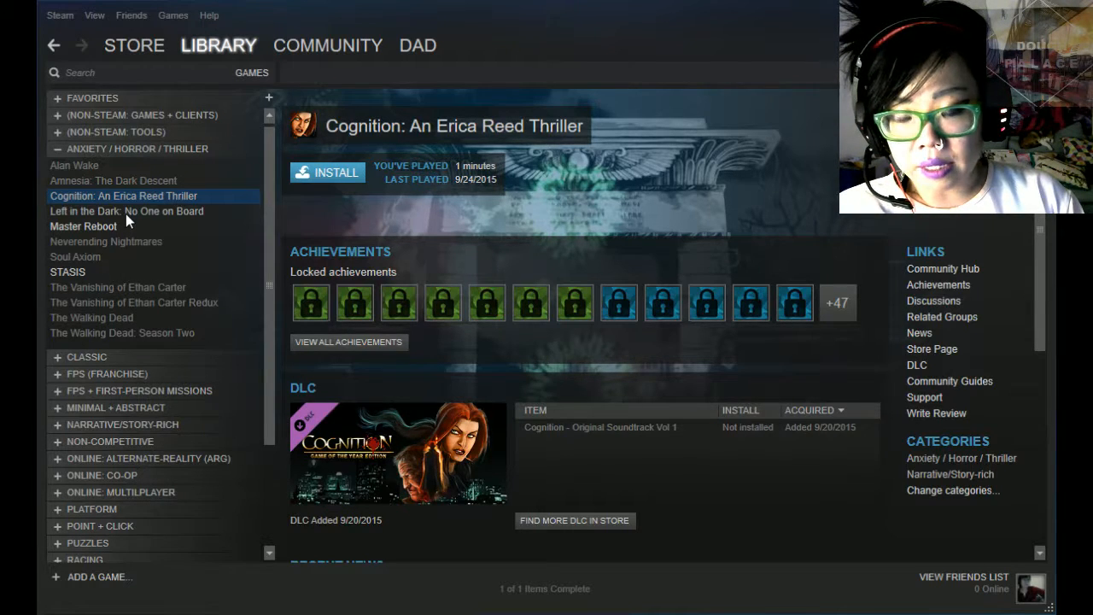
pyautogui.moveTo(516, 471)
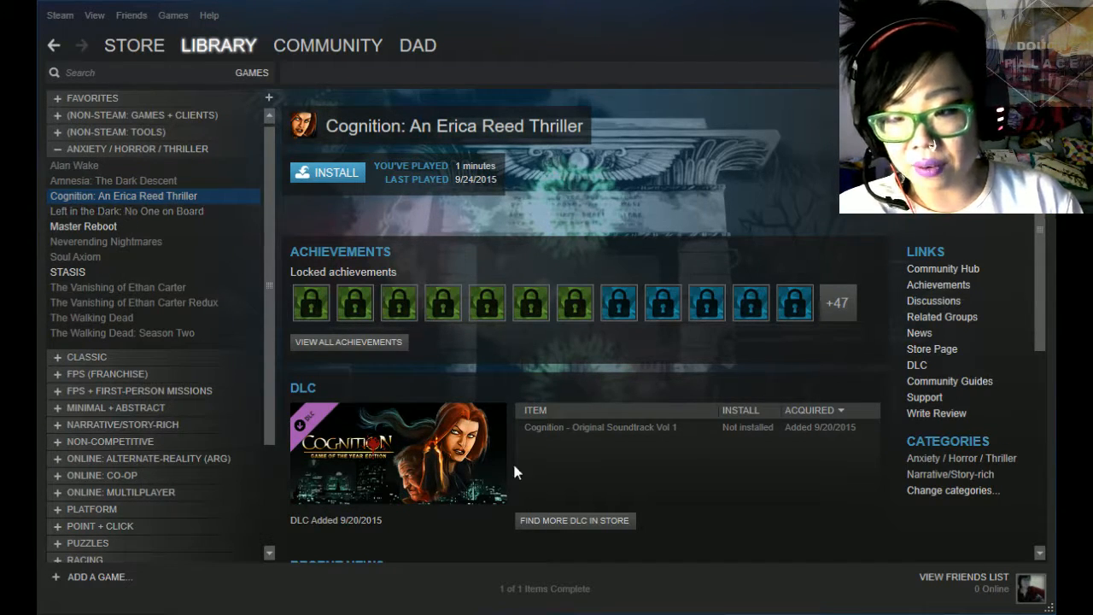
pyautogui.moveTo(440, 419)
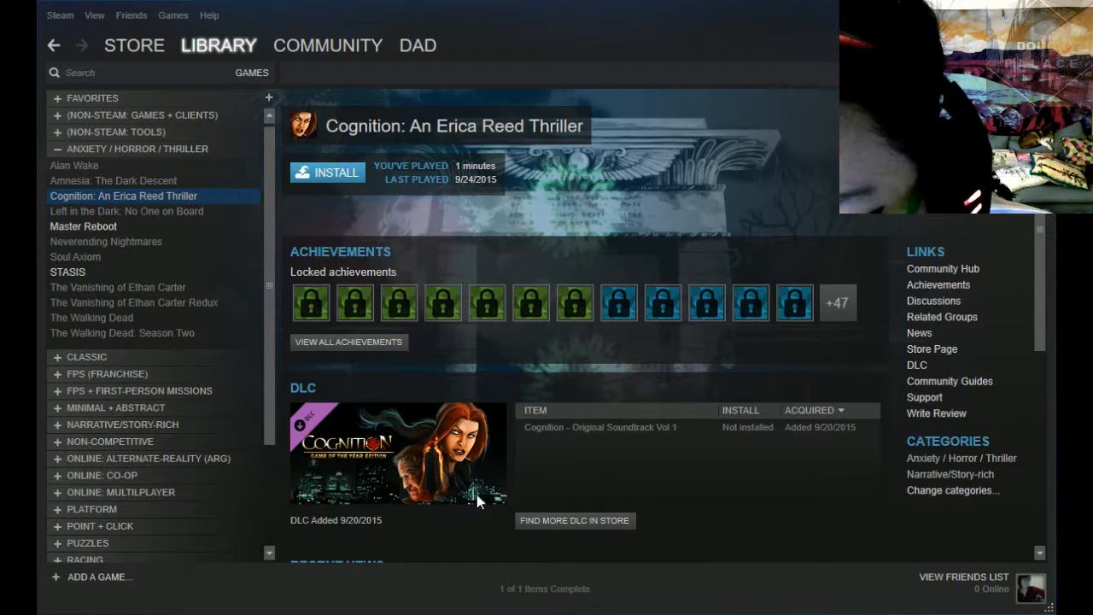
pyautogui.moveTo(453, 393)
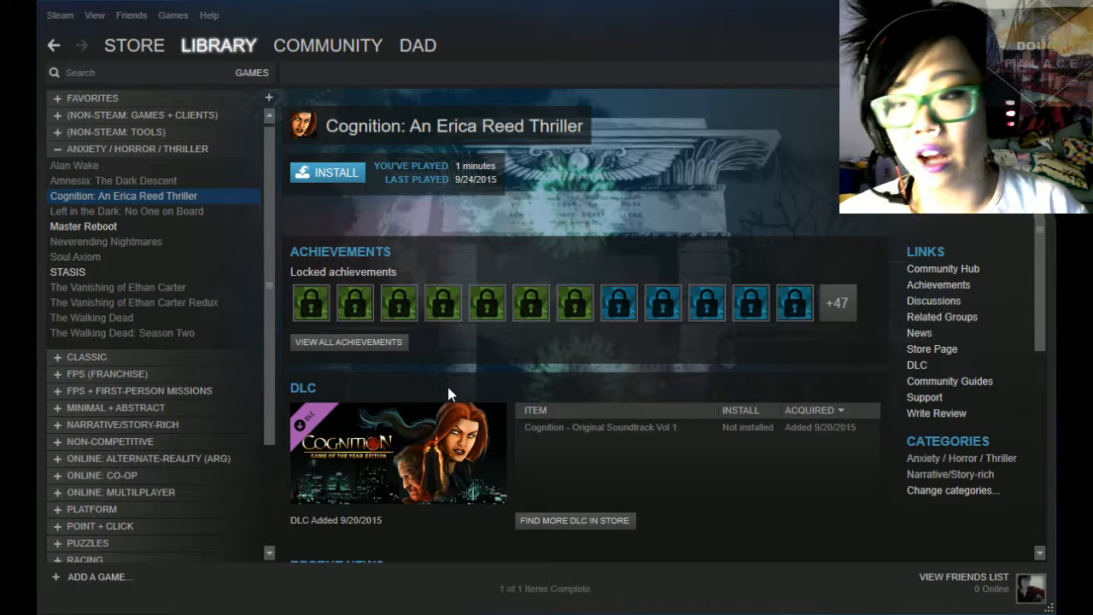
pyautogui.moveTo(154, 265)
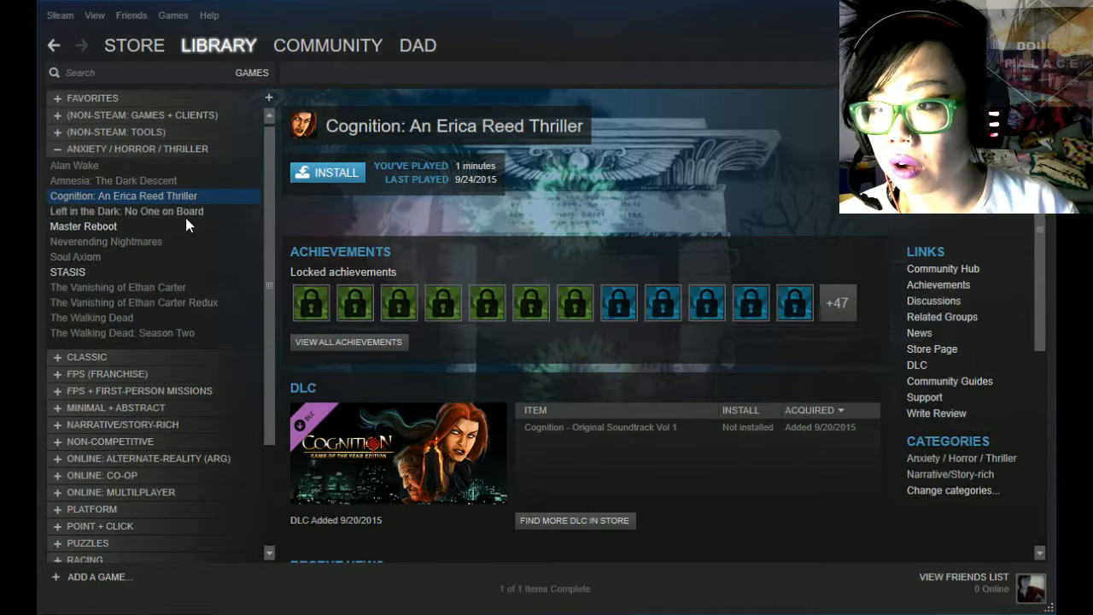
# - Show the Left in the Dark: No One on Board page from the Anxiety/Horror/Thriller list
pyautogui.click(126, 211)
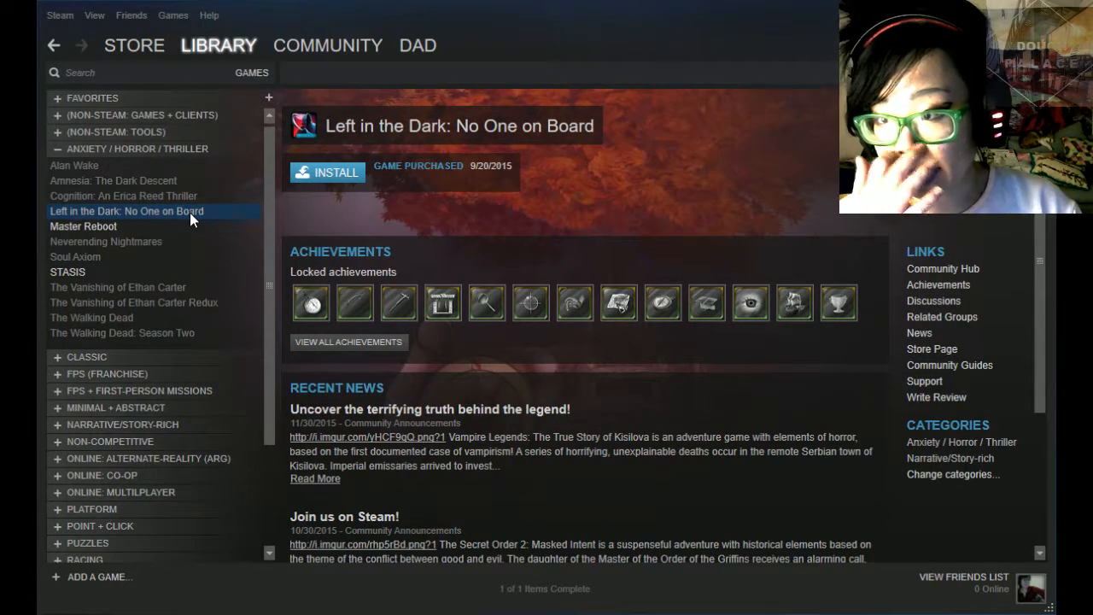
pyautogui.moveTo(181, 237)
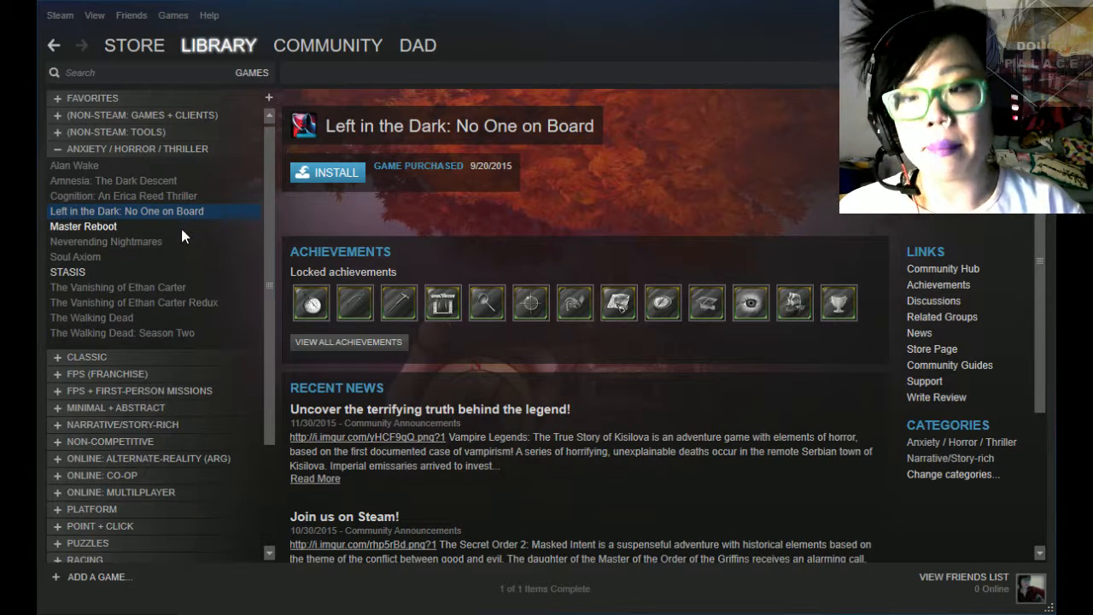
pyautogui.moveTo(157, 258)
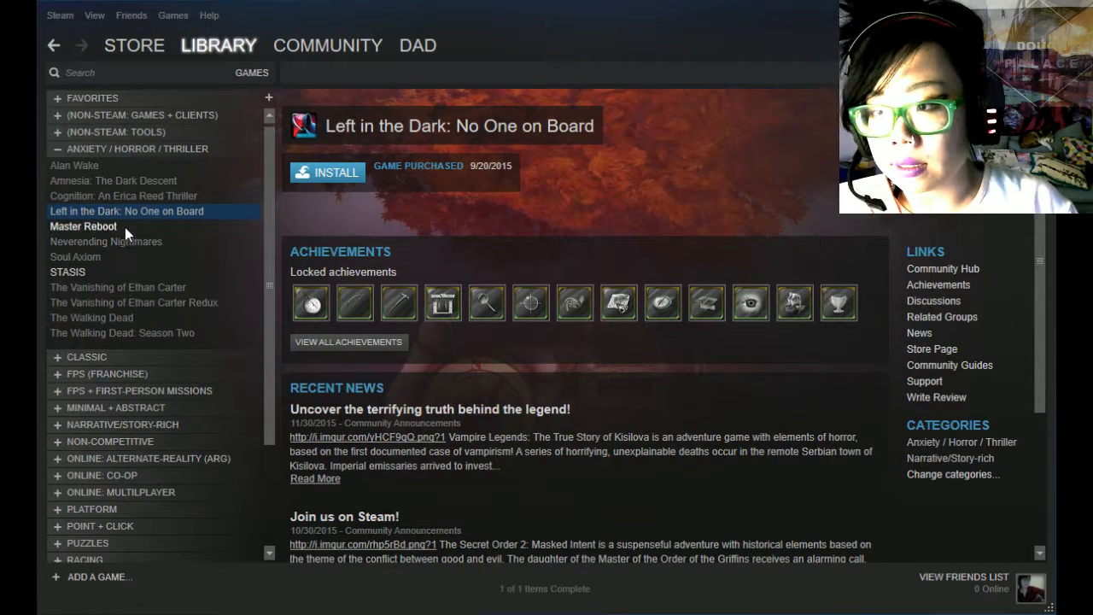
# - Show the Master Reboot page with its playtime and installed art book and soundtrack DLC
pyautogui.click(84, 225)
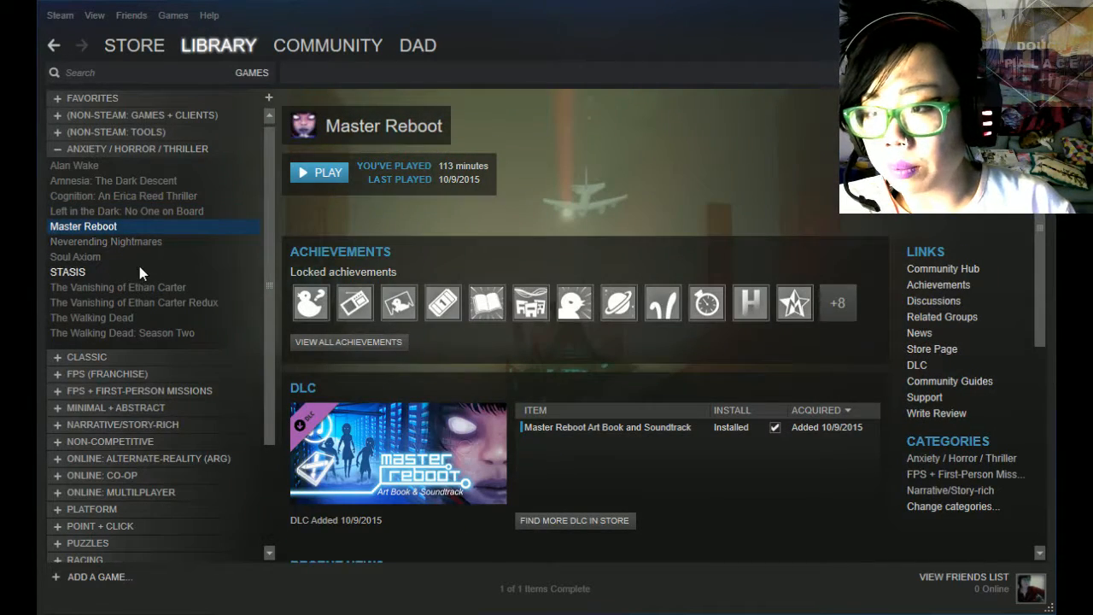
pyautogui.moveTo(181, 287)
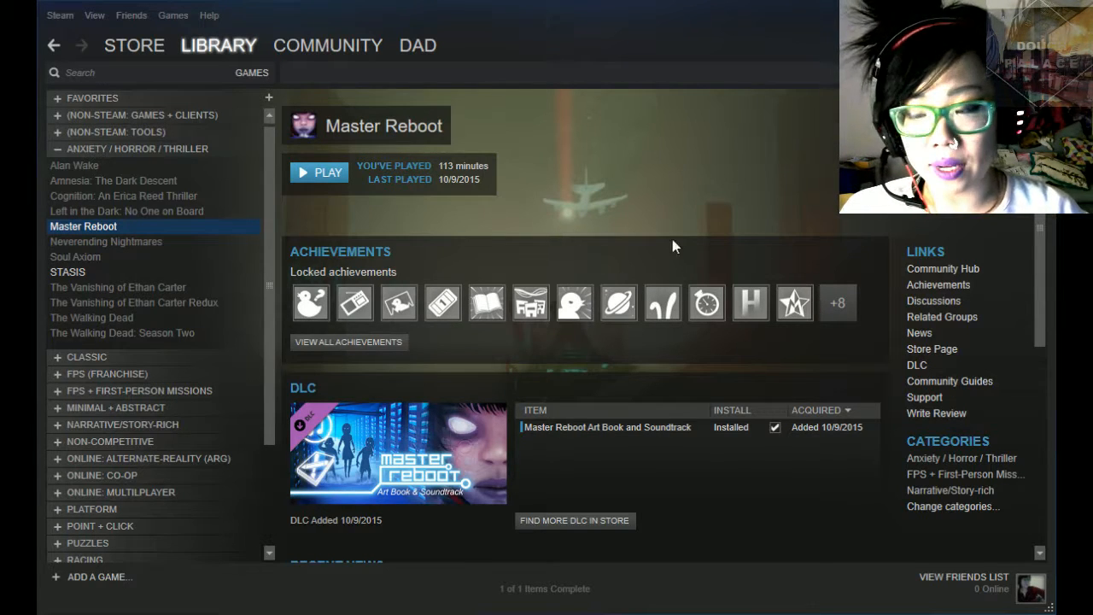
pyautogui.moveTo(707, 240)
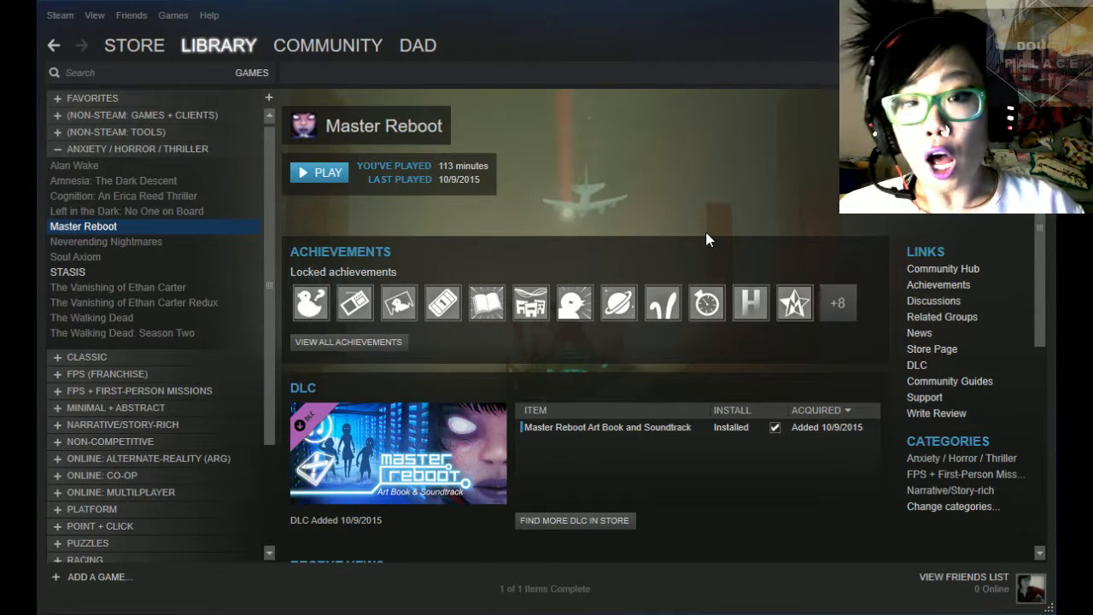
pyautogui.moveTo(666, 126)
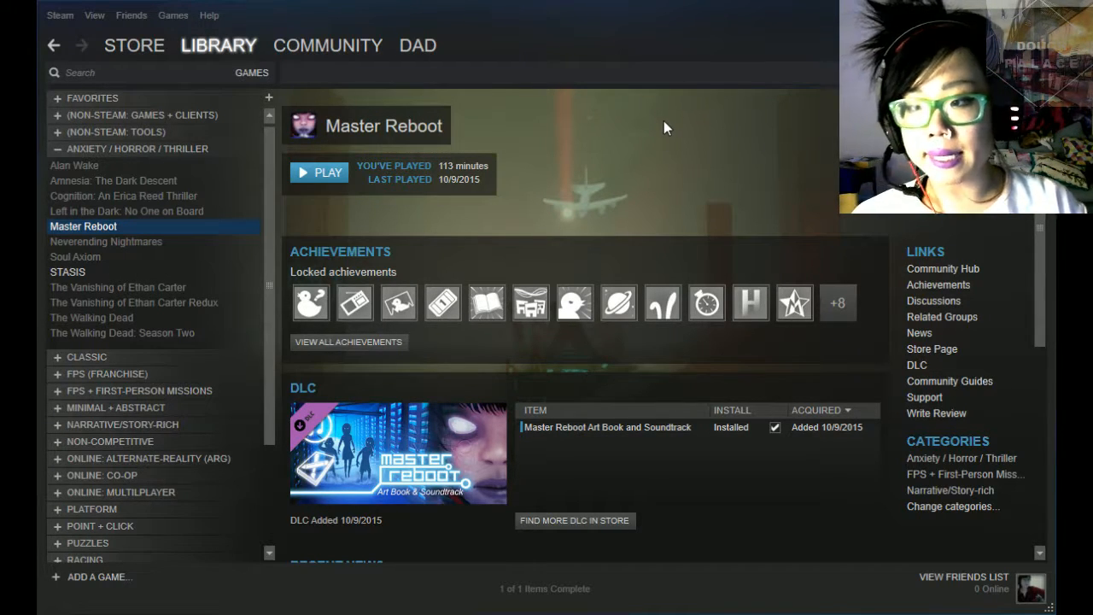
pyautogui.moveTo(619, 106)
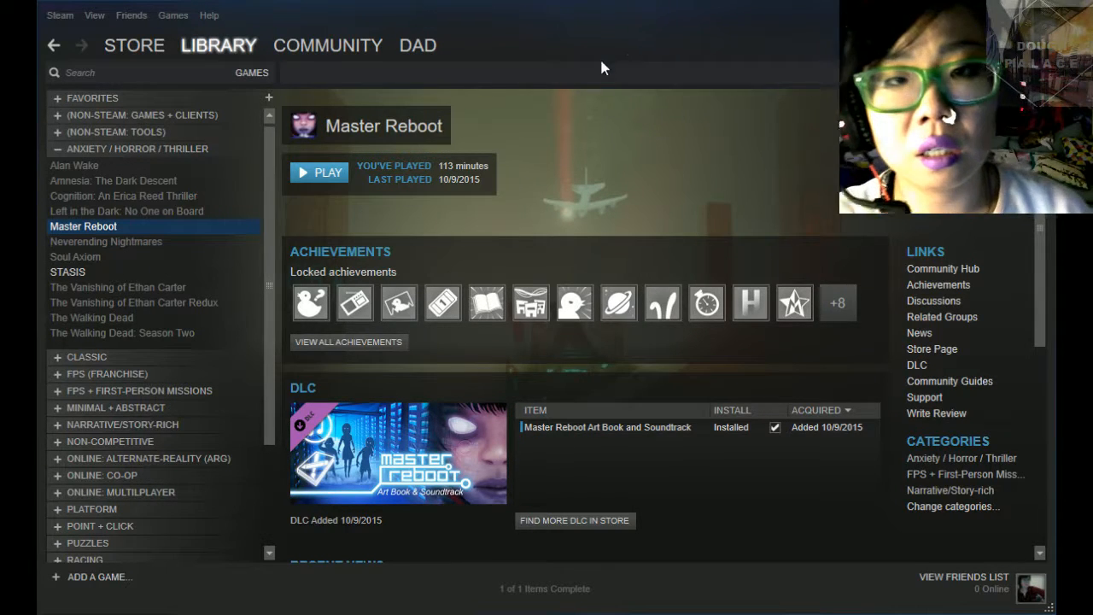
pyautogui.moveTo(625, 82)
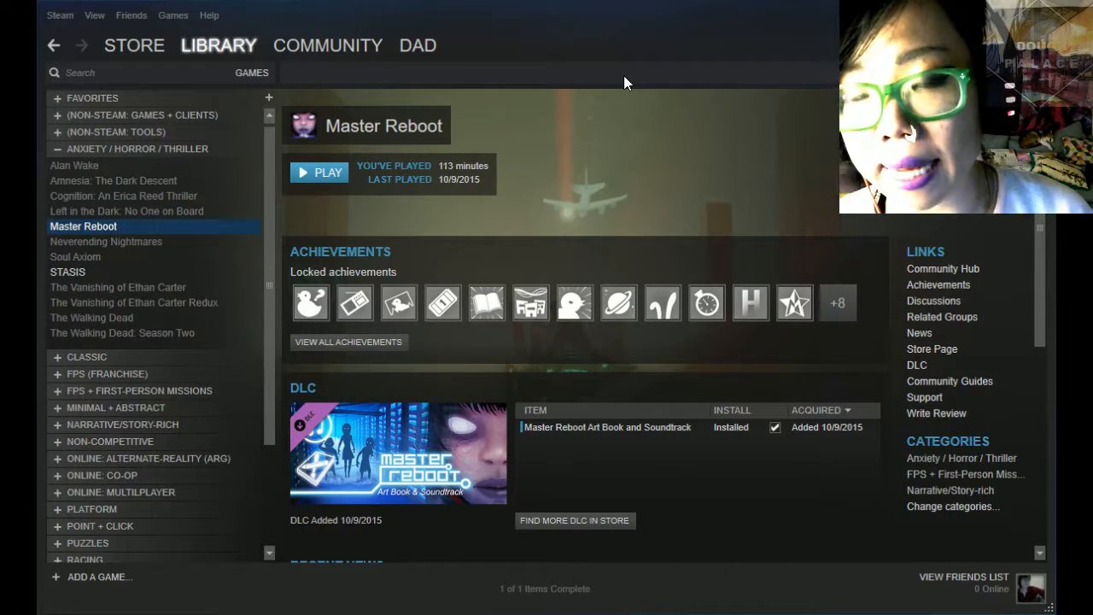
pyautogui.moveTo(656, 172)
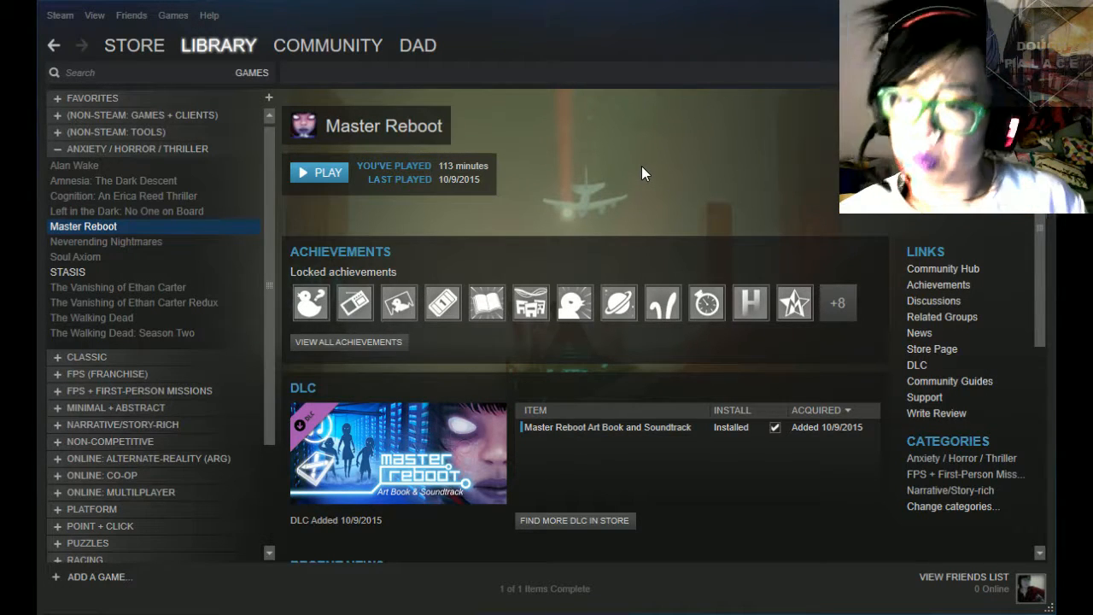
pyautogui.moveTo(660, 242)
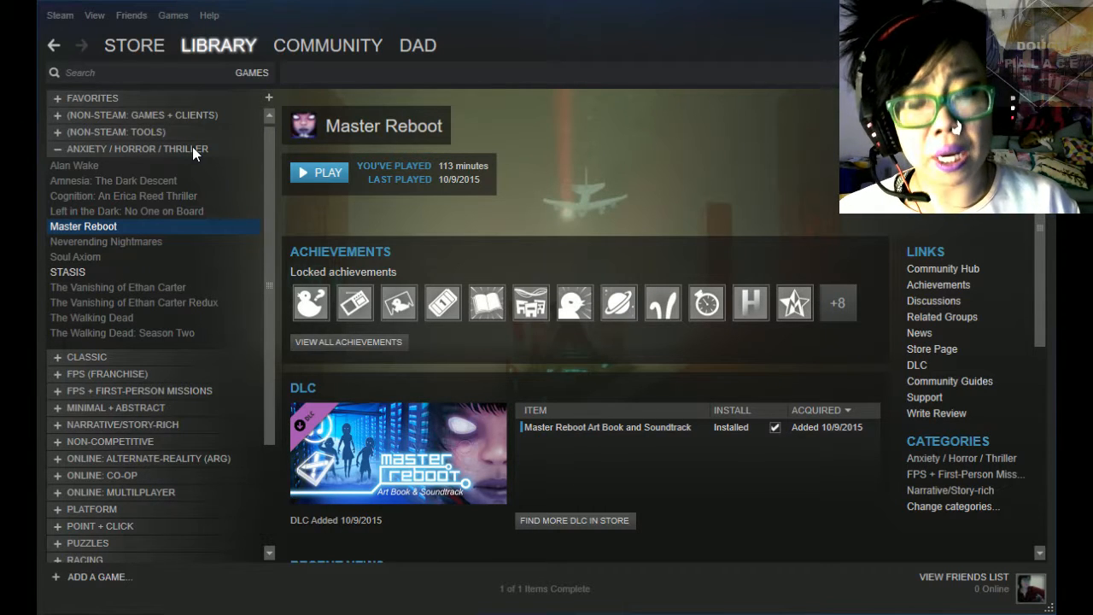
pyautogui.moveTo(260, 116)
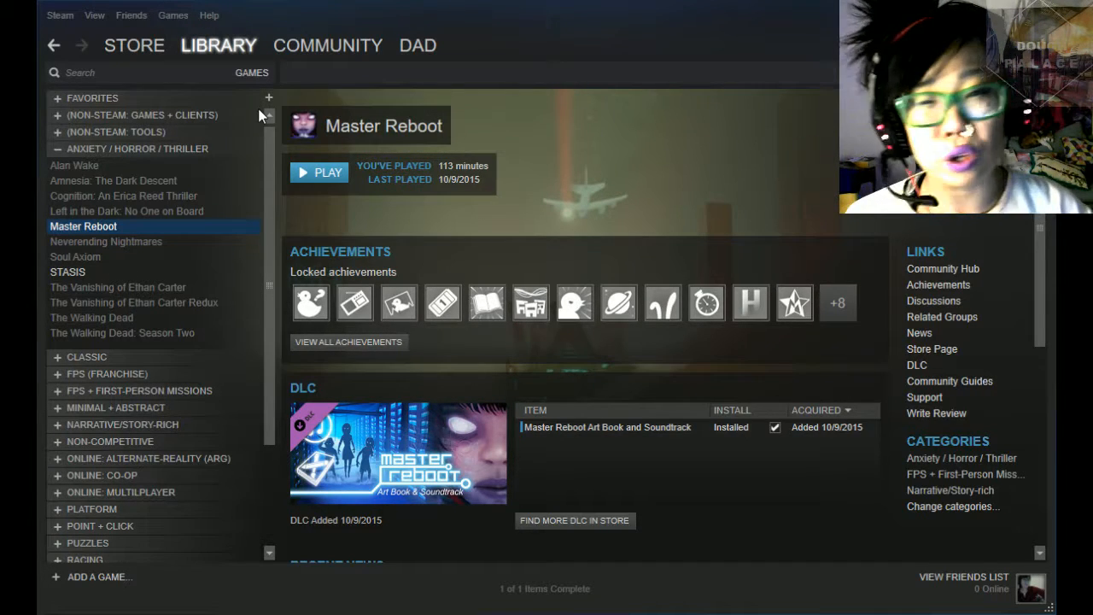
pyautogui.moveTo(209, 162)
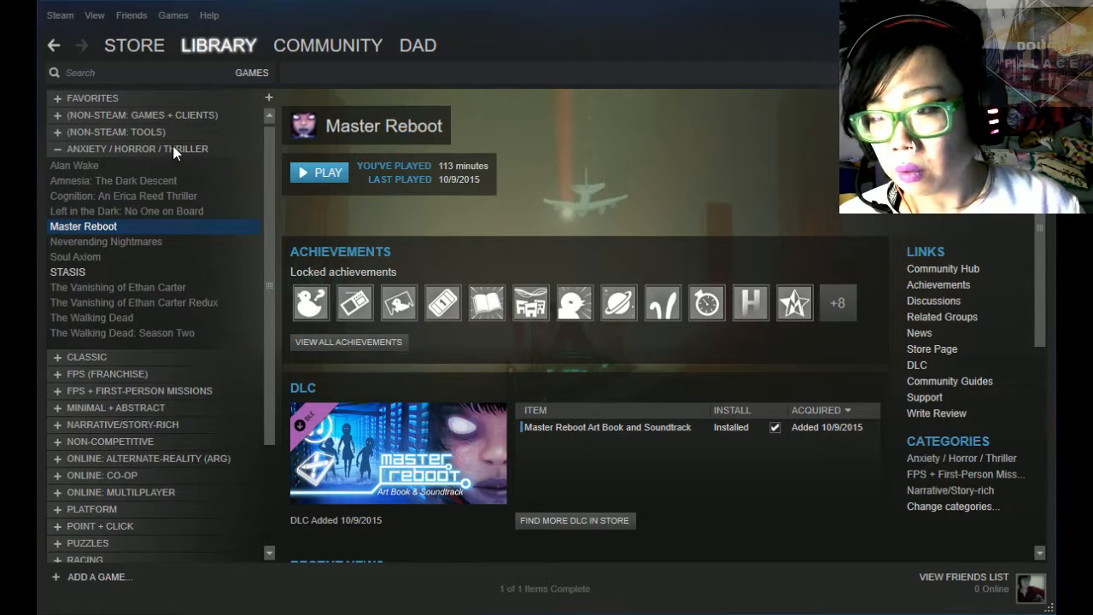
# - Collapse Anxiety / Horror / Thriller and expand FPS (Franchise), scrolling through its games
pyautogui.click(58, 149)
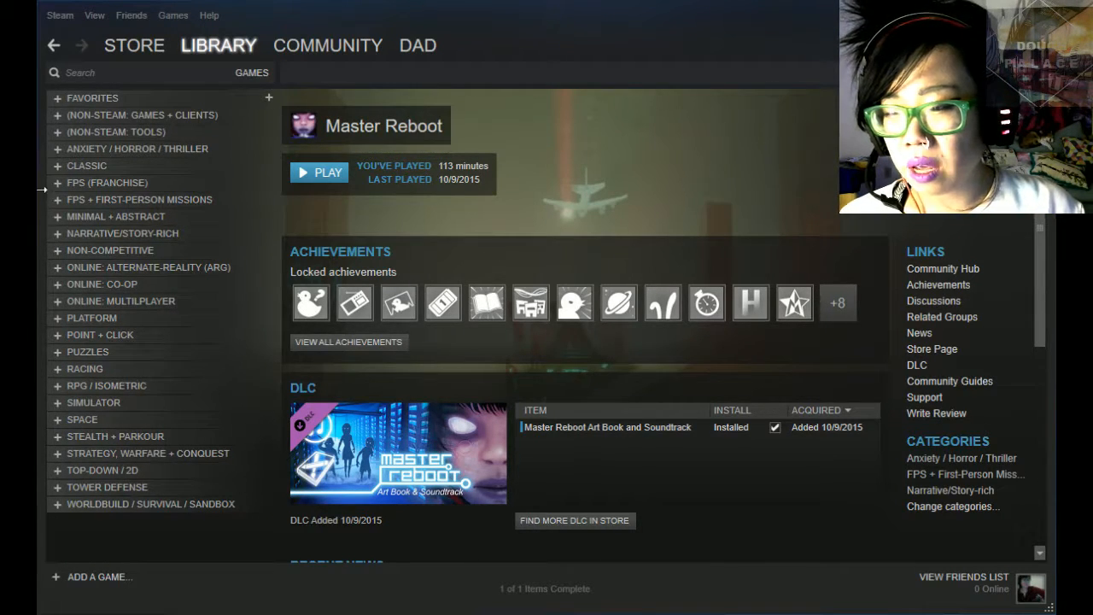
pyautogui.click(106, 183)
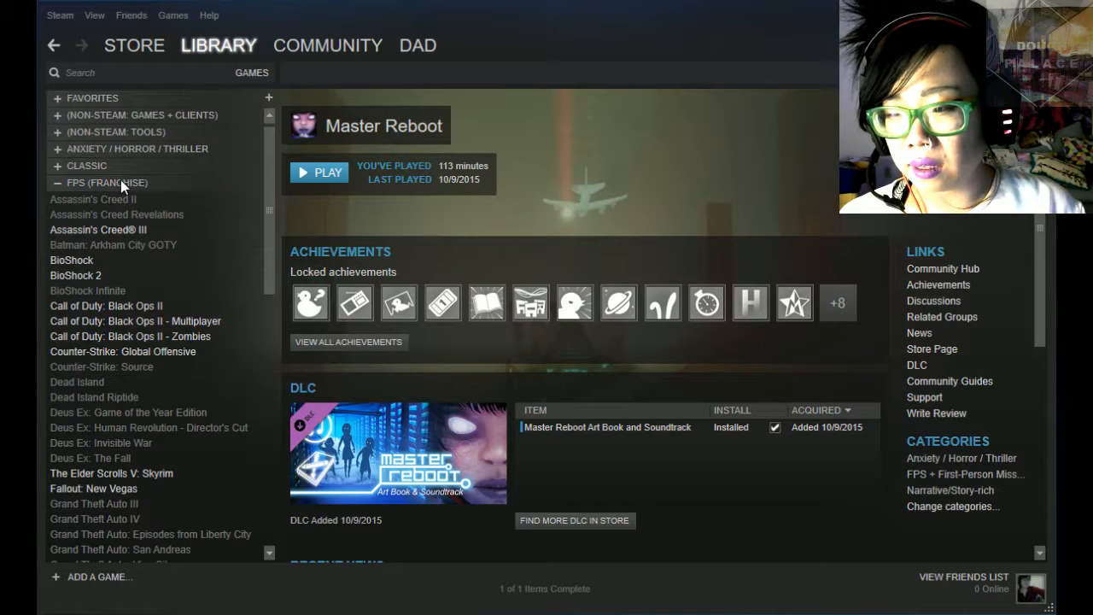
pyautogui.scroll(-3)
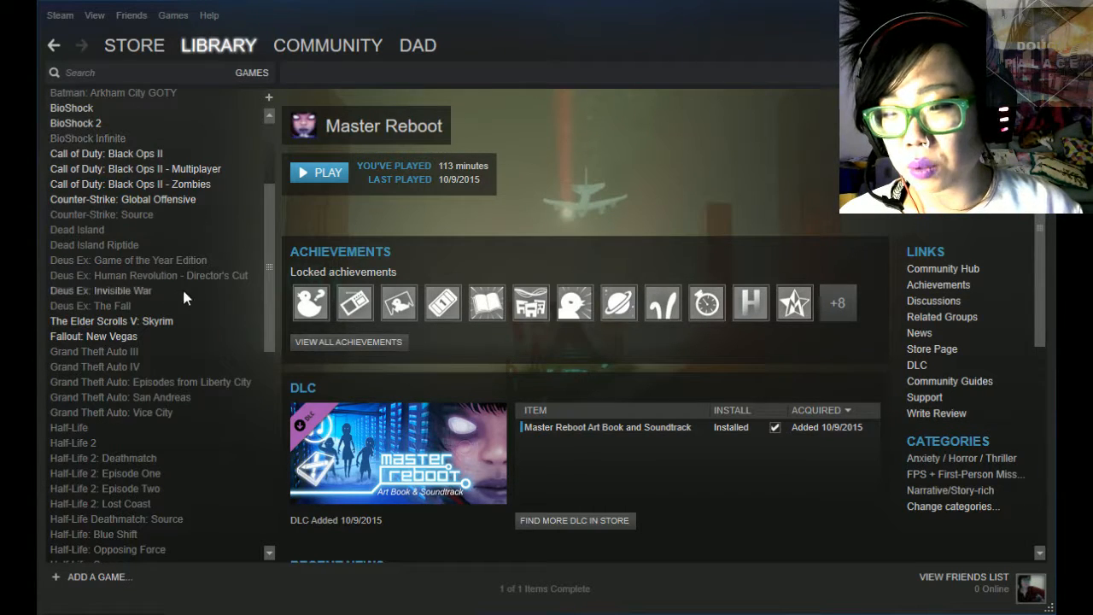
pyautogui.scroll(-3)
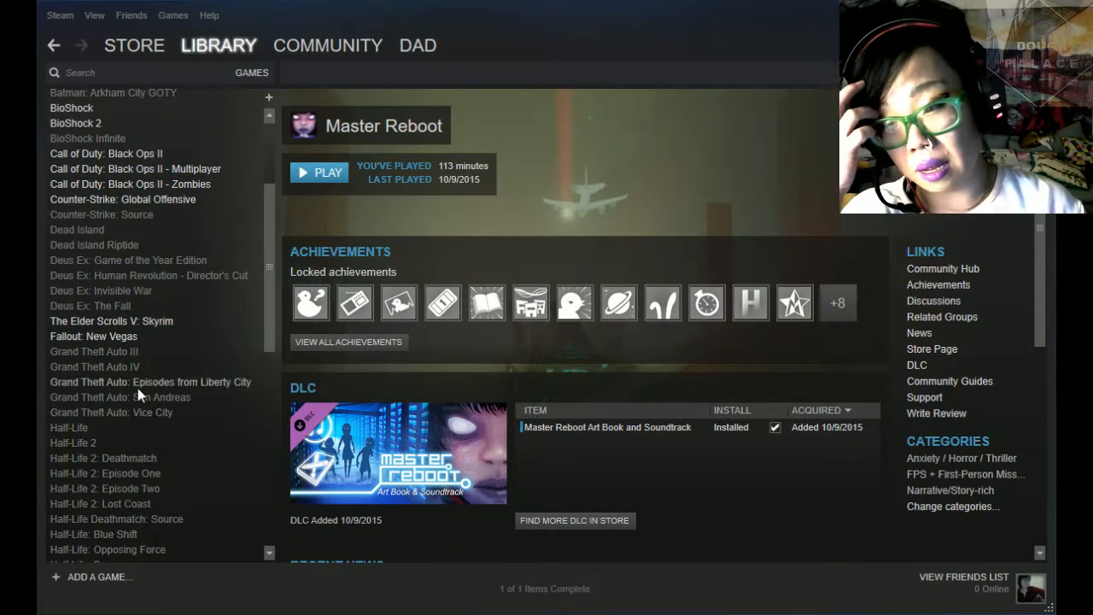
pyautogui.moveTo(140, 410)
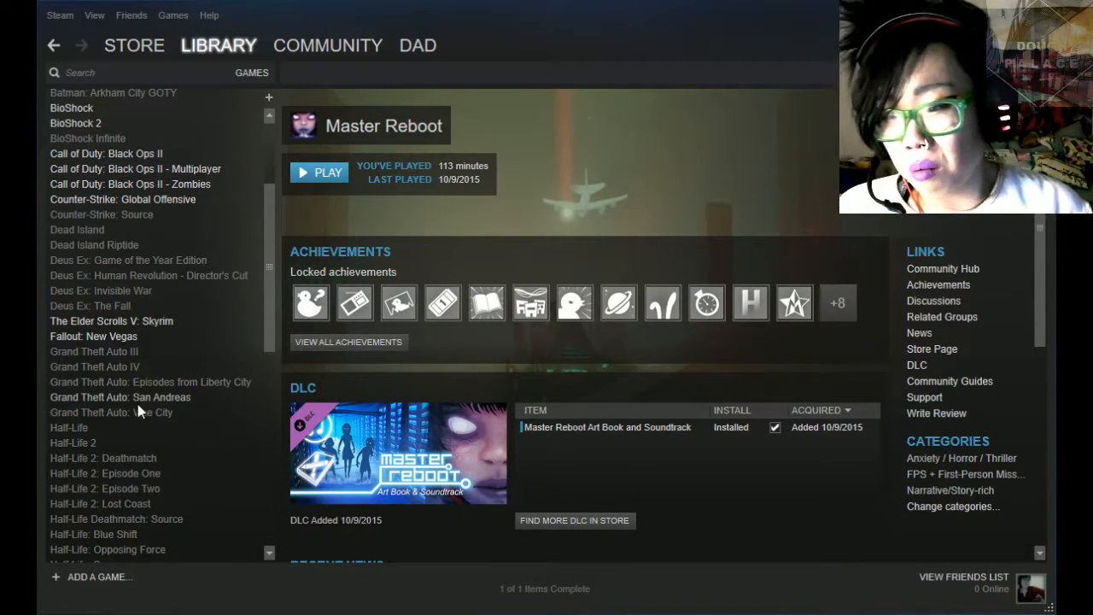
pyautogui.moveTo(164, 321)
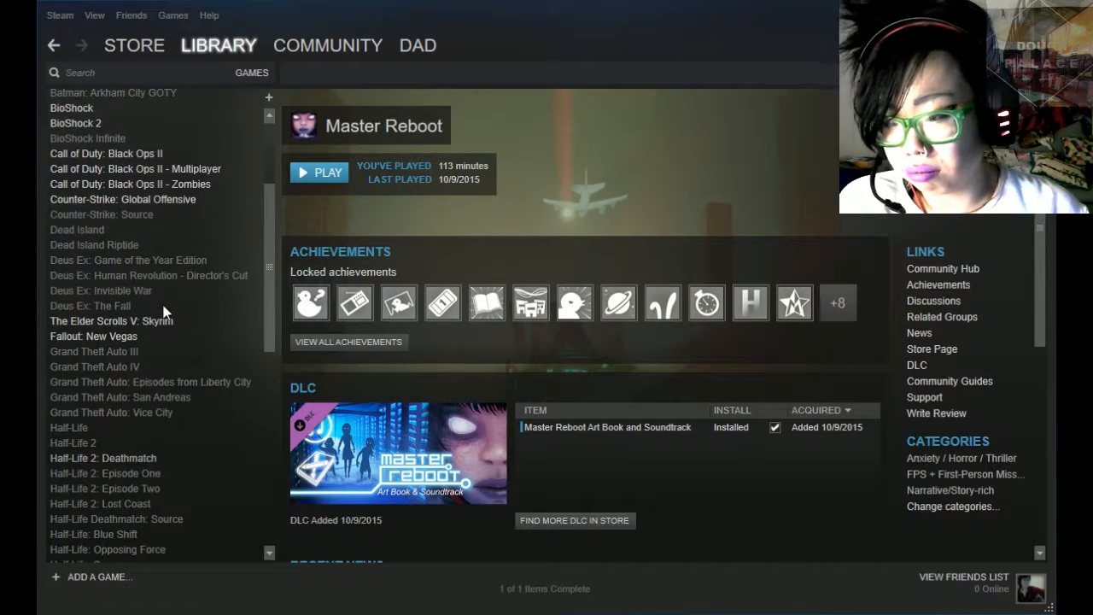
pyautogui.scroll(-3)
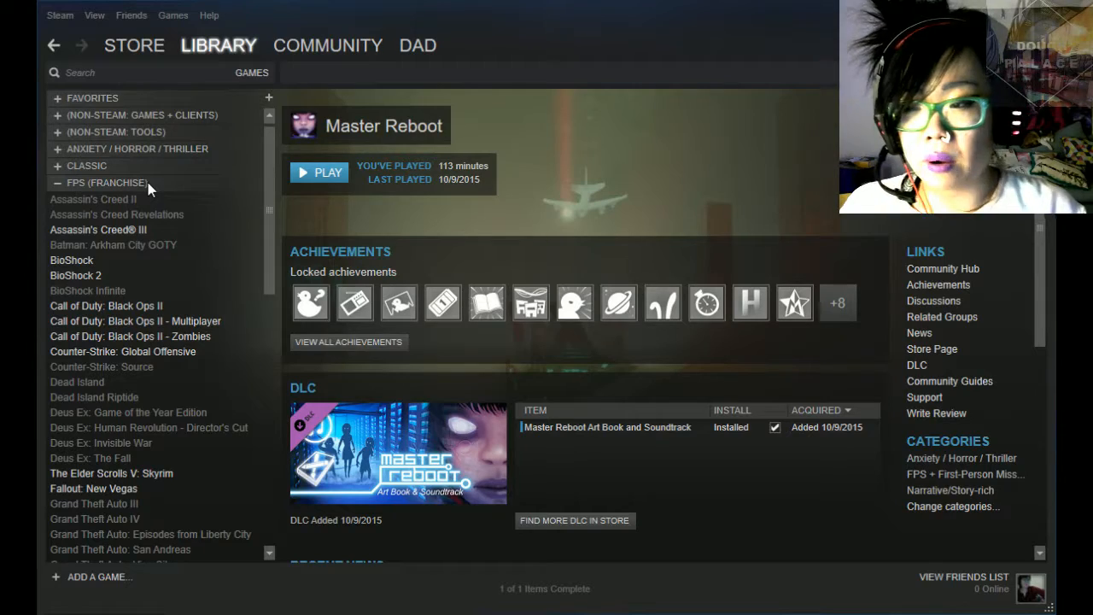
# - Show BioShock's page from FPS (Franchise), then collapse that collection again
pyautogui.click(72, 260)
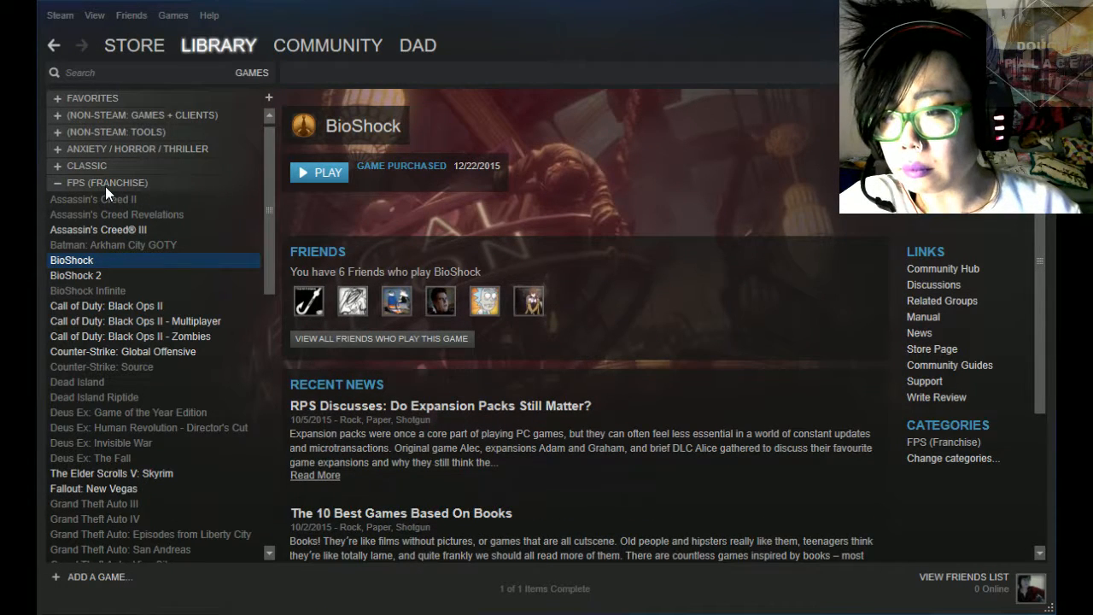
pyautogui.click(58, 182)
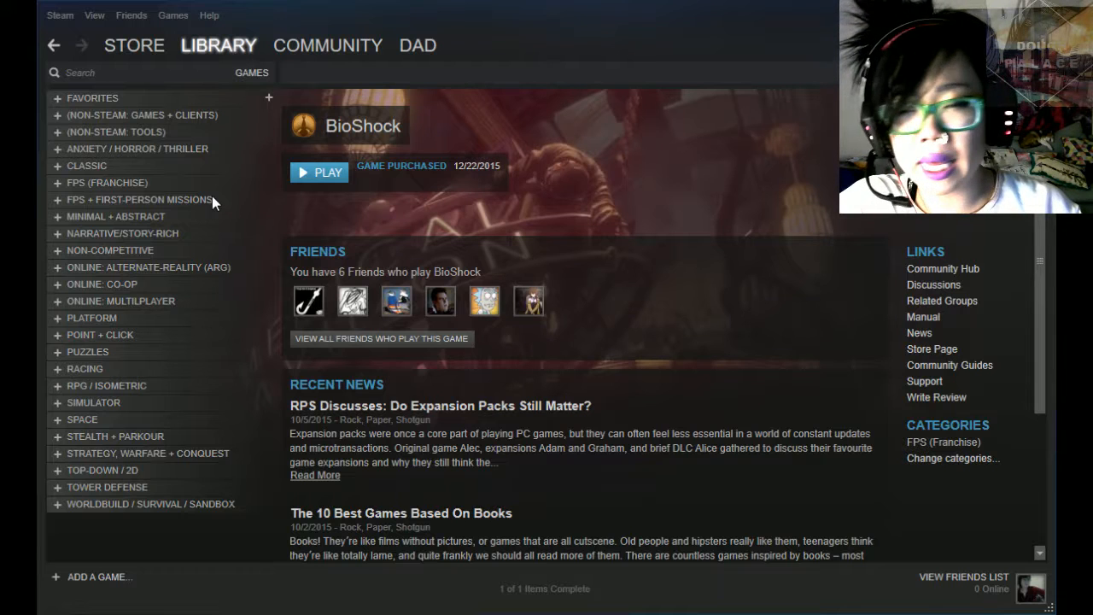
# - Expand FPS + First-Person Missions, listing The 39 Steps through The Typing of the Dead: Overkill
pyautogui.click(137, 198)
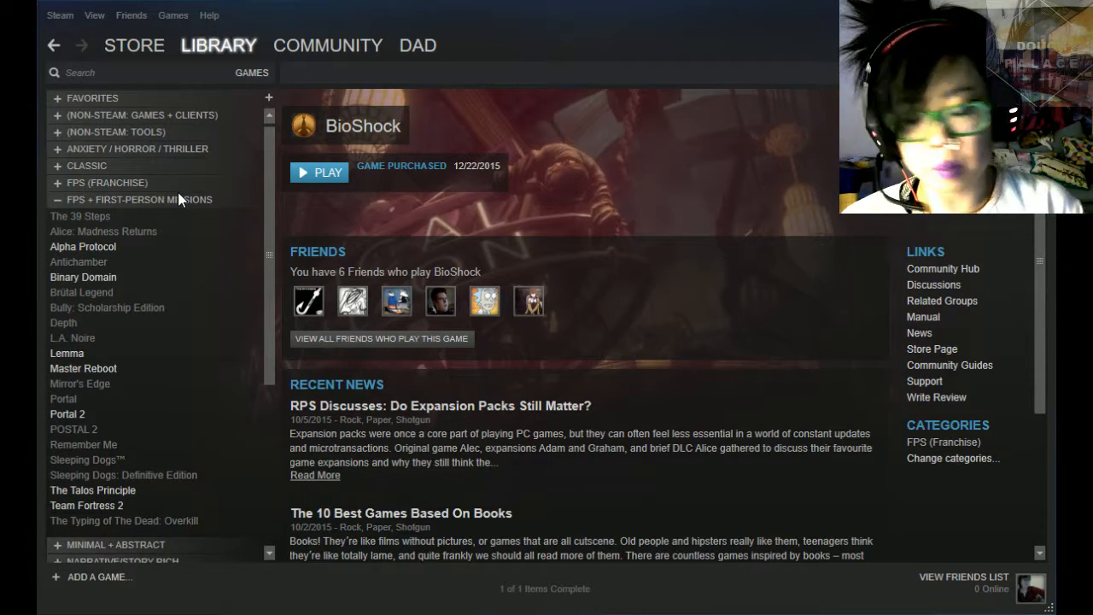
pyautogui.moveTo(164, 157)
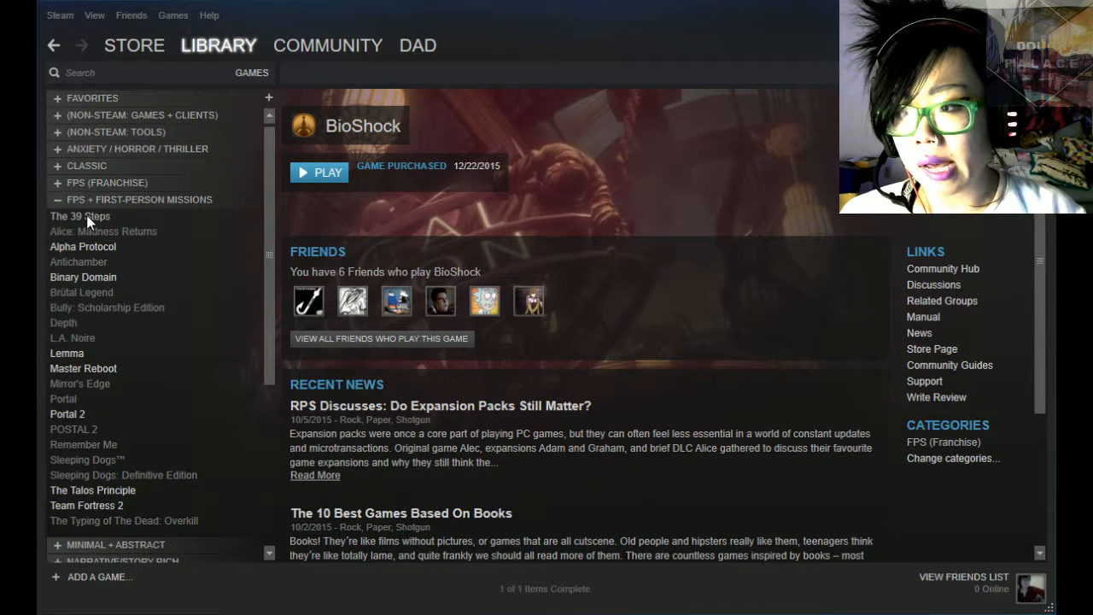
pyautogui.click(78, 215)
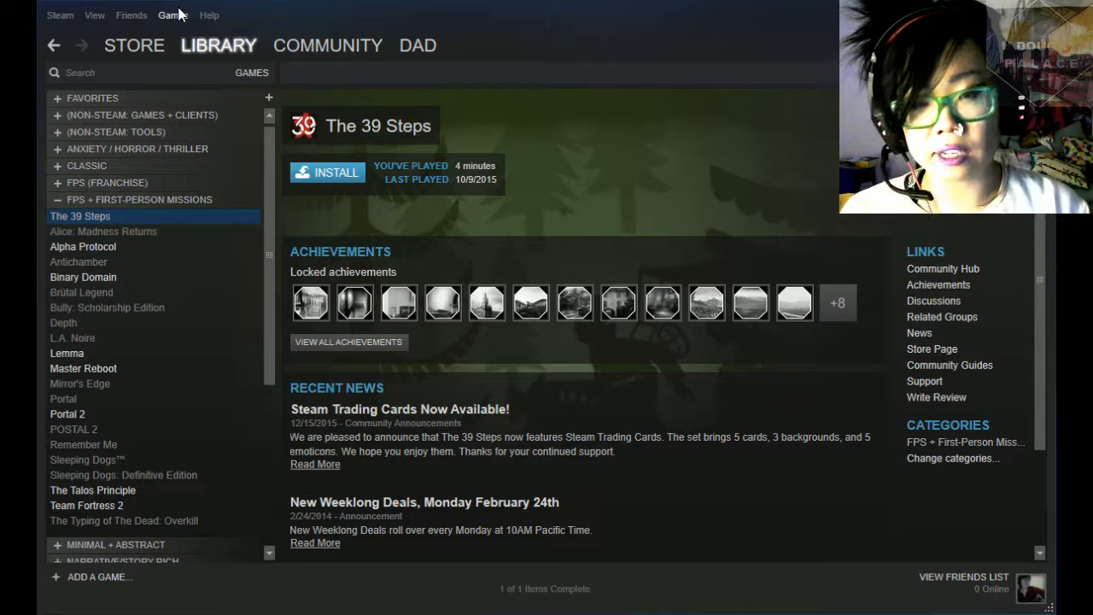
pyautogui.moveTo(666, 72)
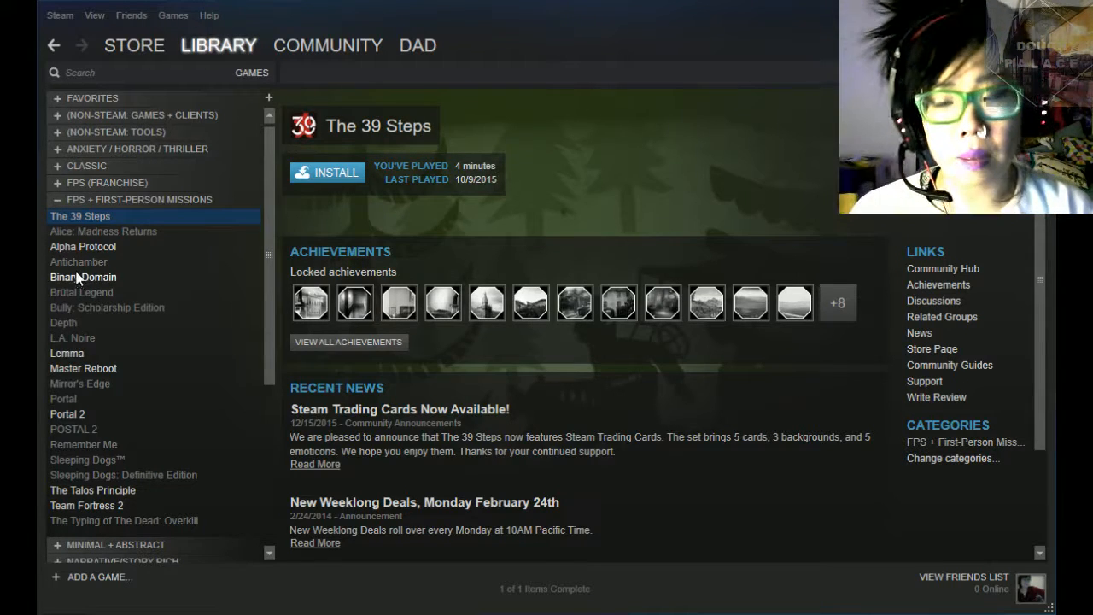
pyautogui.moveTo(177, 212)
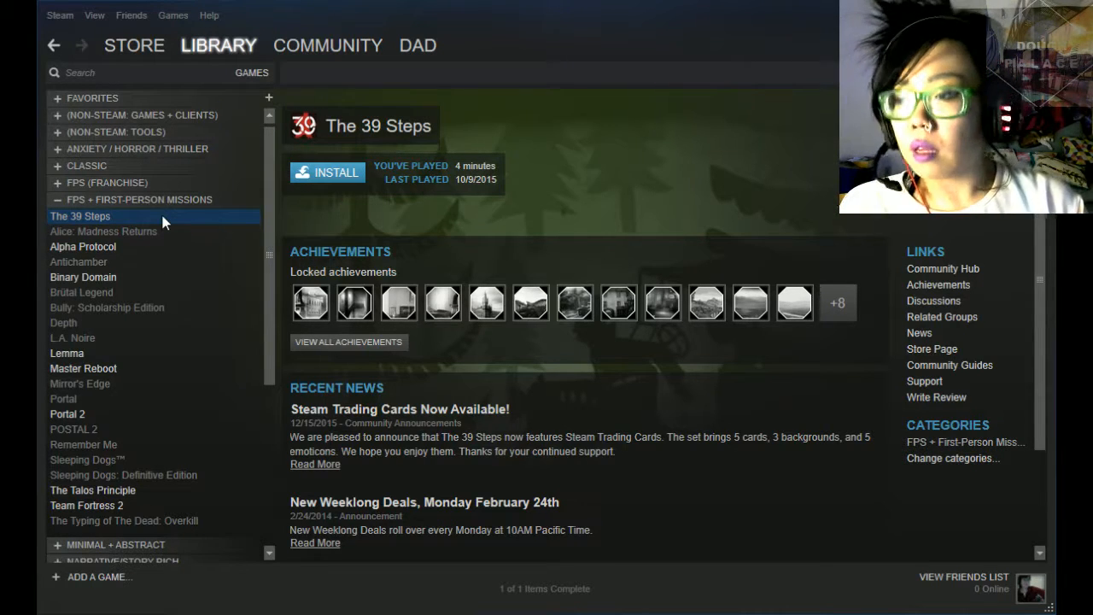
pyautogui.moveTo(169, 252)
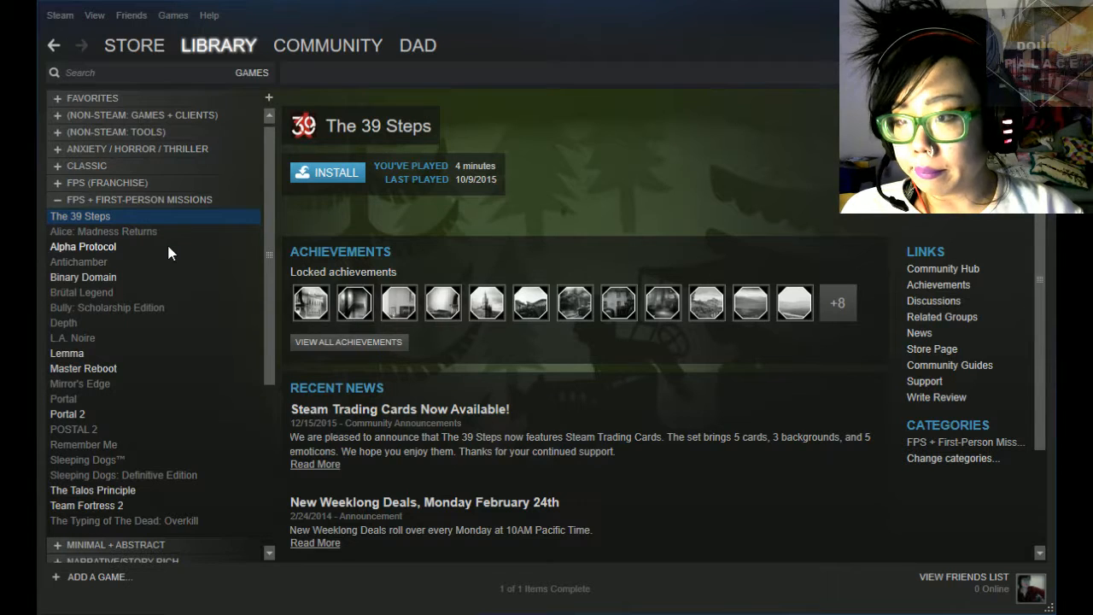
pyautogui.moveTo(167, 367)
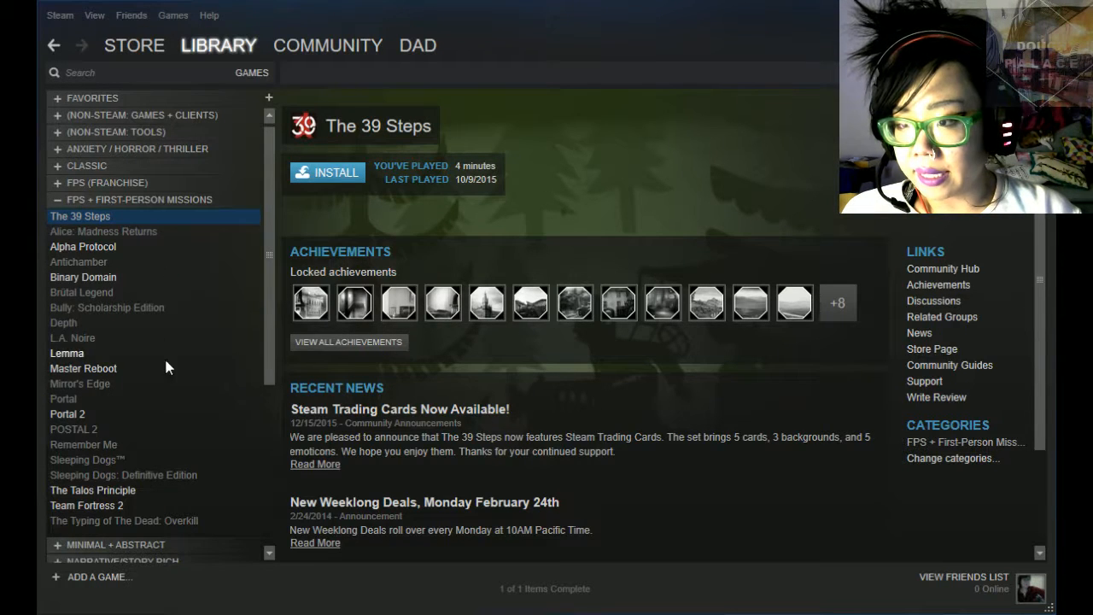
pyautogui.moveTo(143, 506)
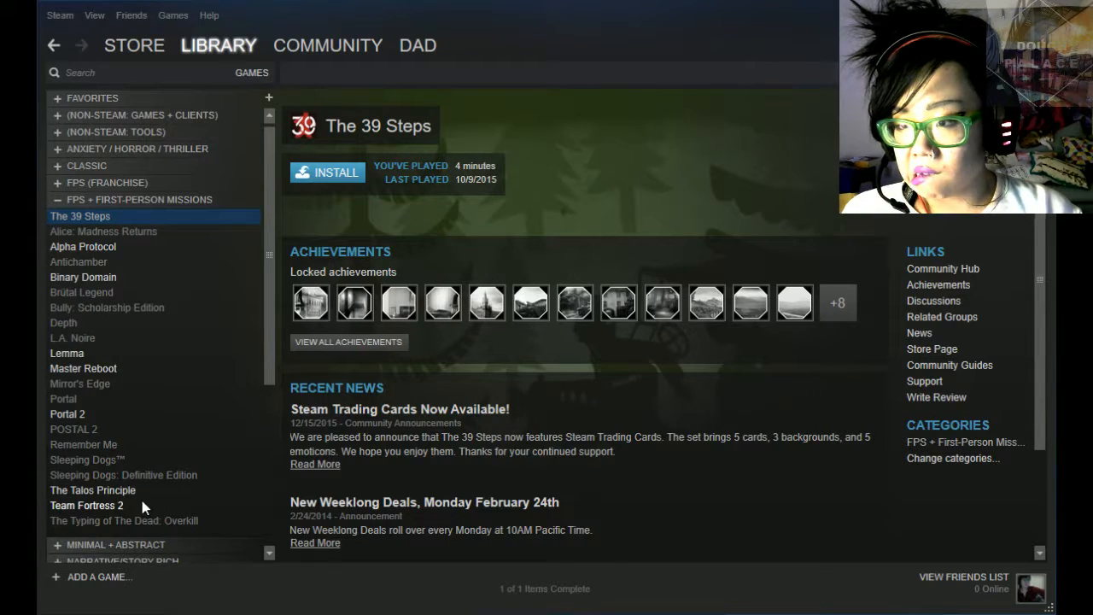
pyautogui.moveTo(85, 369)
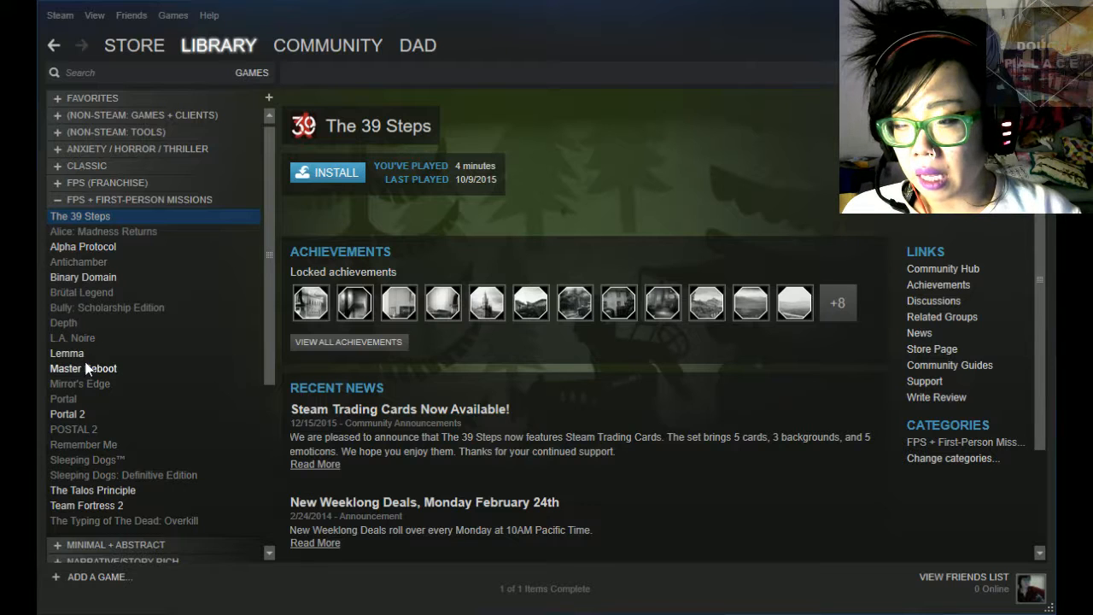
pyautogui.moveTo(89, 357)
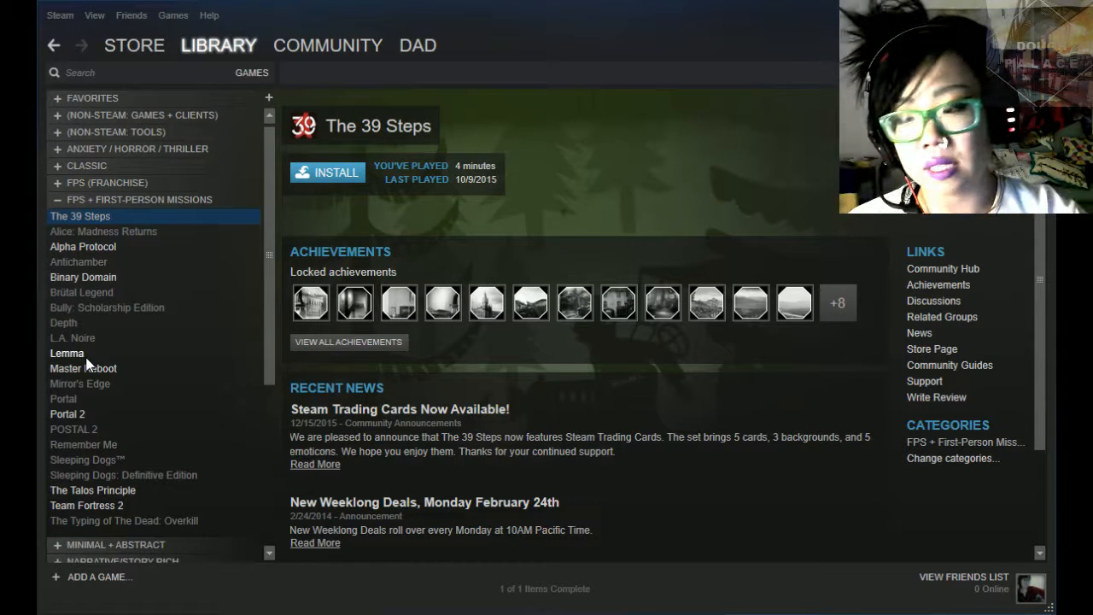
pyautogui.moveTo(147, 391)
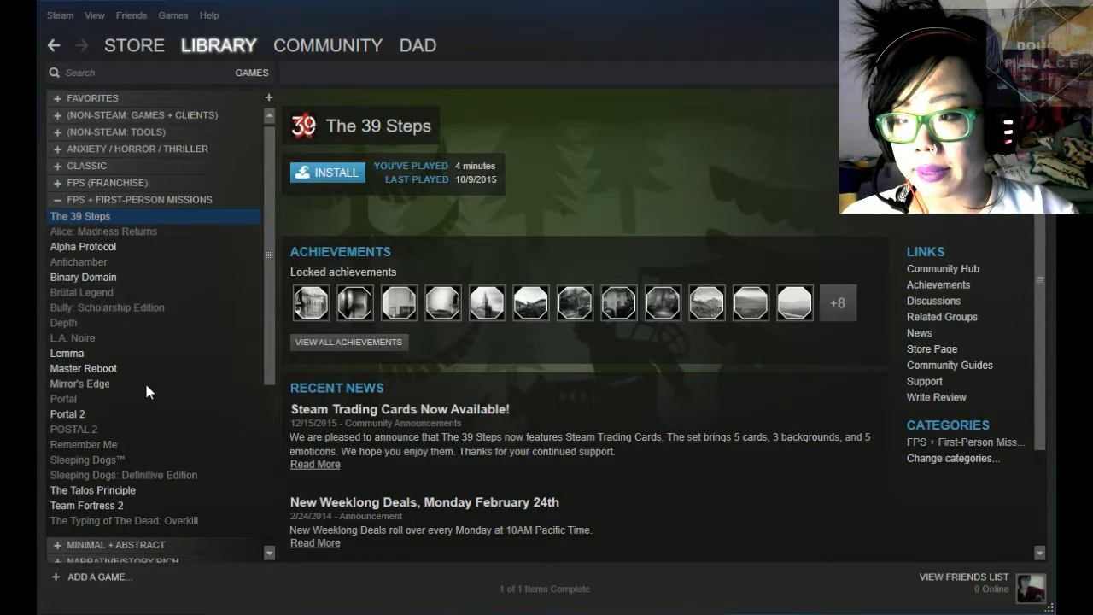
# - Show the Mirror's Edge page with its 7 minutes played and 4 friends who play it
pyautogui.click(79, 382)
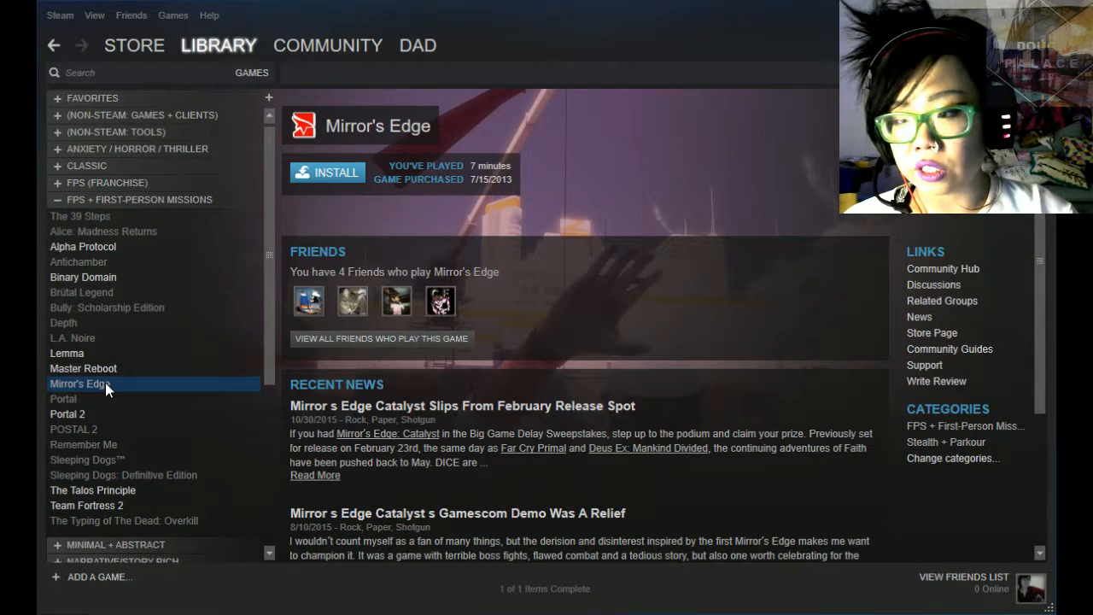
pyautogui.moveTo(175, 513)
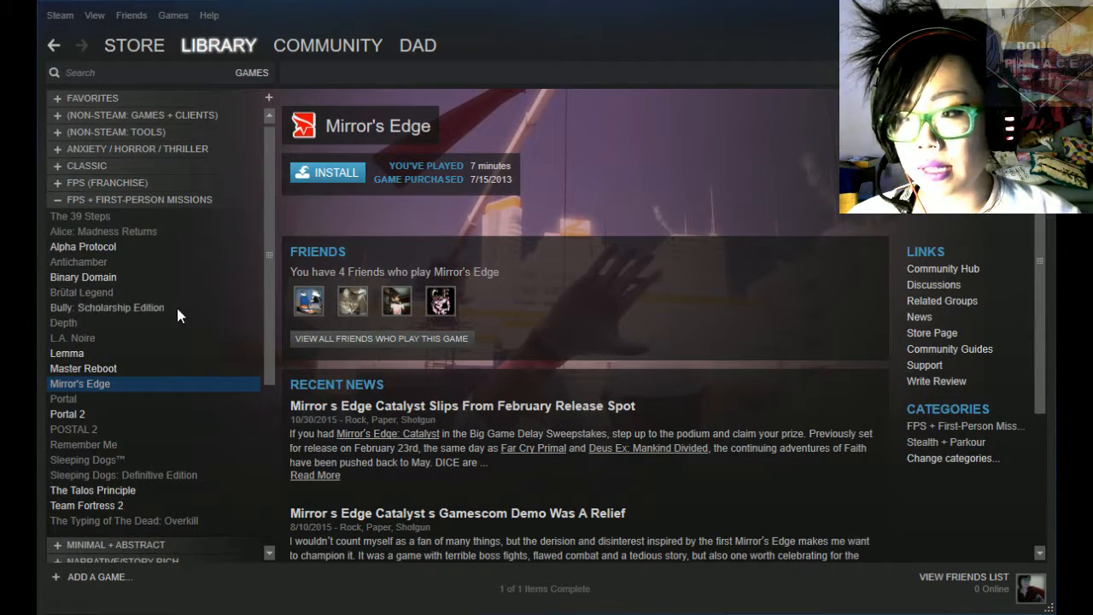
# - Collapse FPS + First-Person Missions so the Minimal + Abstract collection is listed instead
pyautogui.click(60, 198)
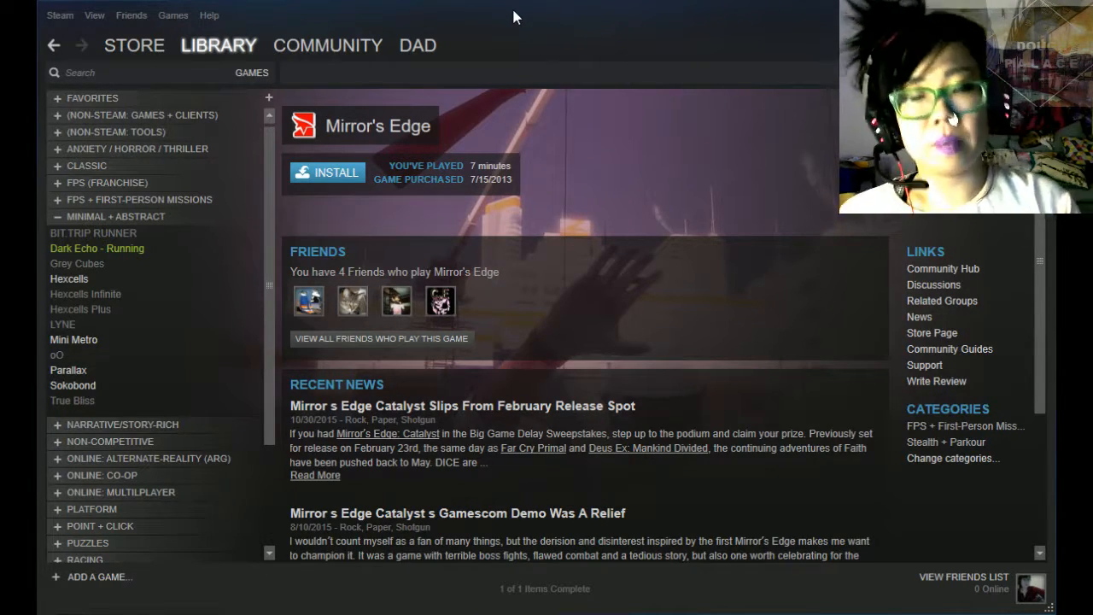
pyautogui.moveTo(540, 20)
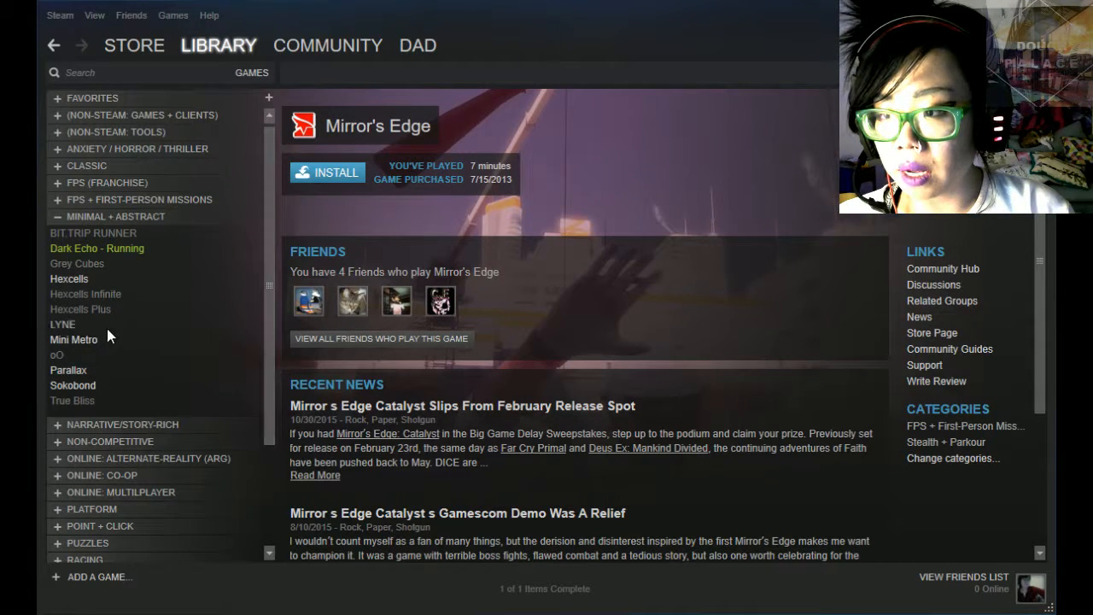
pyautogui.moveTo(424, 233)
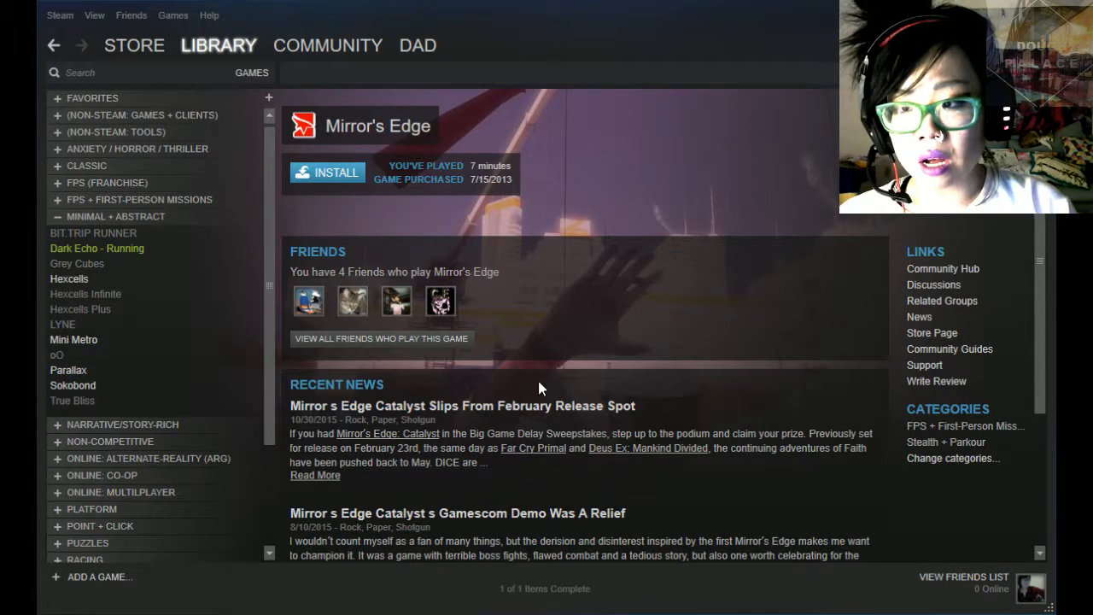
pyautogui.moveTo(665, 366)
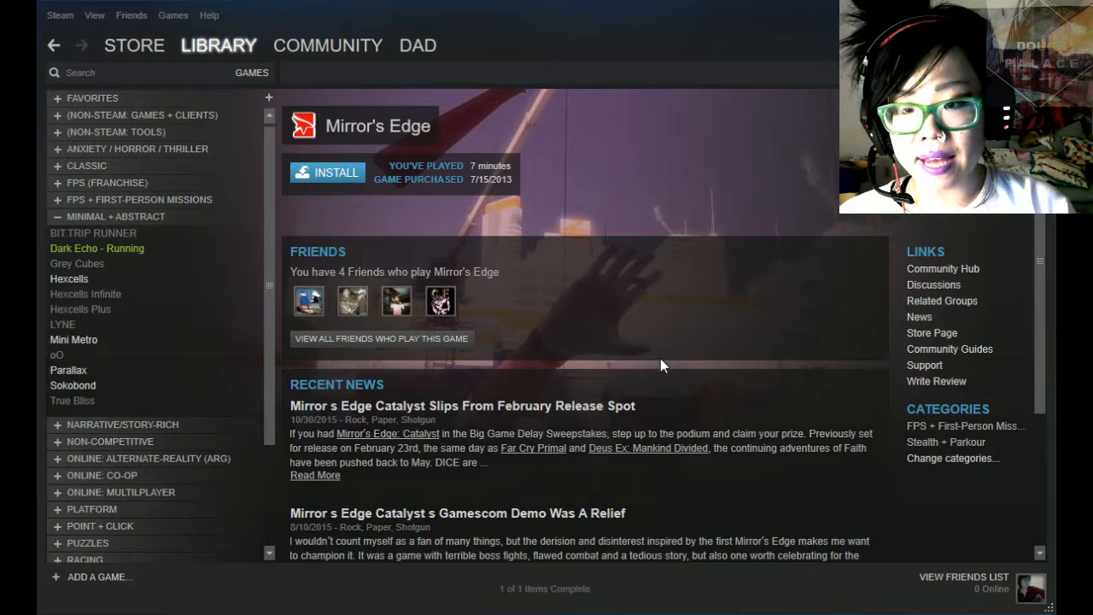
pyautogui.moveTo(169, 213)
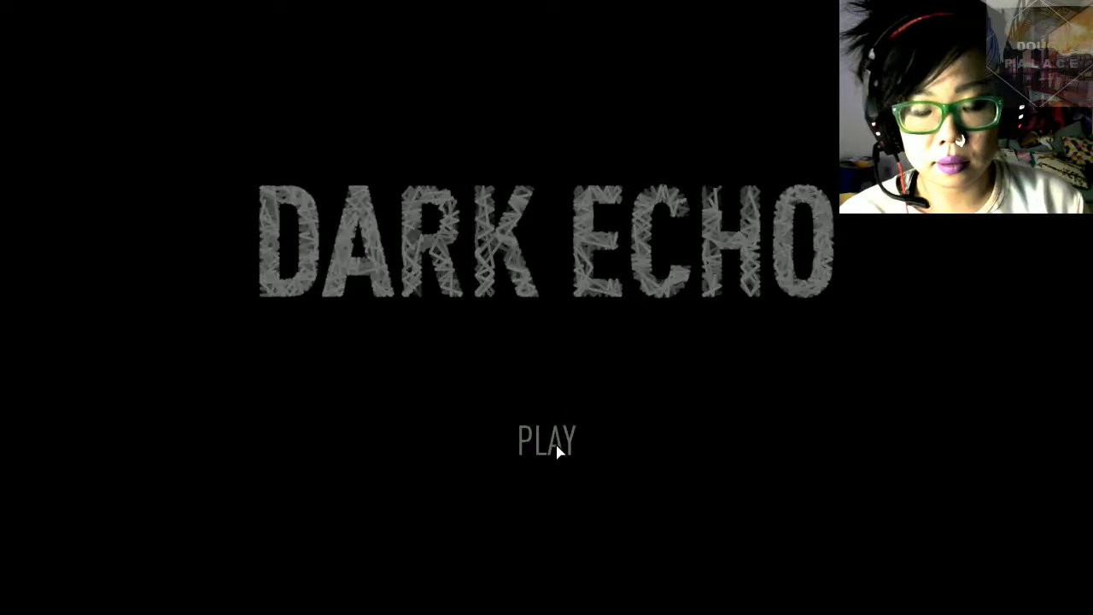
pyautogui.click(547, 440)
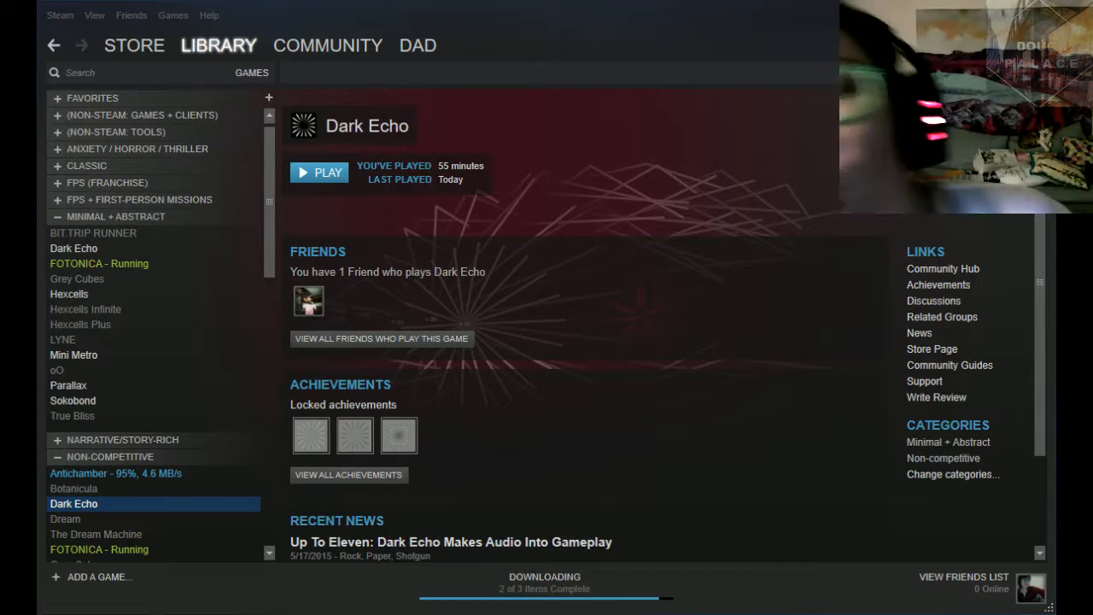
pyautogui.moveTo(410, 379)
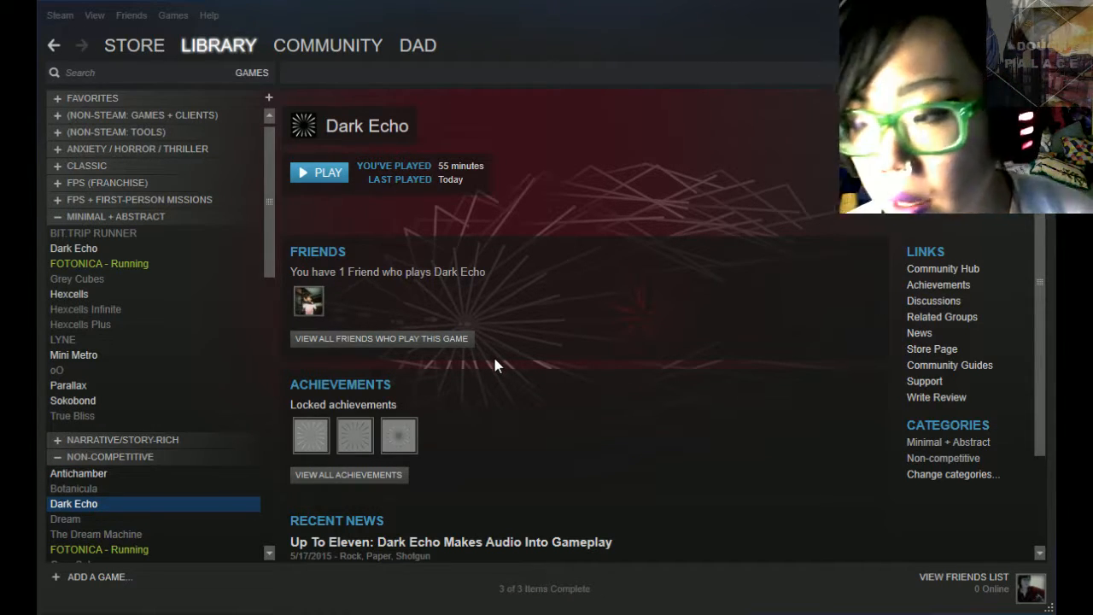
pyautogui.scroll(-3)
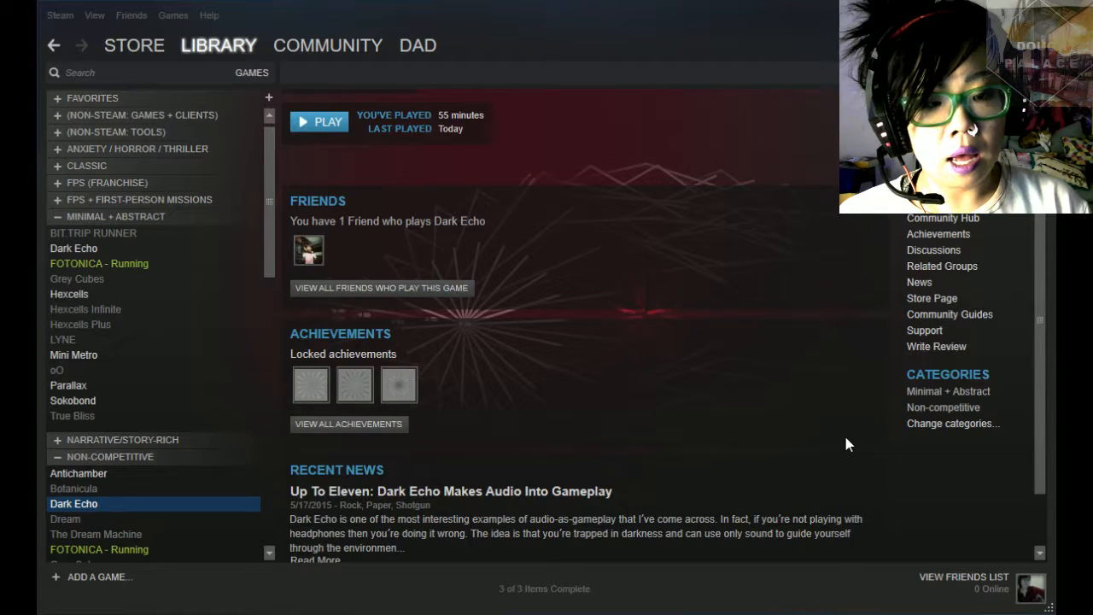
pyautogui.moveTo(848, 459)
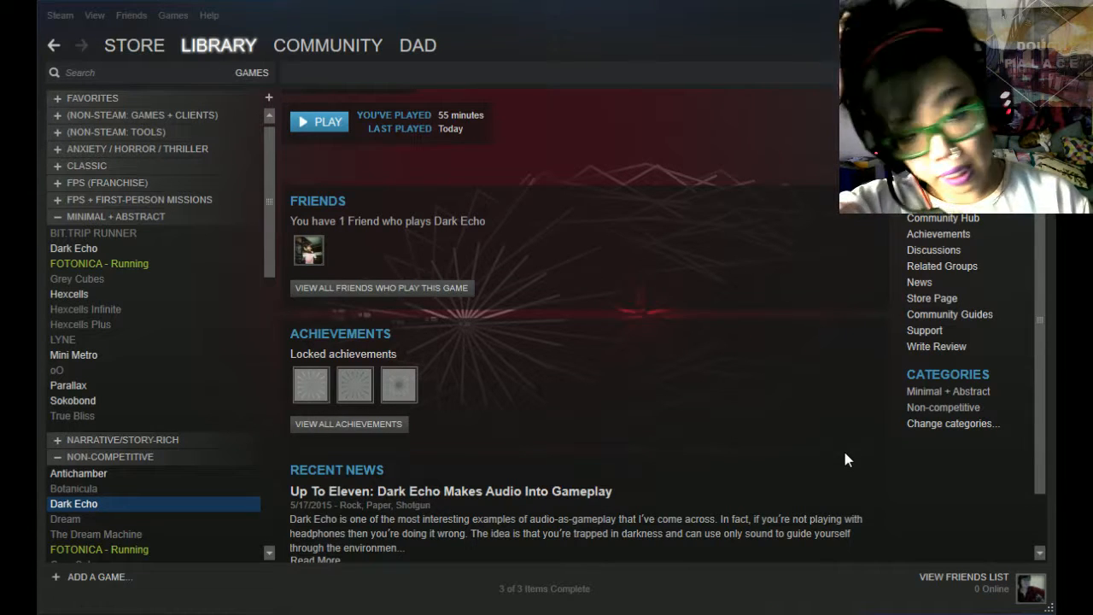
pyautogui.moveTo(841, 448)
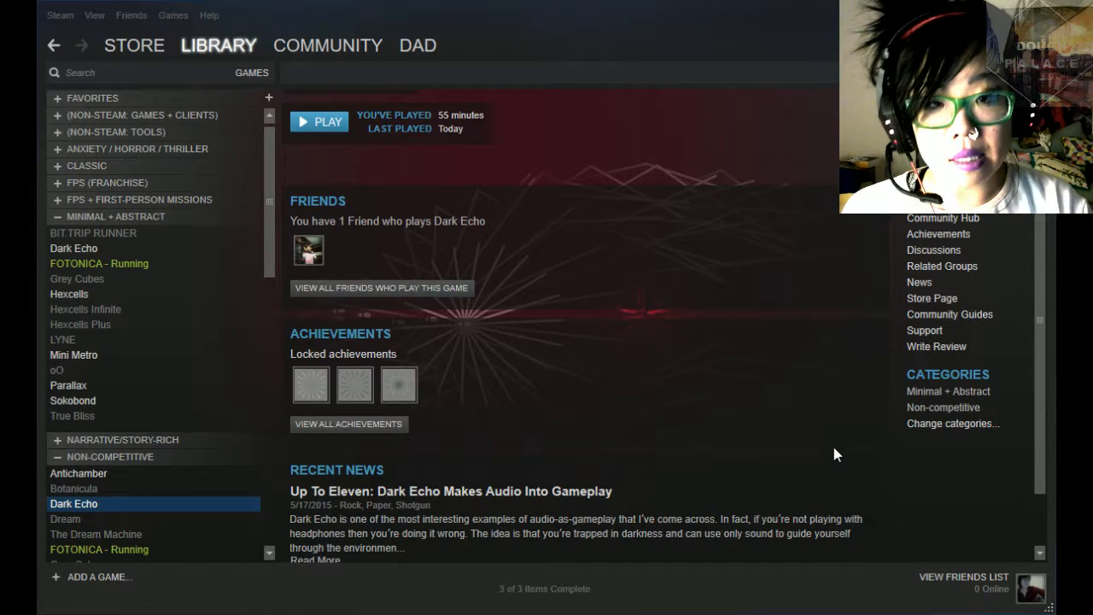
pyautogui.moveTo(841, 473)
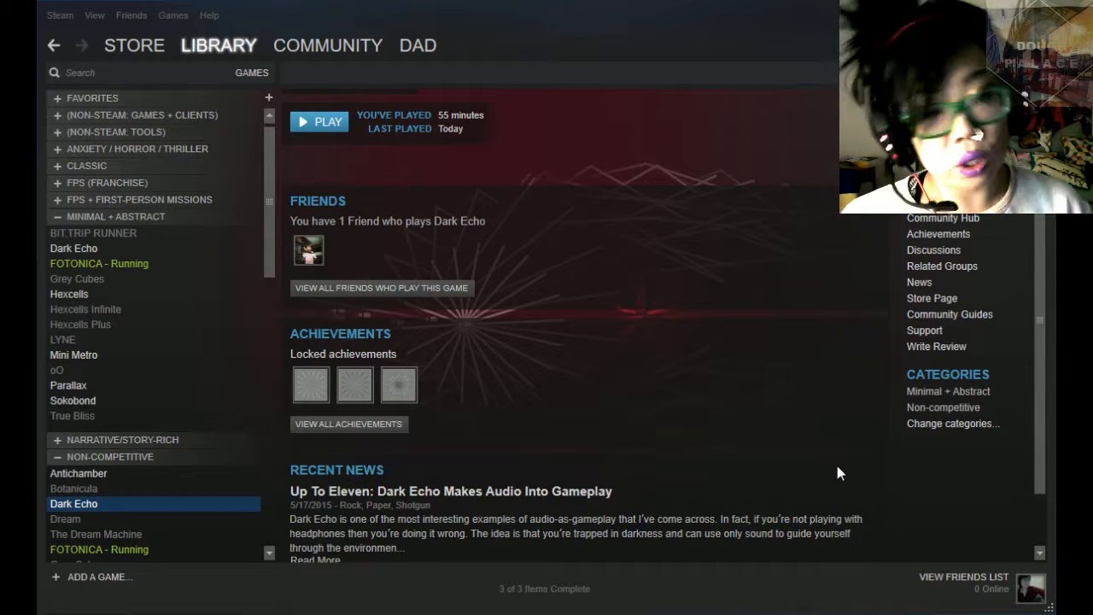
pyautogui.moveTo(827, 461)
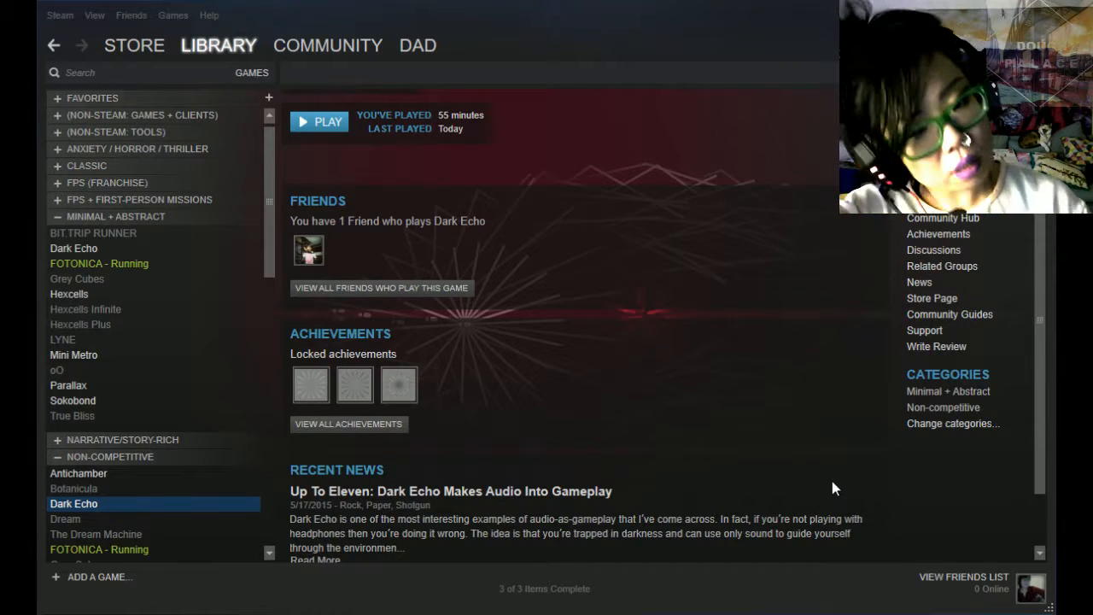
pyautogui.moveTo(107, 294)
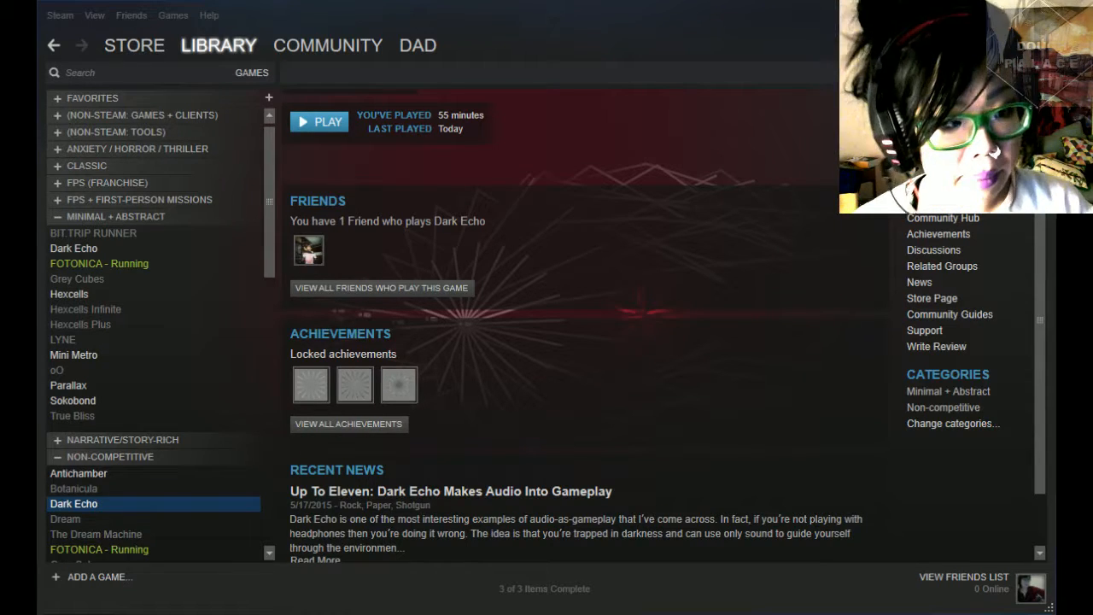
pyautogui.click(318, 121)
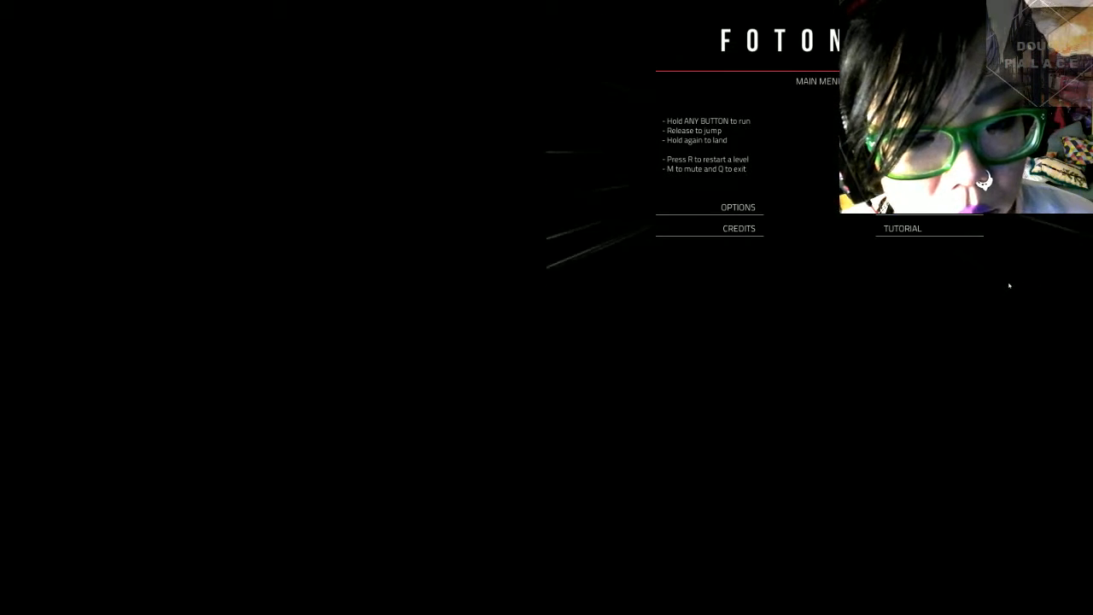
# - Switch from Steam into the running game to view its main menu
pyautogui.click(902, 229)
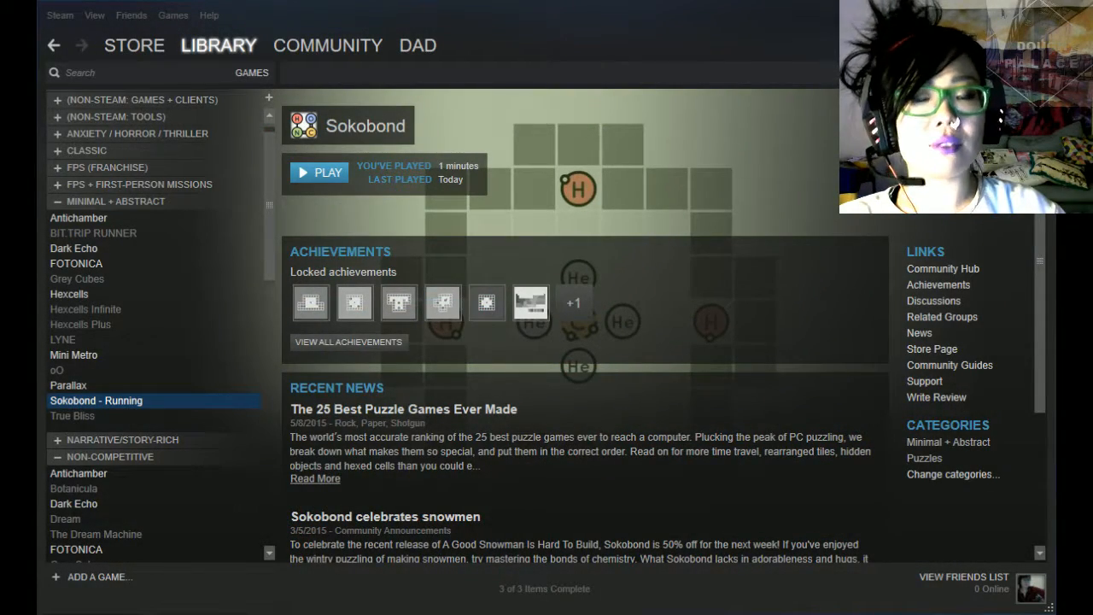
# - Launch Sokobond from the Steam library so its title menu appears
pyautogui.click(318, 171)
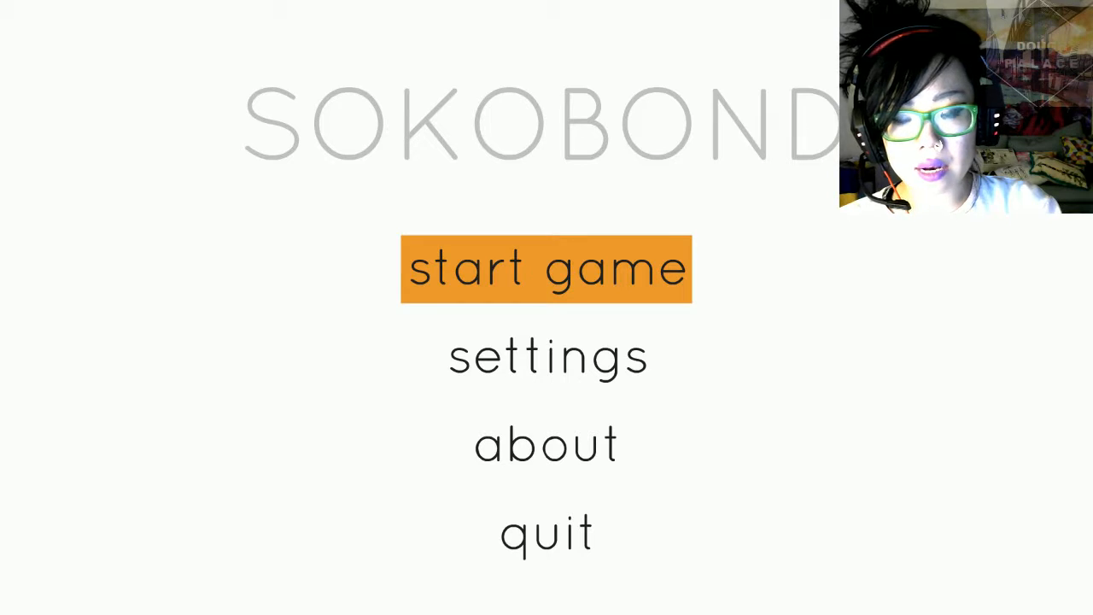
# - Start the game from the title menu, loading the LET'S GO puzzle
pyautogui.click(547, 268)
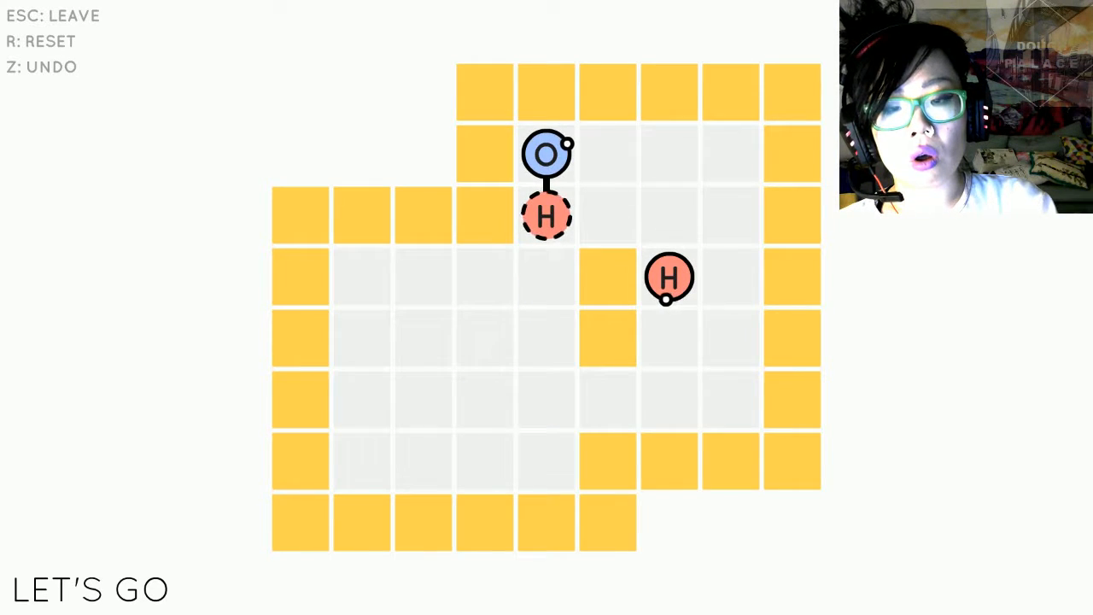
# - Leave the LET'S GO puzzle and return to the main menu for settings
pyautogui.press('Right')
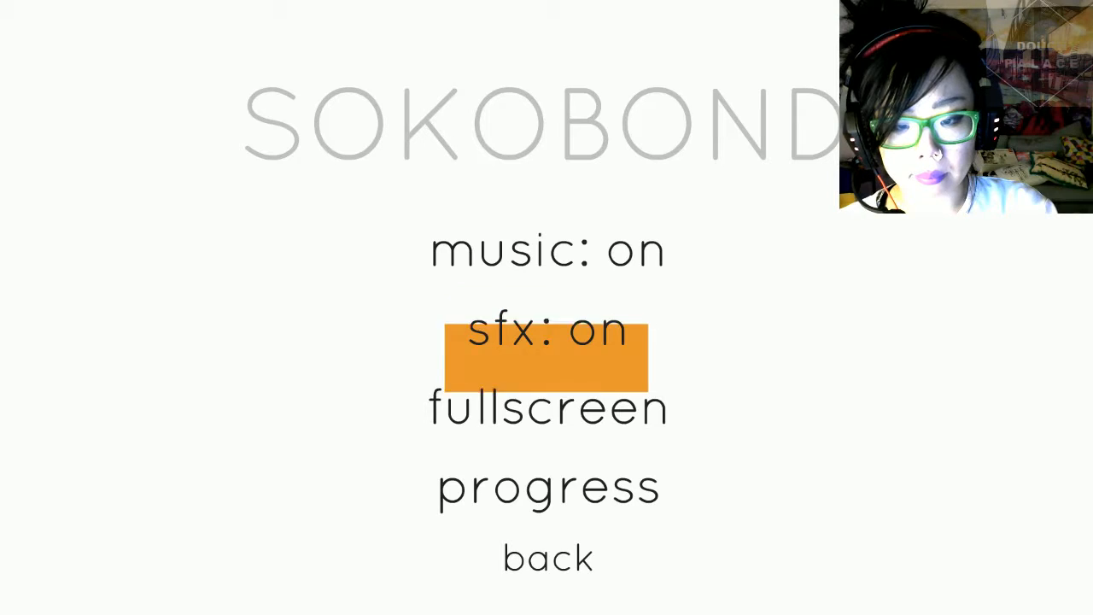
# - Toggle fullscreen off to windowed mode and go back from settings
pyautogui.click(547, 406)
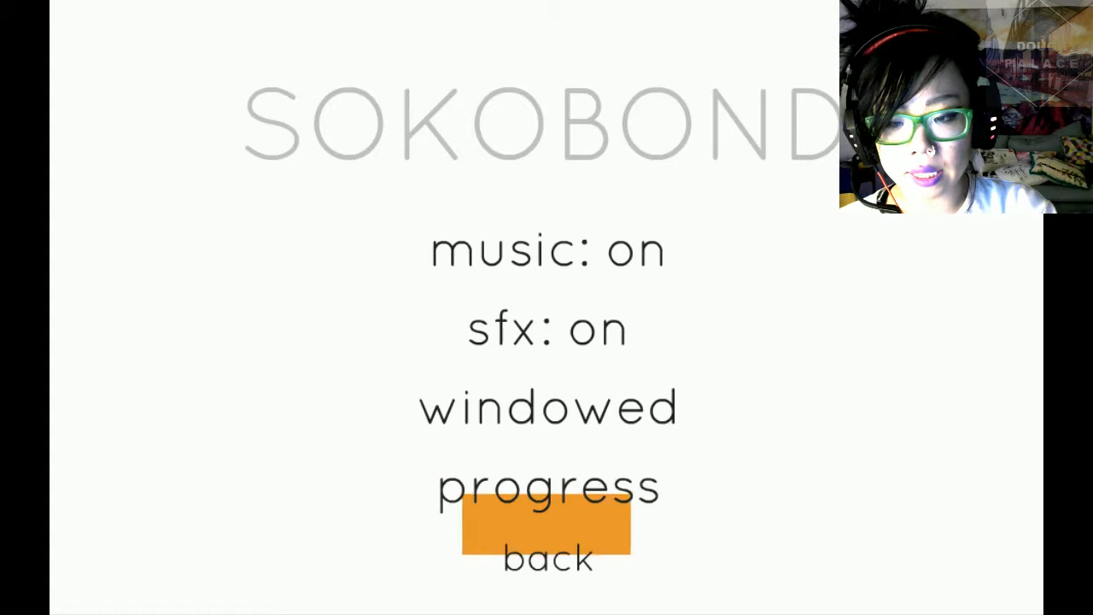
pyautogui.click(547, 487)
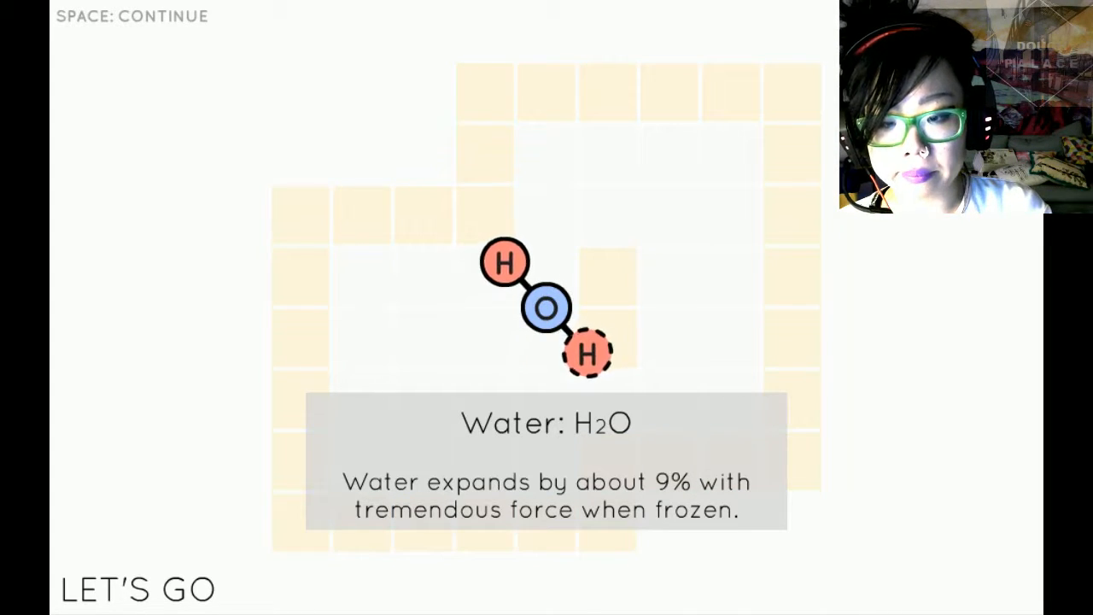
# - Dismiss the water fact cards, solving CELL and continuing to LOOP
pyautogui.press('space')
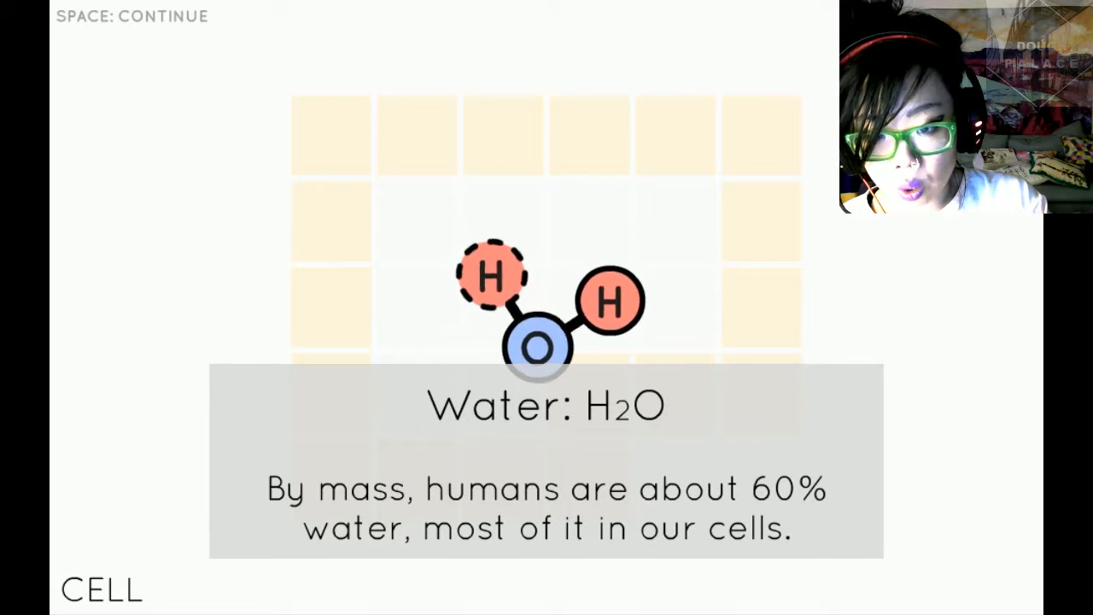
pyautogui.press('space')
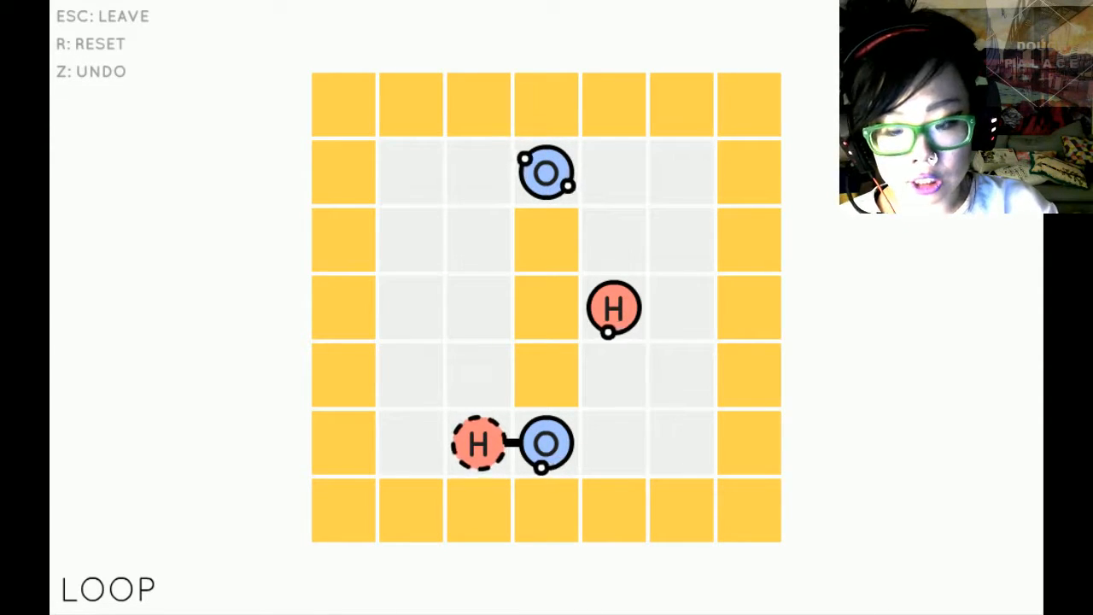
# - Move the bonded hydrogen-oxygen pair up through the LOOP grid
pyautogui.press('up')
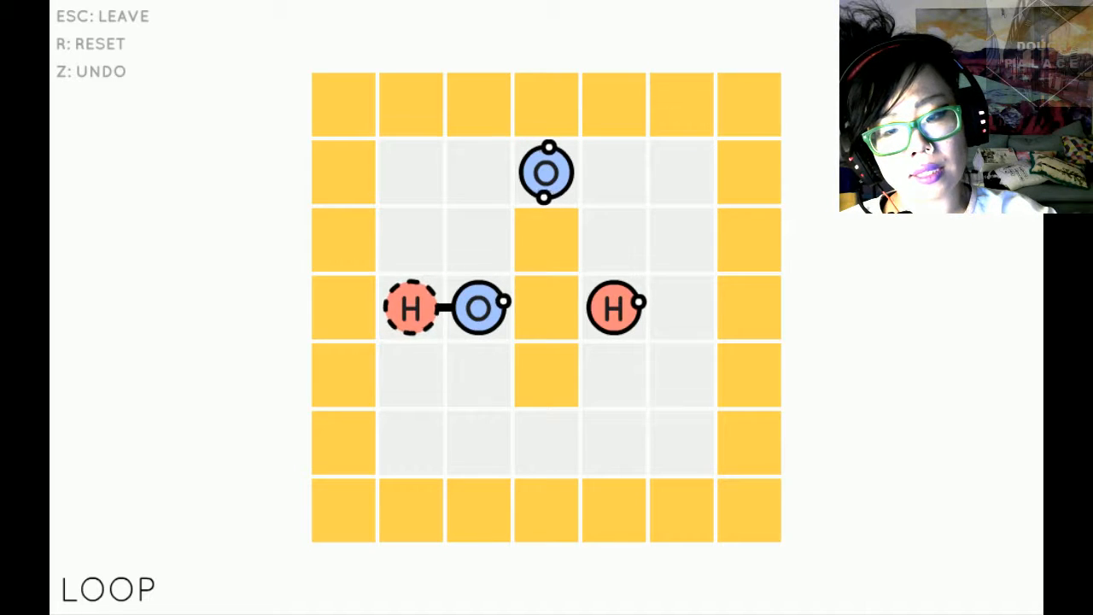
# - Push the H-O pair beside the central wall toward the free hydrogen
pyautogui.press('z')
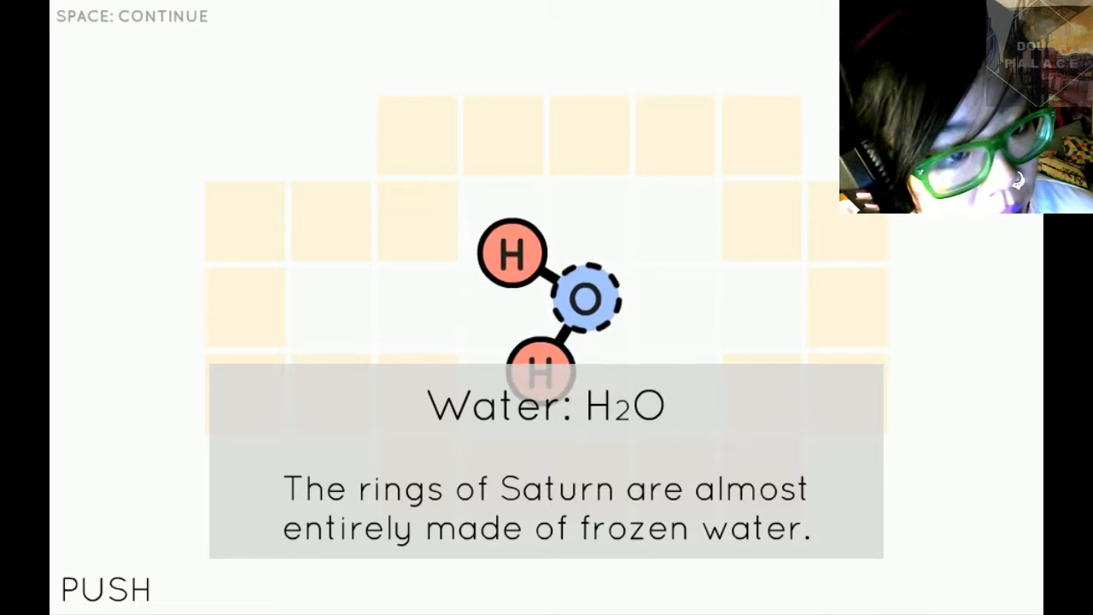
# - Dismiss the water fact card after completing PUSH and continue
pyautogui.press('space')
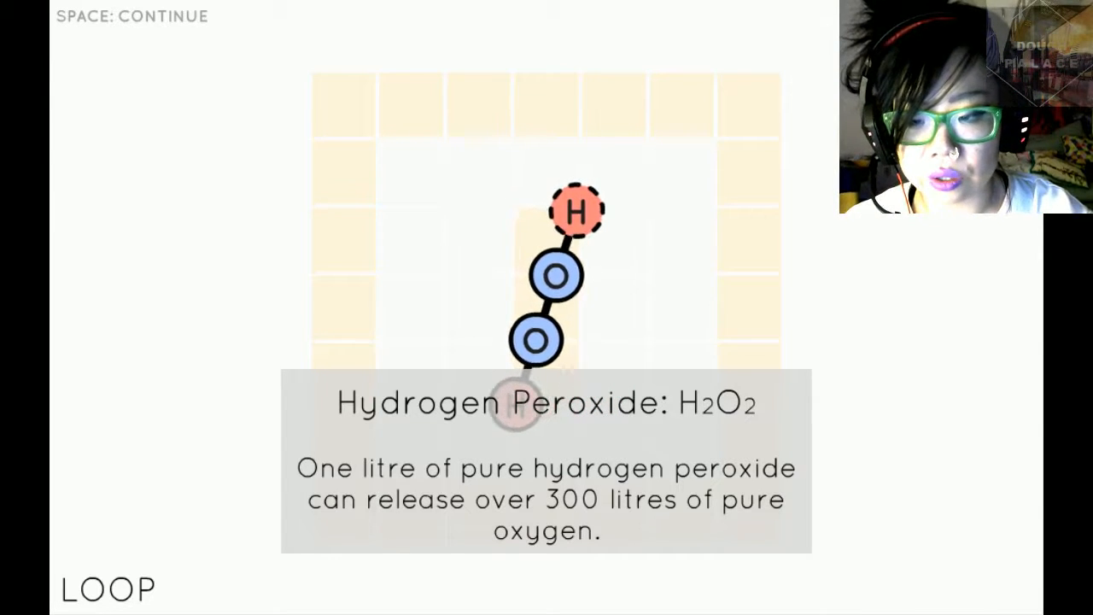
# - Dismiss the hydrogen peroxide fact card and continue to STRUCTURE
pyautogui.press('space')
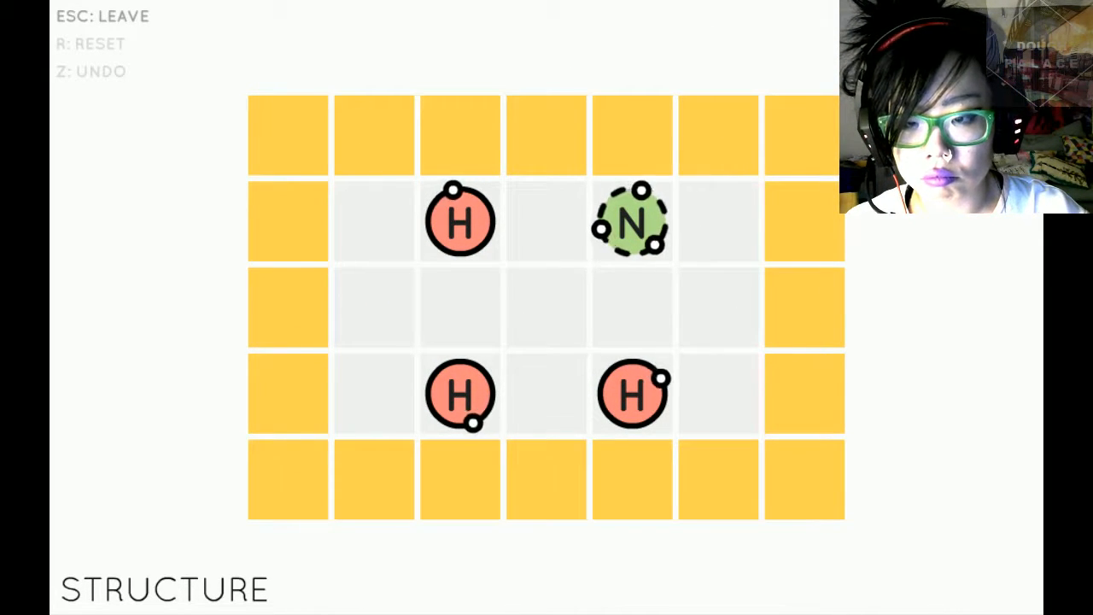
# - Steer the nitrogen onto all three hydrogens to form ammonia, then continue
pyautogui.moveTo(632, 221); pyautogui.dragTo(547, 220)
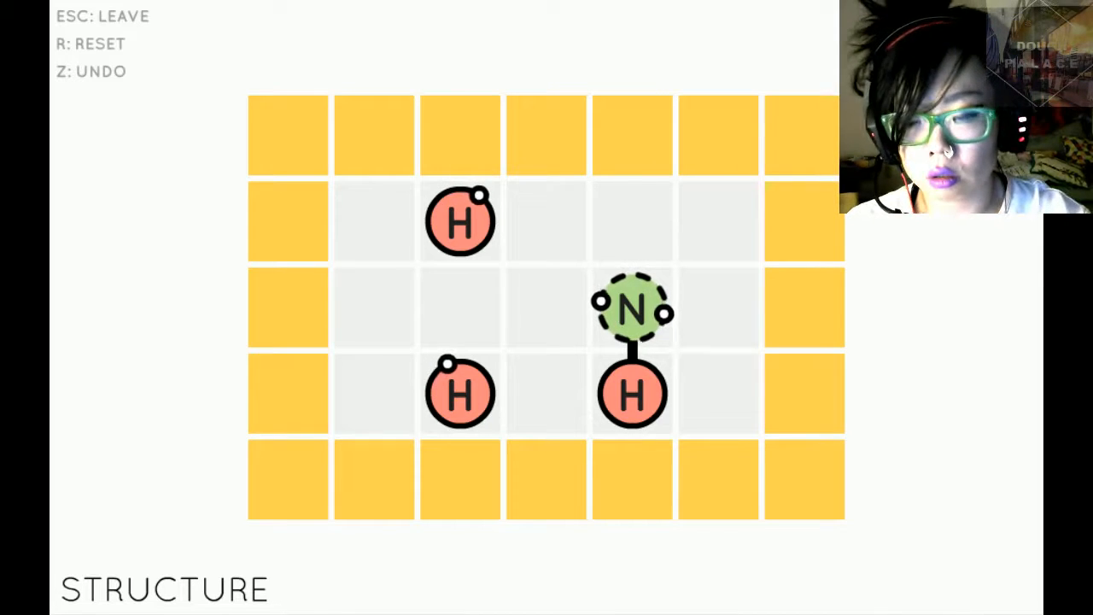
pyautogui.press('z')
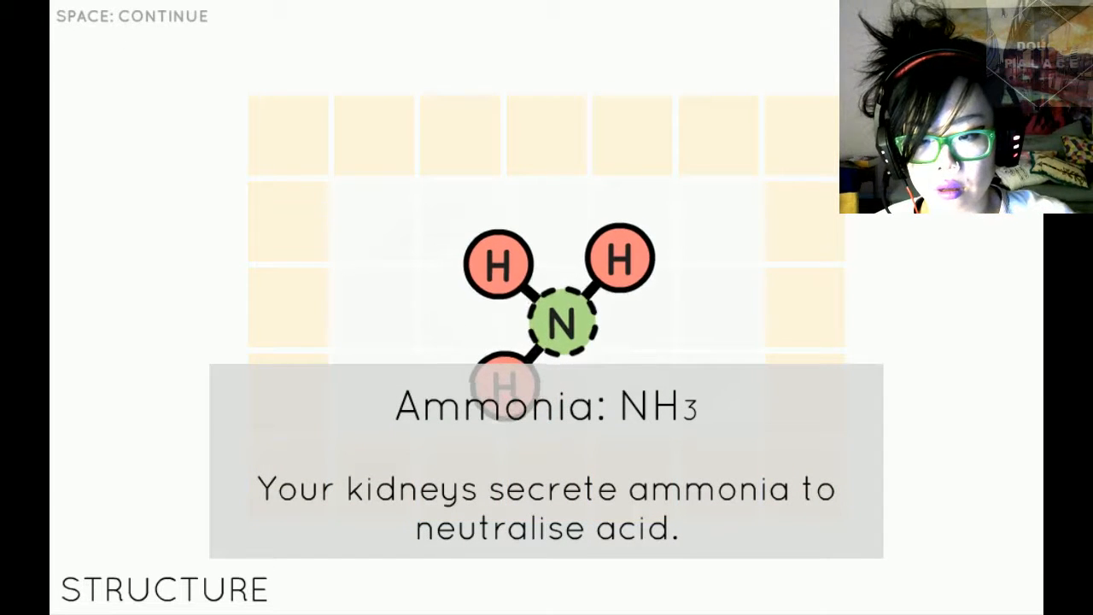
pyautogui.press('space')
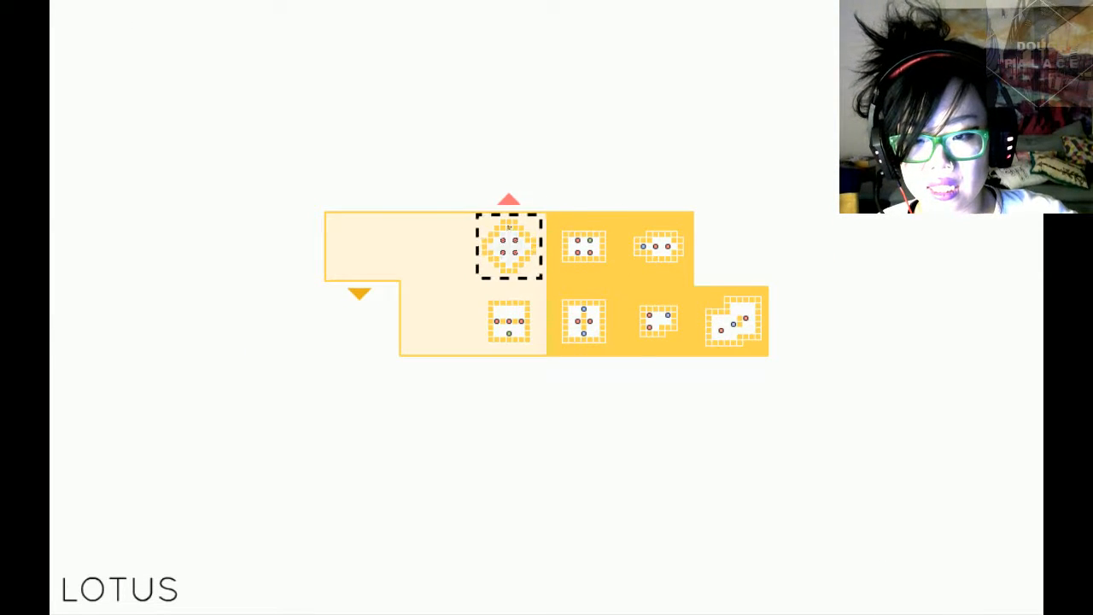
# - Start the Lotus level and push the carbon around, bonding hydrogens in a first attempt
pyautogui.click(509, 246)
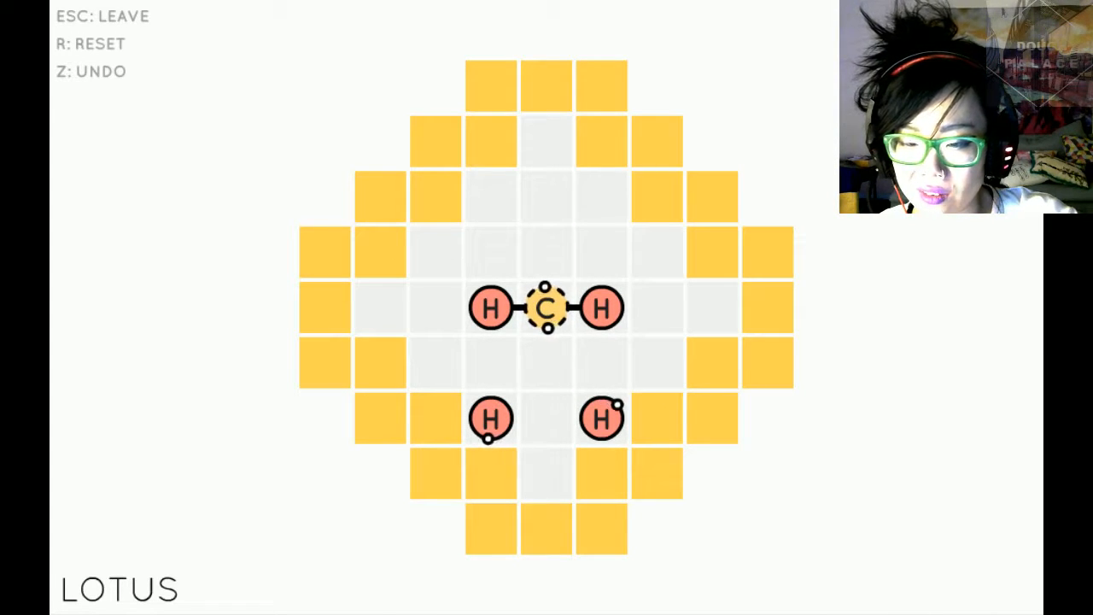
pyautogui.moveTo(546, 307); pyautogui.dragTo(658, 307)
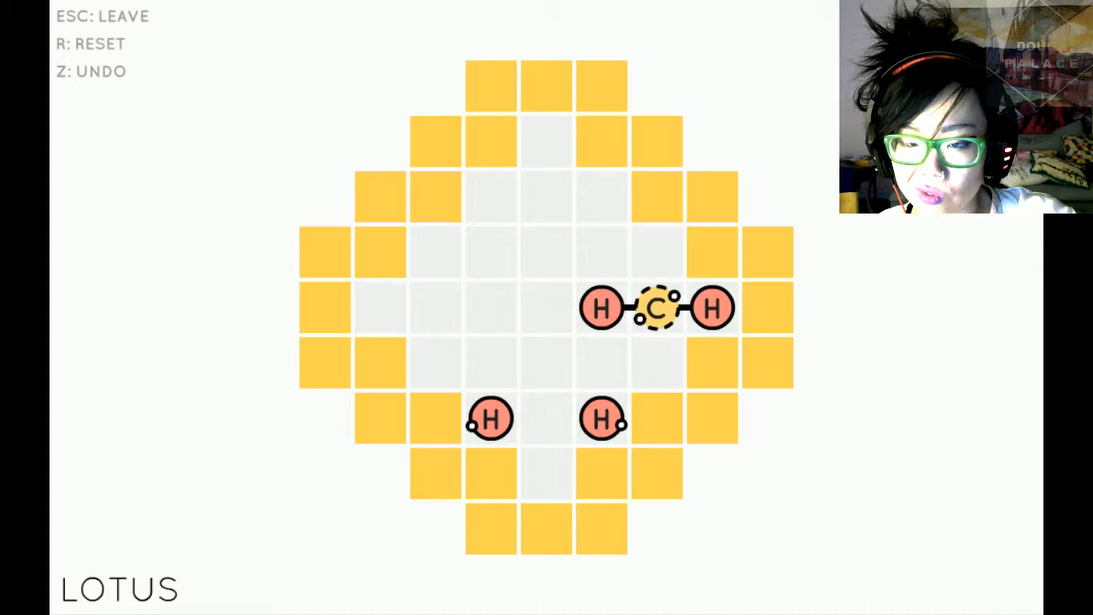
pyautogui.moveTo(658, 308); pyautogui.dragTo(436, 307)
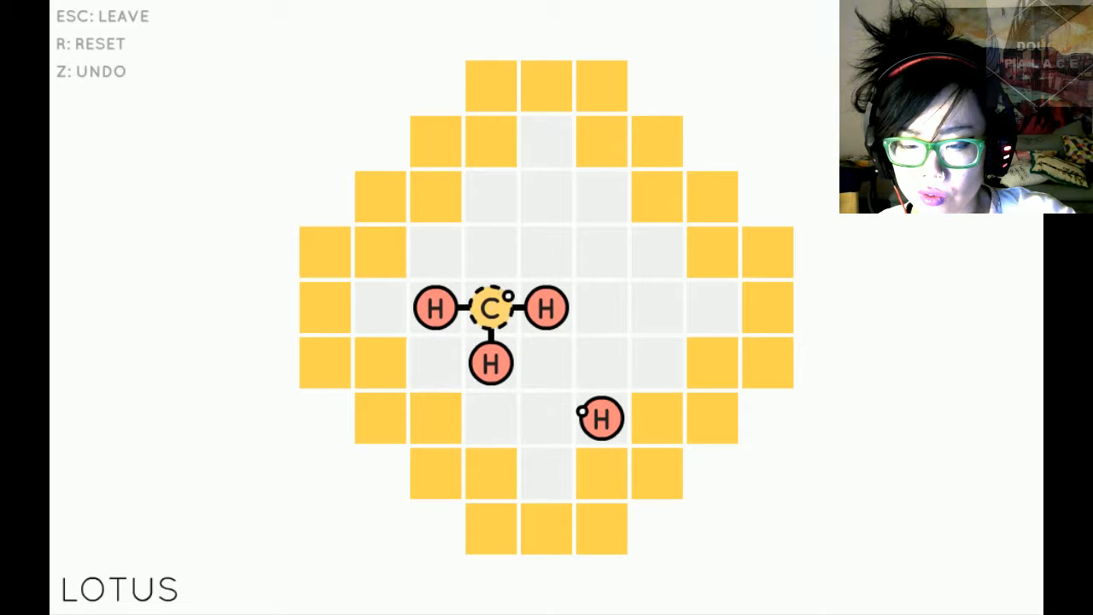
pyautogui.moveTo(488, 307); pyautogui.dragTo(545, 308)
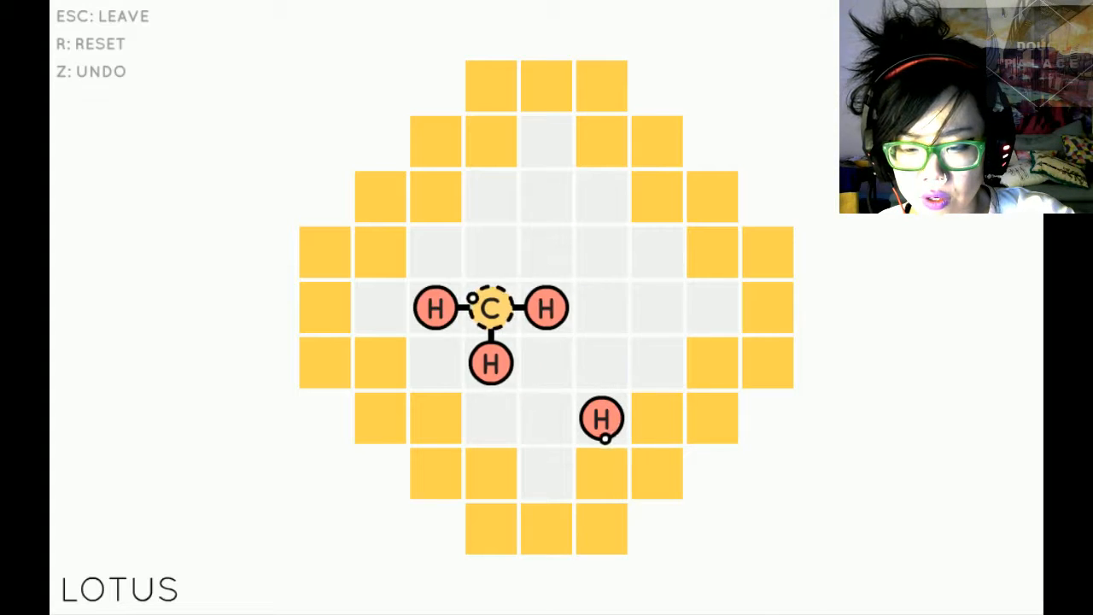
pyautogui.moveTo(492, 363); pyautogui.dragTo(492, 419)
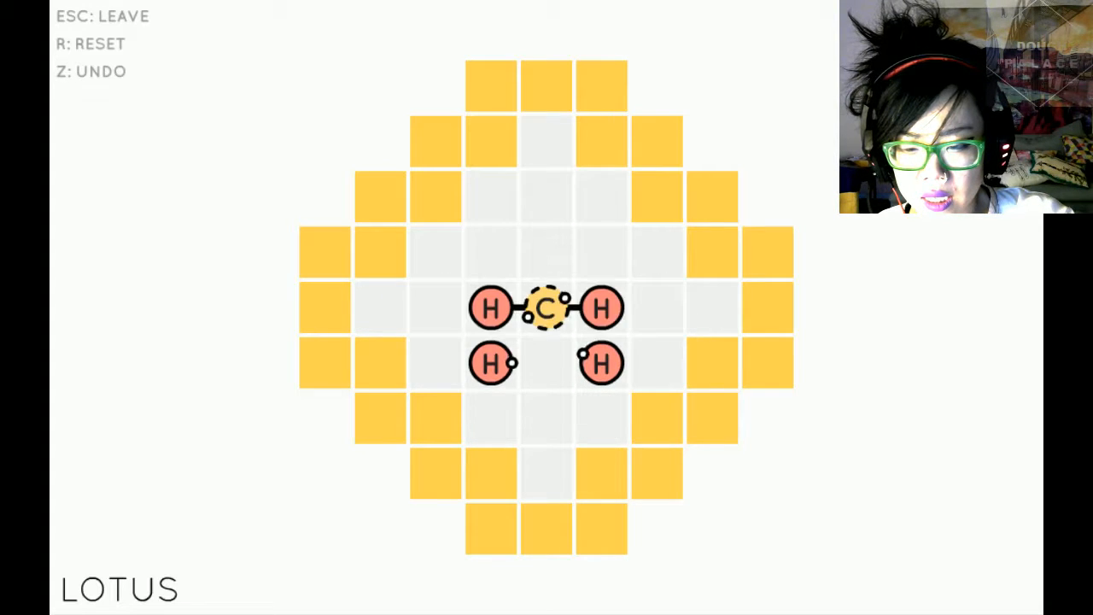
# - Restart Lotus and bond all four hydrogens to the carbon to complete methane
pyautogui.moveTo(547, 308); pyautogui.dragTo(547, 140)
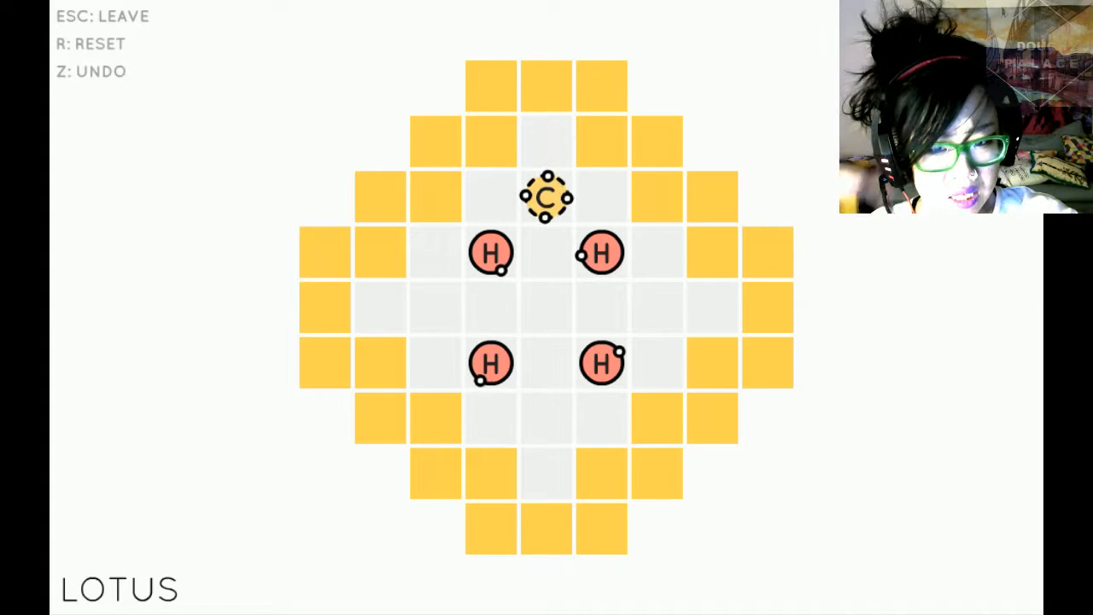
pyautogui.moveTo(546, 196); pyautogui.dragTo(492, 253)
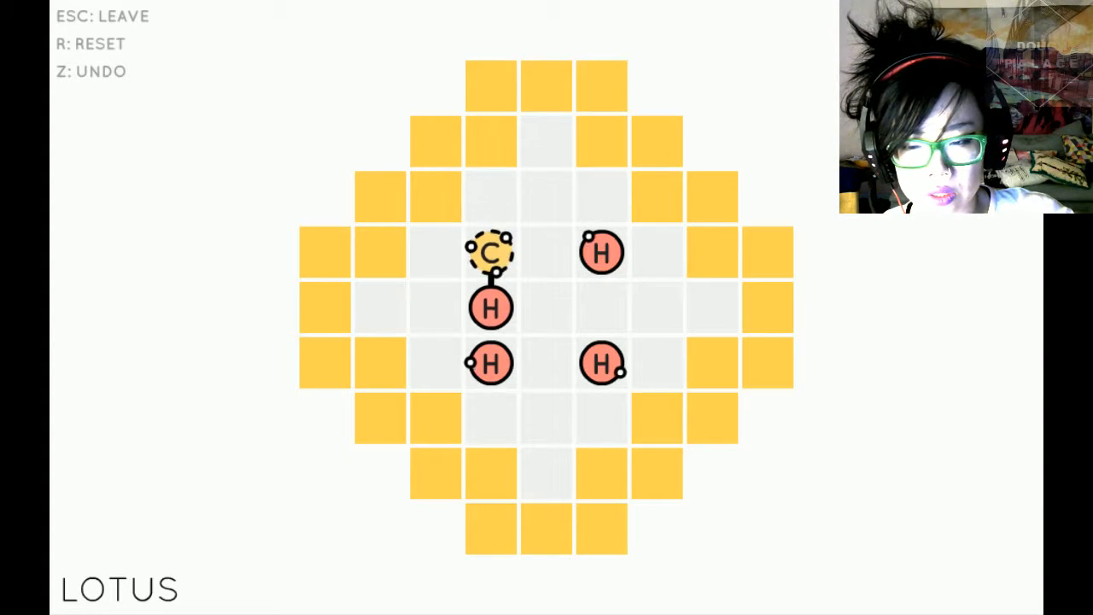
pyautogui.moveTo(492, 253); pyautogui.dragTo(492, 310)
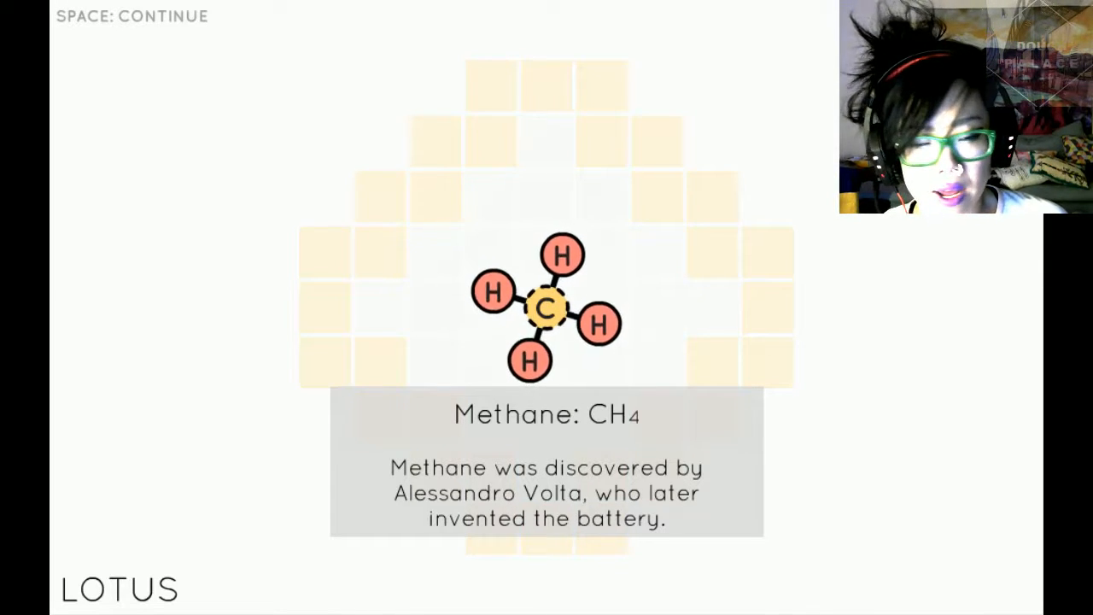
pyautogui.press('space')
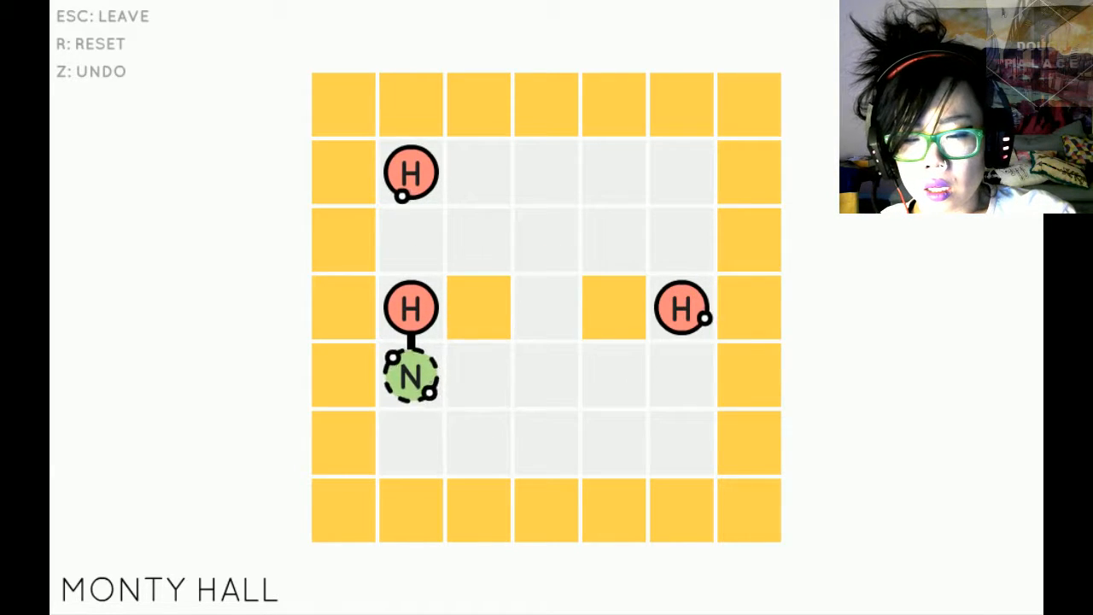
# - Move the nitrogen down toward another hydrogen in Monty Hall
pyautogui.press('down')
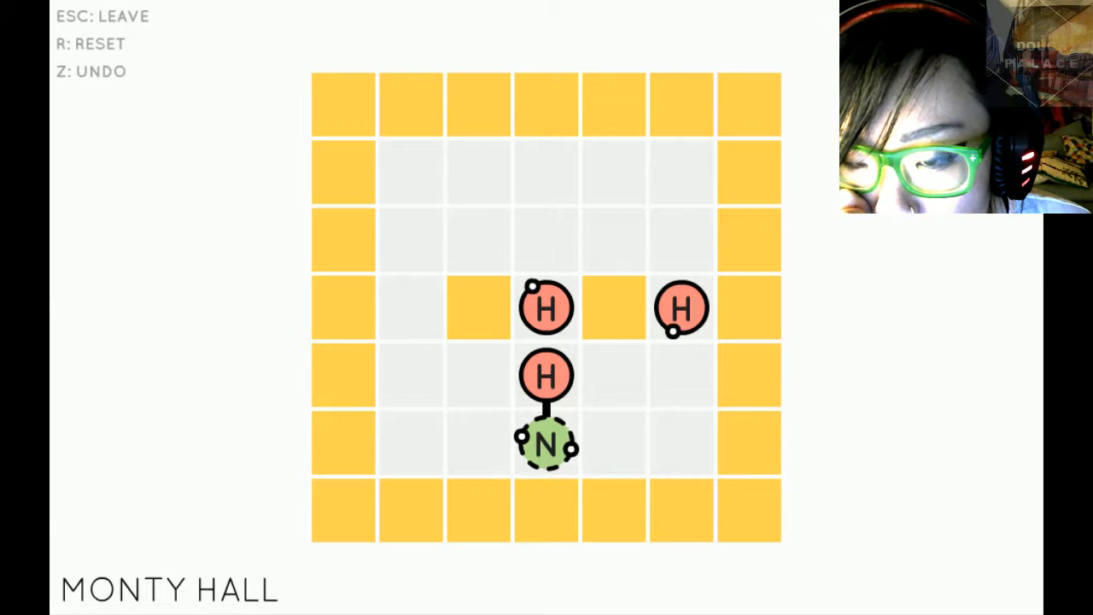
# - Move the nitrogen up onto the last hydrogen to complete ammonia
pyautogui.press('up')
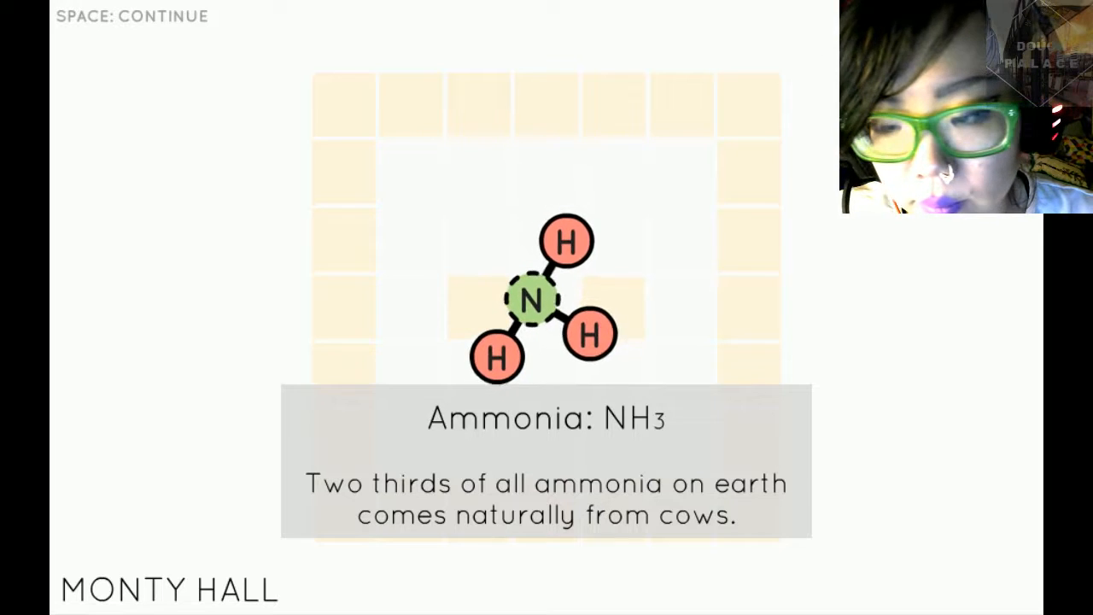
# - Continue past the ammonia card and push the KNOT carbon left and right toward the hydrogens
pyautogui.press('space')
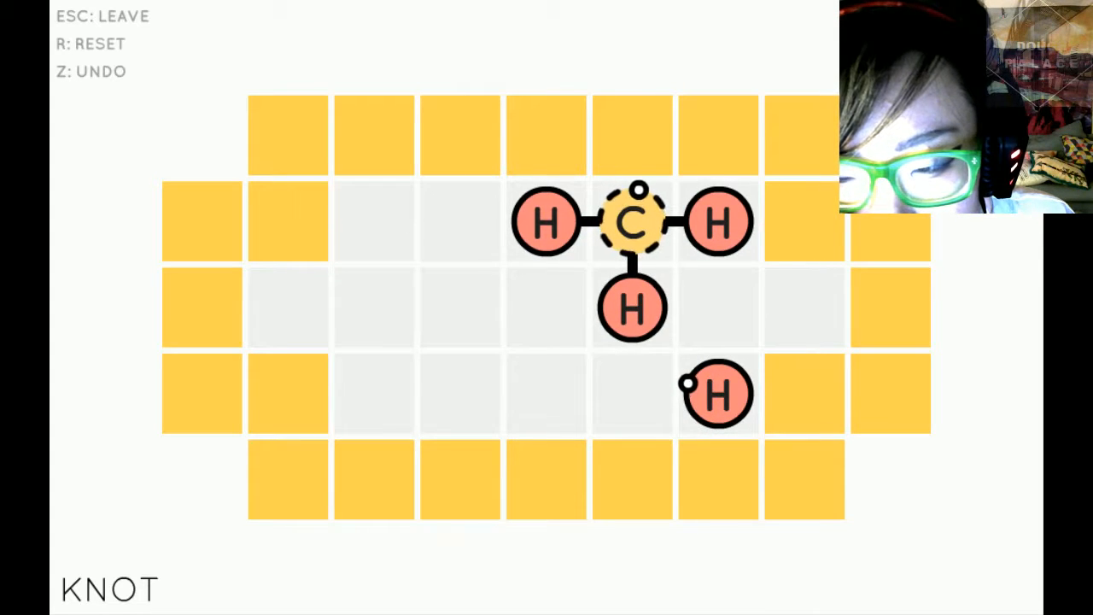
pyautogui.moveTo(633, 222); pyautogui.dragTo(376, 308)
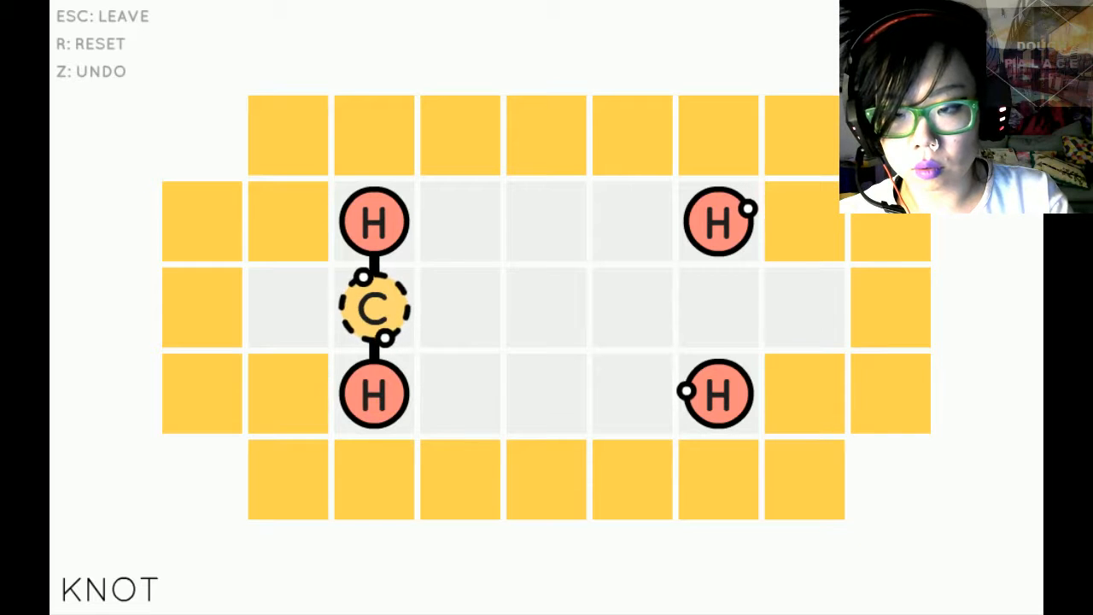
pyautogui.moveTo(373, 308); pyautogui.dragTo(632, 307)
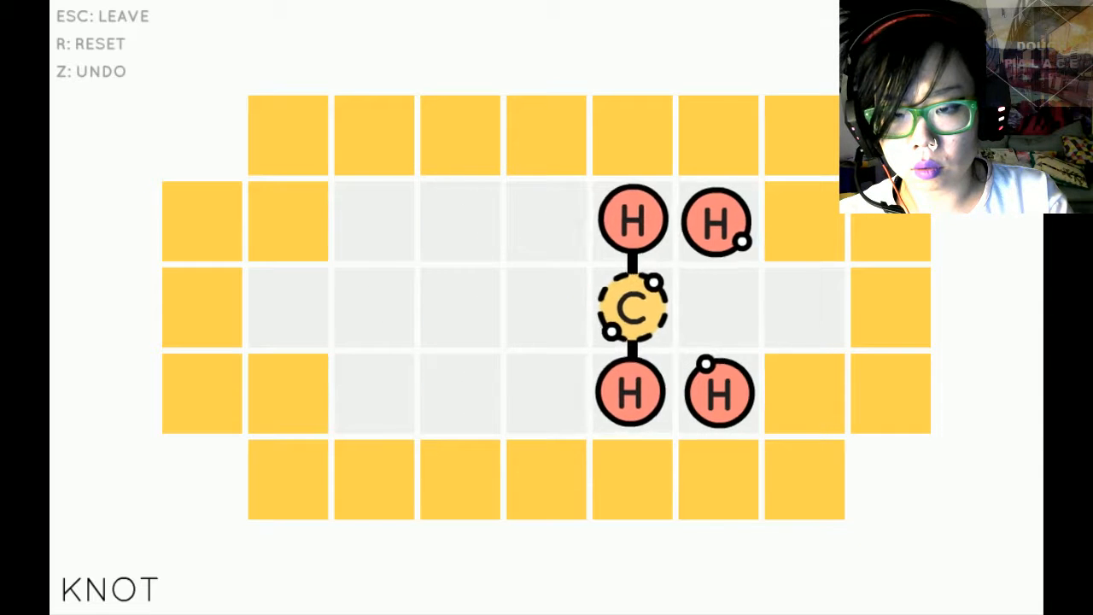
pyautogui.moveTo(632, 308); pyautogui.dragTo(547, 308)
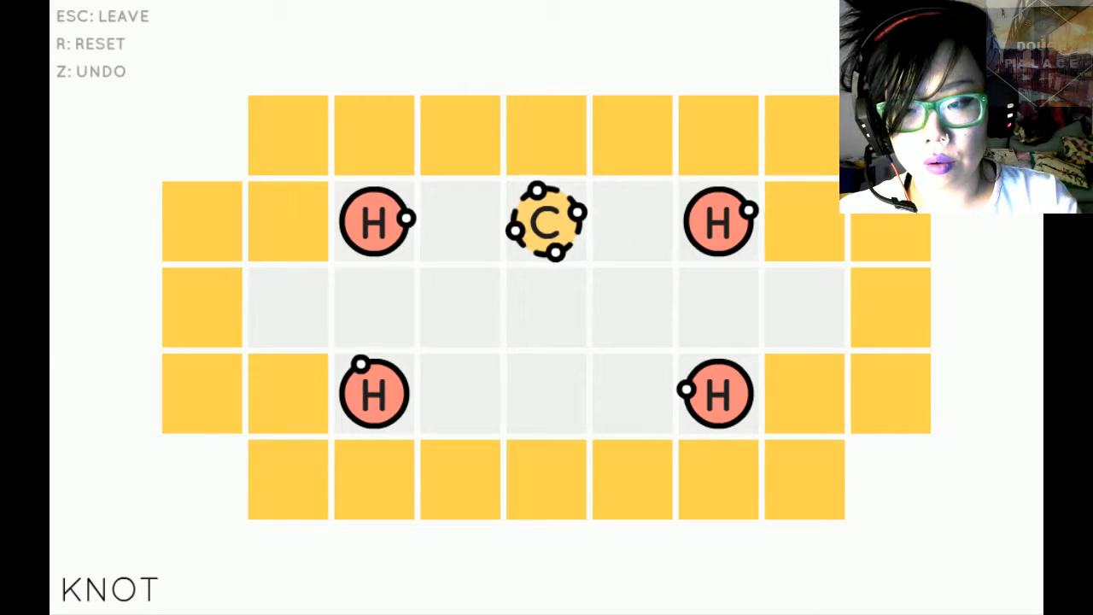
# - Push the atoms together in COYOTE to form hydroxylamine, NH2OH
pyautogui.moveTo(546, 220); pyautogui.dragTo(460, 221)
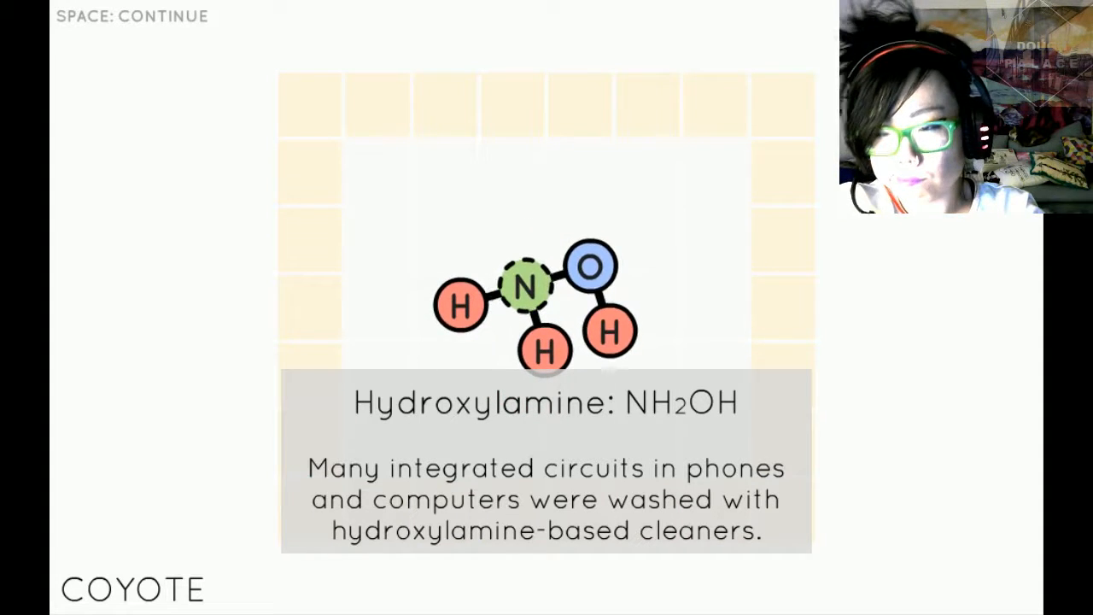
# - Dismiss the hydroxylamine card and continue into the ROADRUNNER level
pyautogui.press('space')
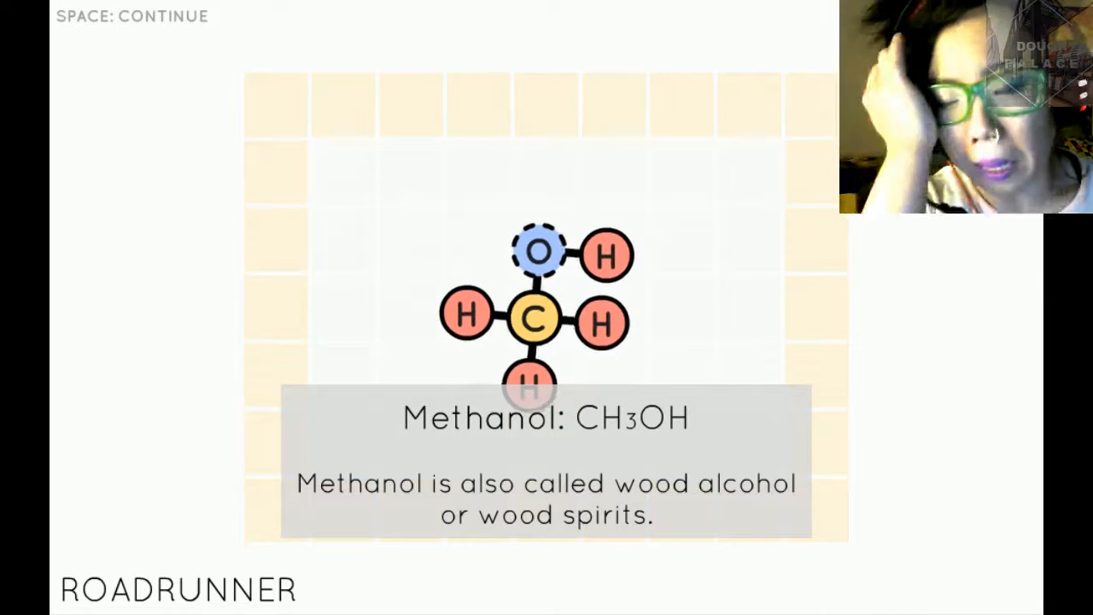
# - Dismiss the methanol card and leave the level map for the title menu
pyautogui.press('space')
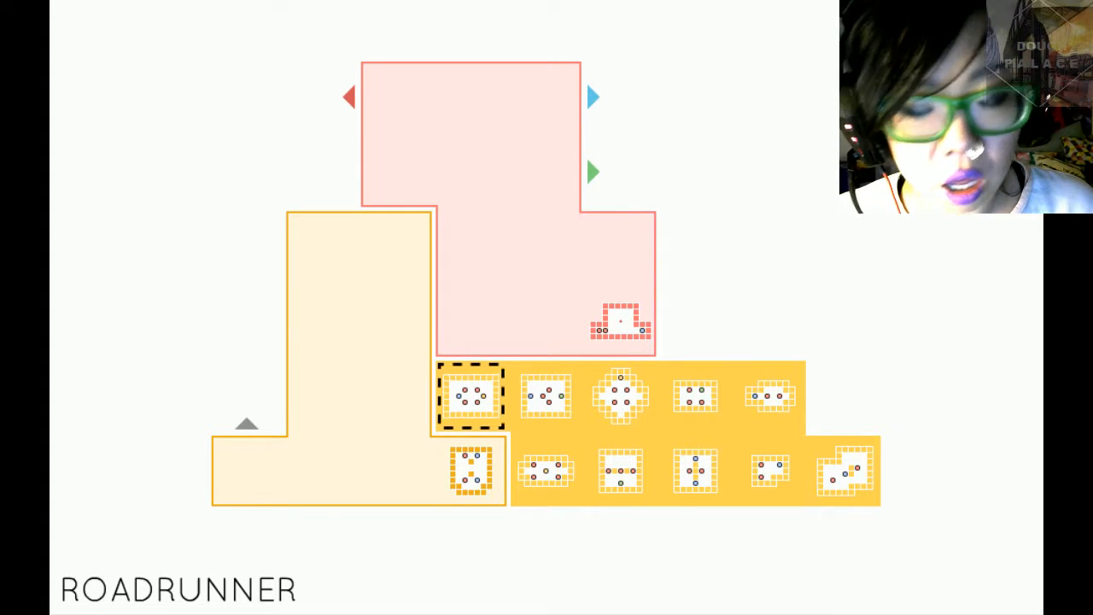
pyautogui.click(469, 396)
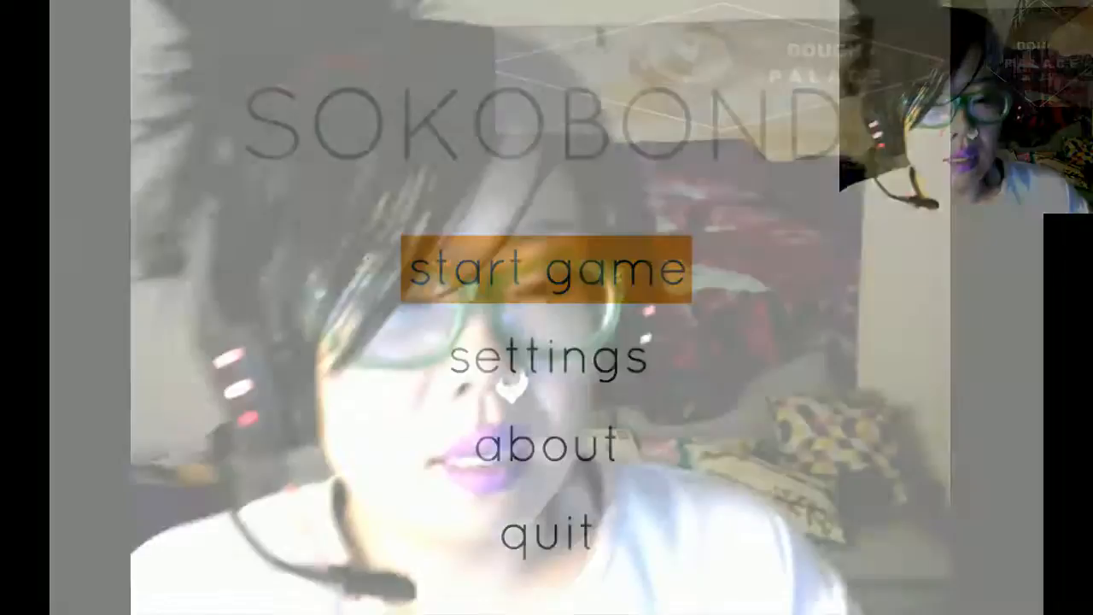
# - Quit Sokobond back to its Steam library page
pyautogui.click(543, 270)
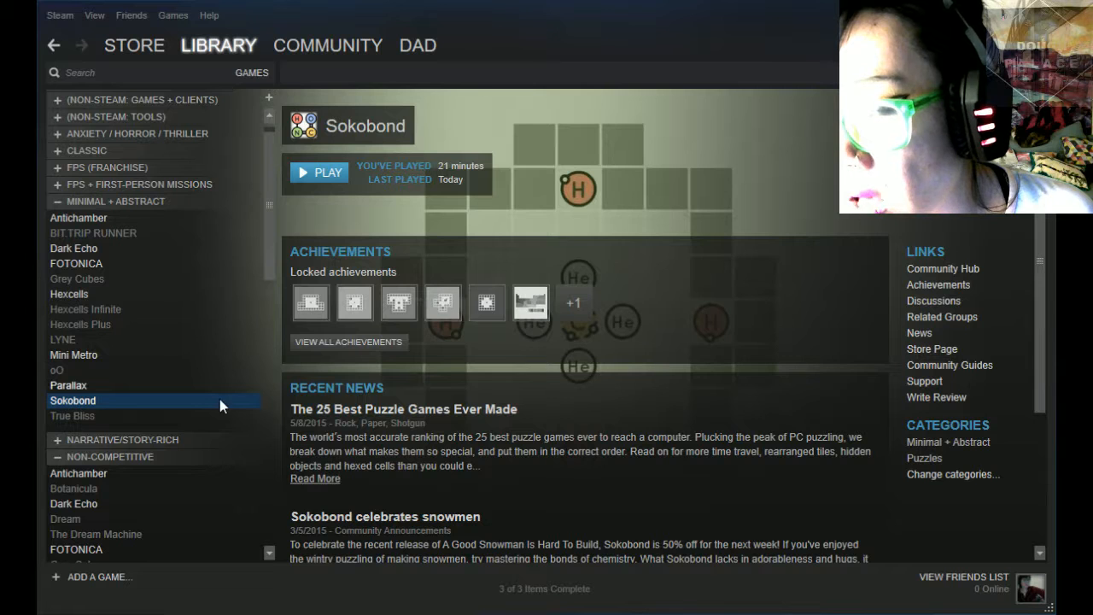
pyautogui.moveTo(126, 362)
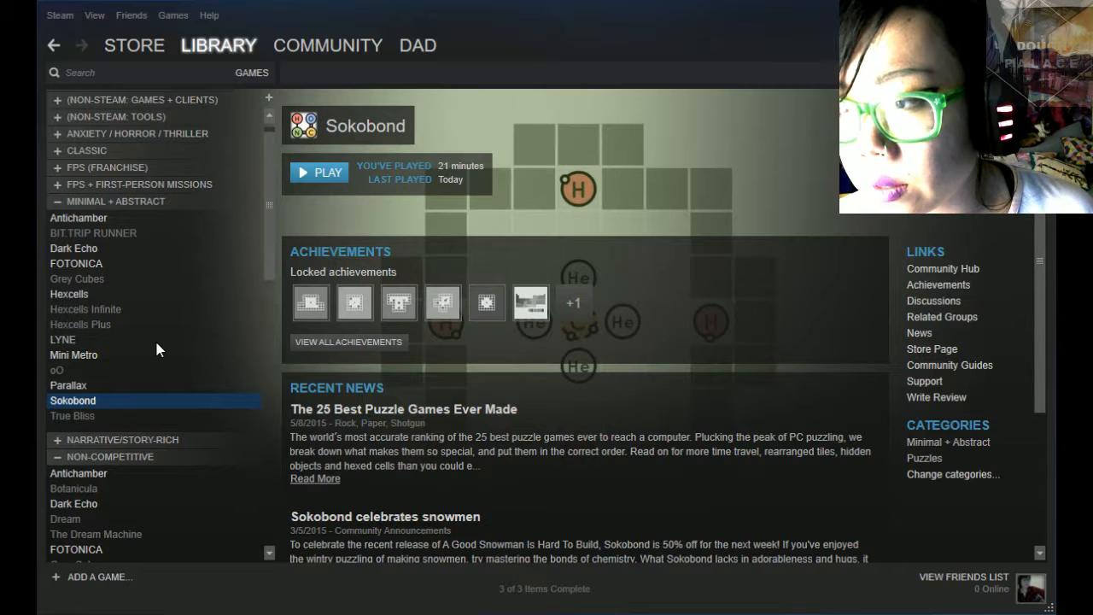
# - Select Antichamber in the Steam library and launch it
pyautogui.click(78, 219)
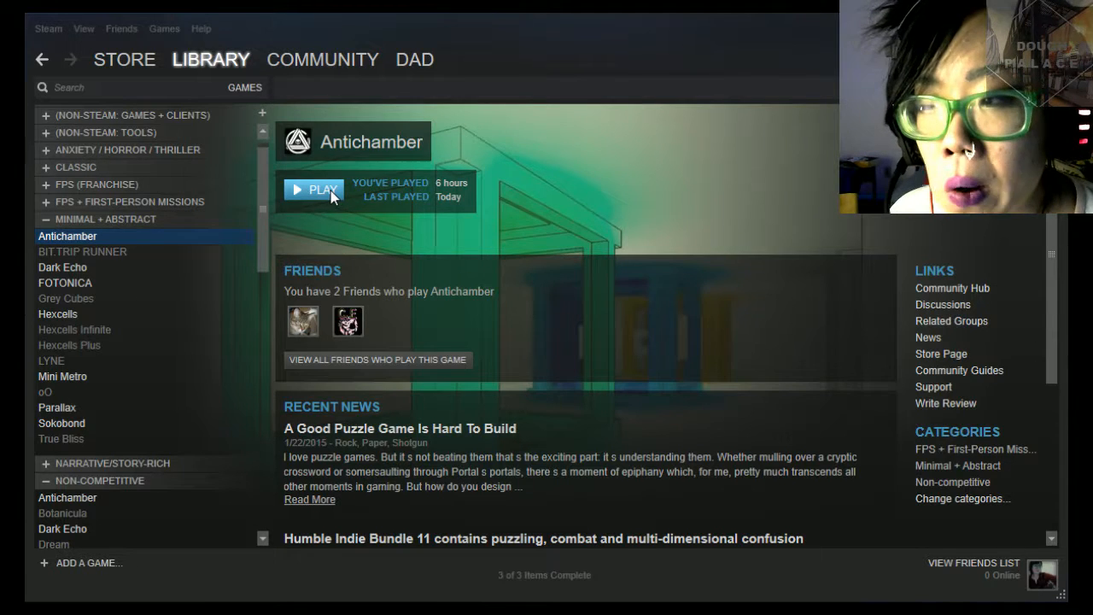
pyautogui.click(315, 188)
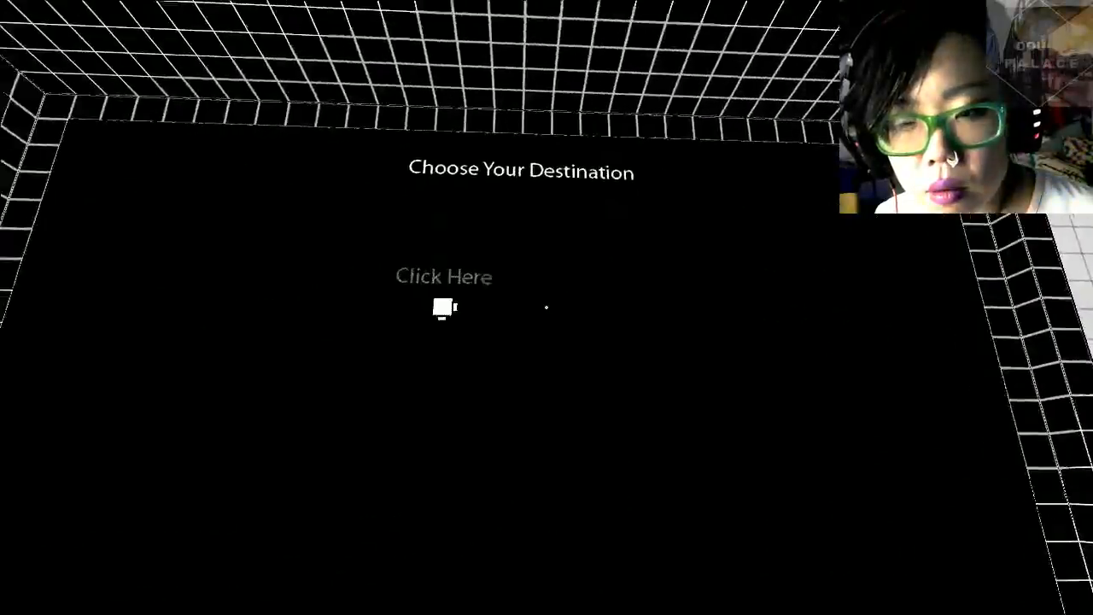
pyautogui.click(444, 290)
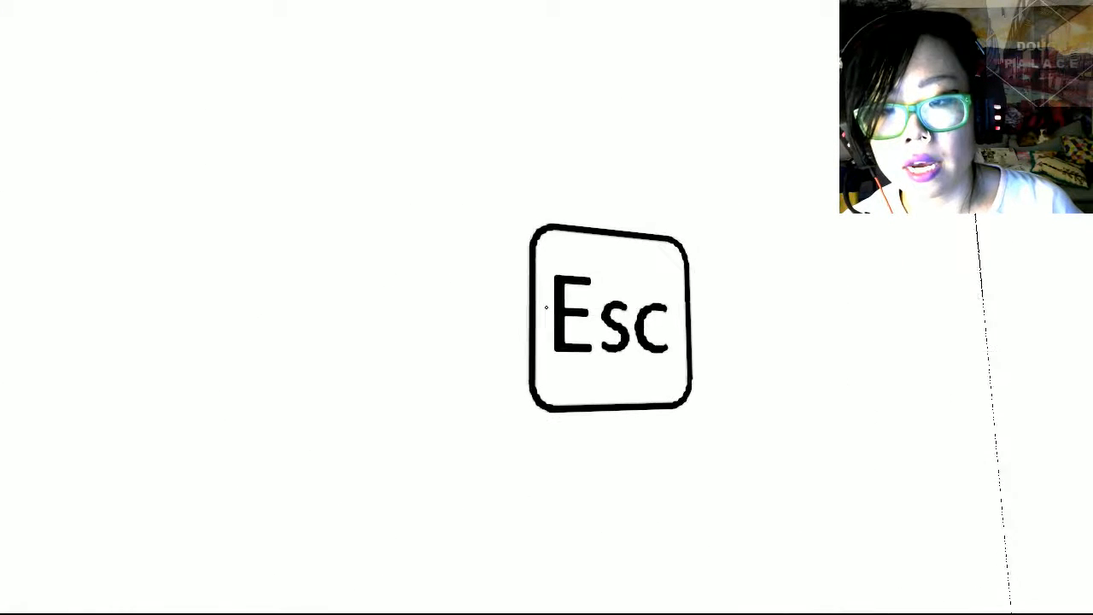
# - Warp back to the black hub room via Escape
pyautogui.press('Escape')
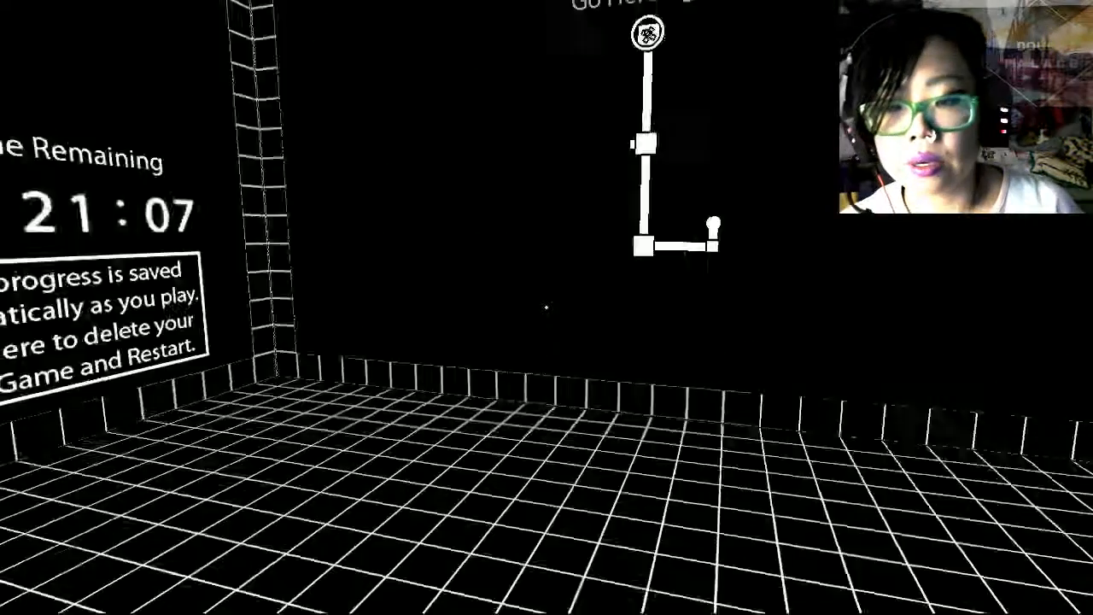